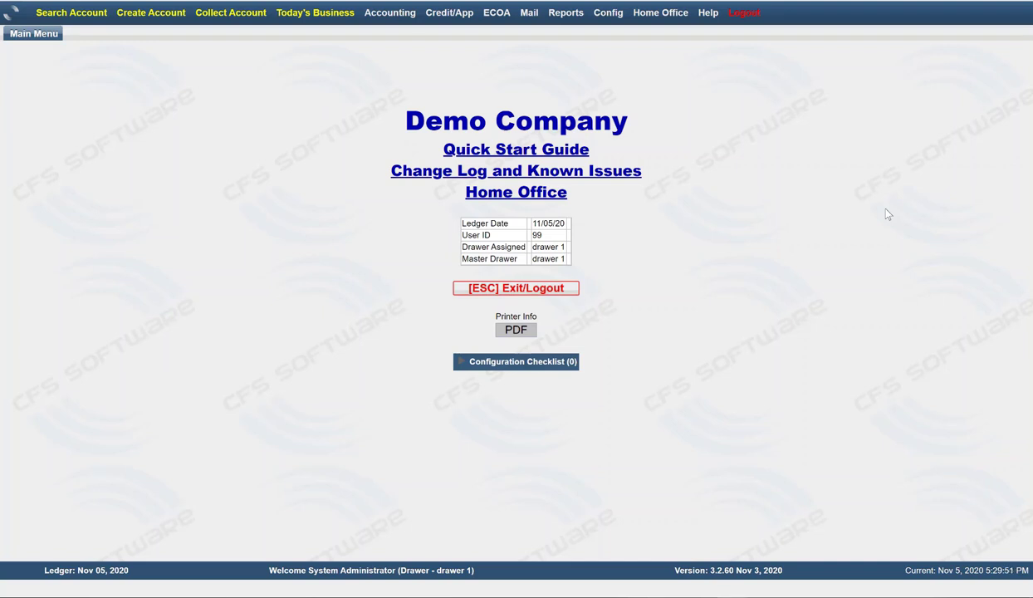
mouse_move(765, 174)
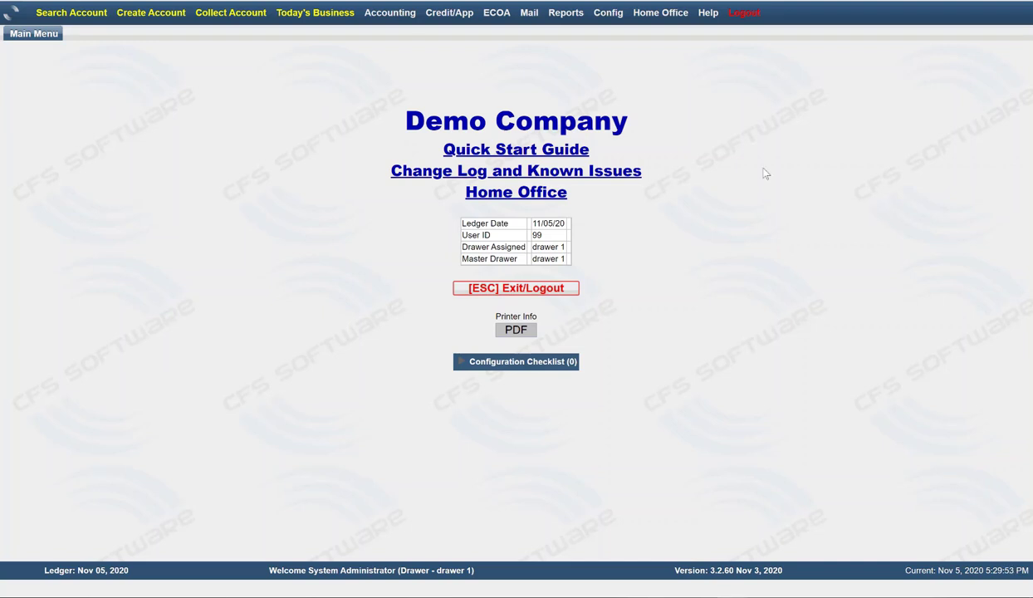
Open the Mail menu from the main menu to list Daily Letters, Mass Solicit and other mailing functions.
left_click(529, 12)
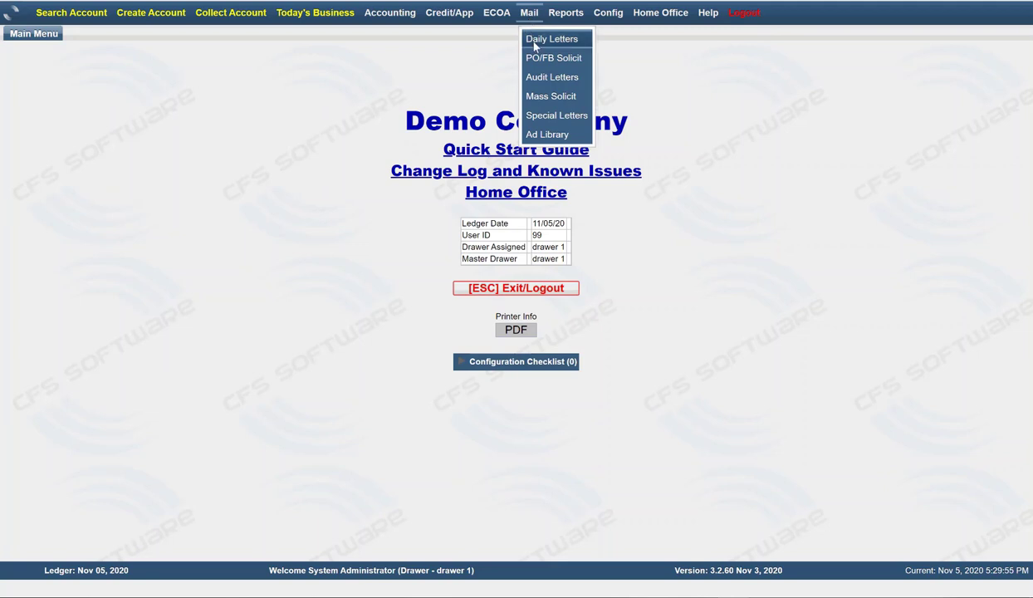
mouse_move(551, 96)
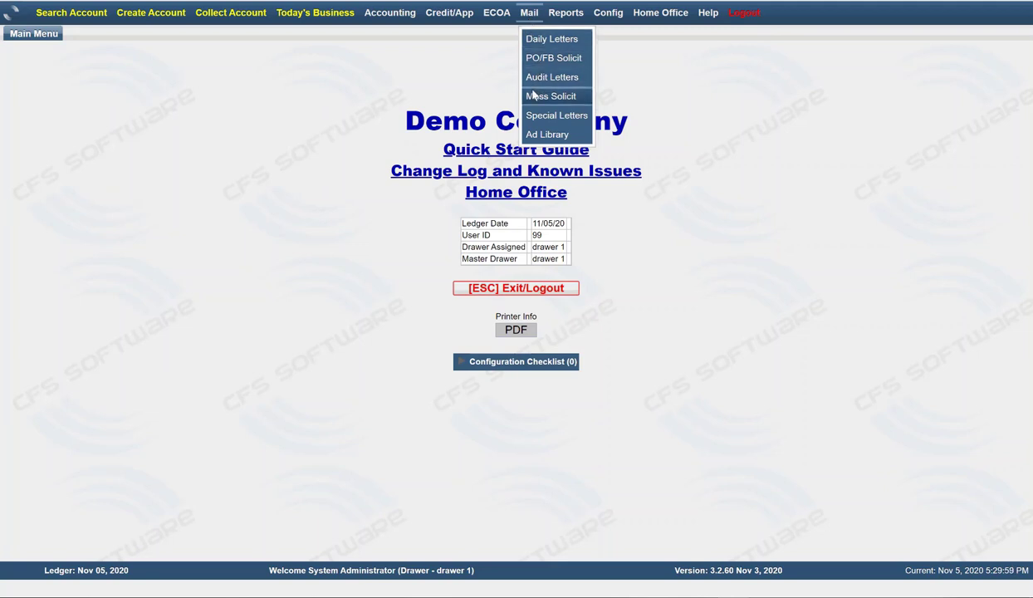
Open Mass Solicit, showing the Fall ad on the Tri-Fold form, then reopen the Mail menu.
left_click(550, 95)
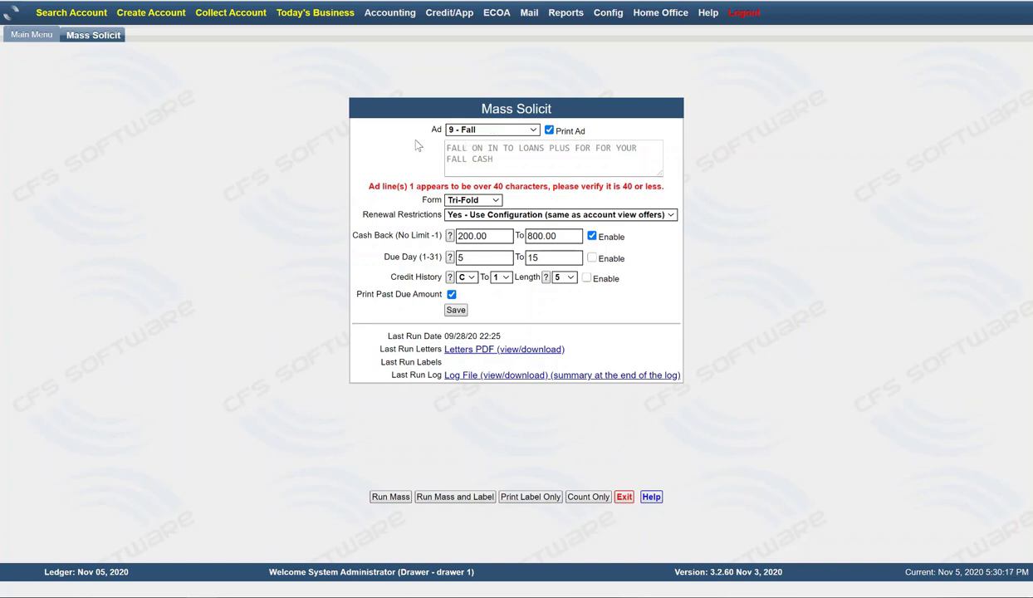
mouse_move(448, 141)
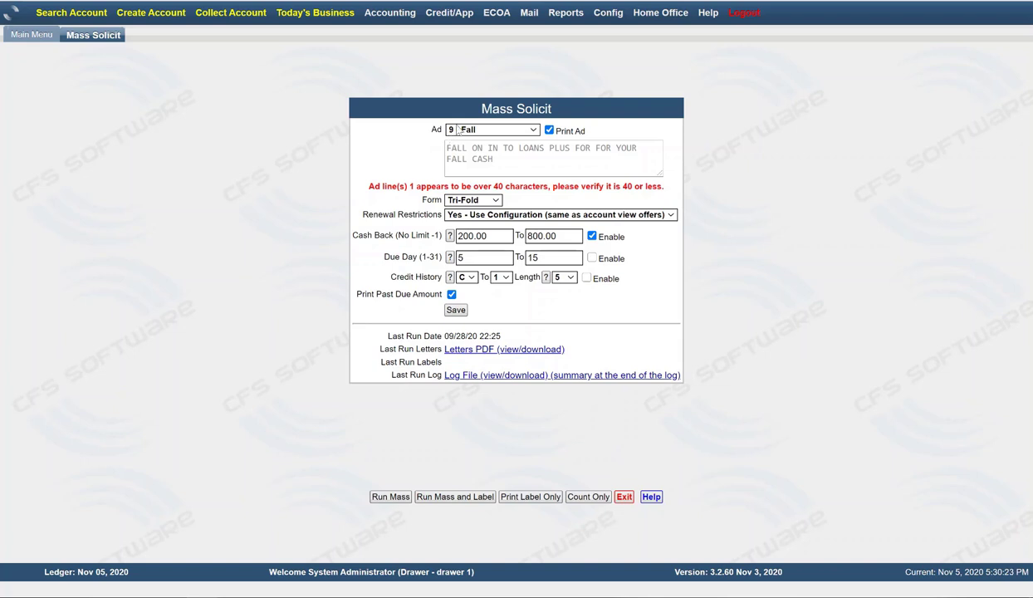
left_click(529, 13)
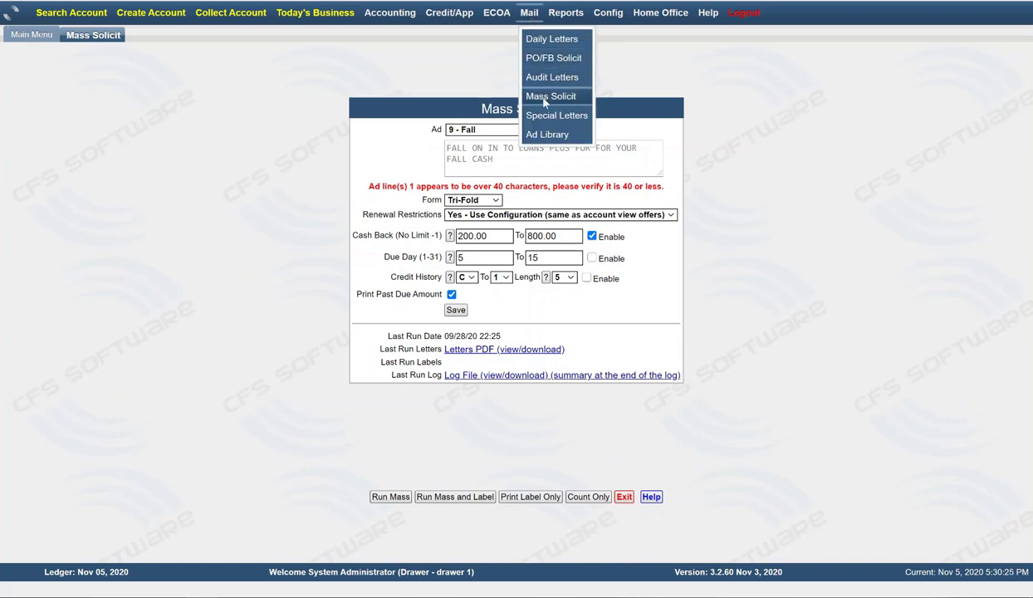
Open the Ad Library to view the Mother's Day ad and its text.
left_click(547, 133)
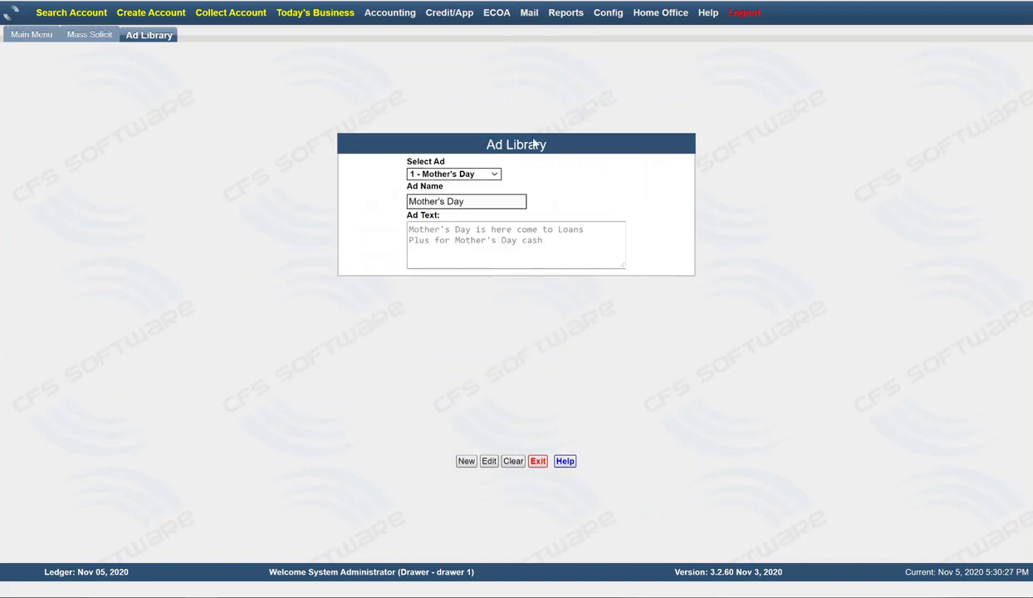
mouse_move(492, 171)
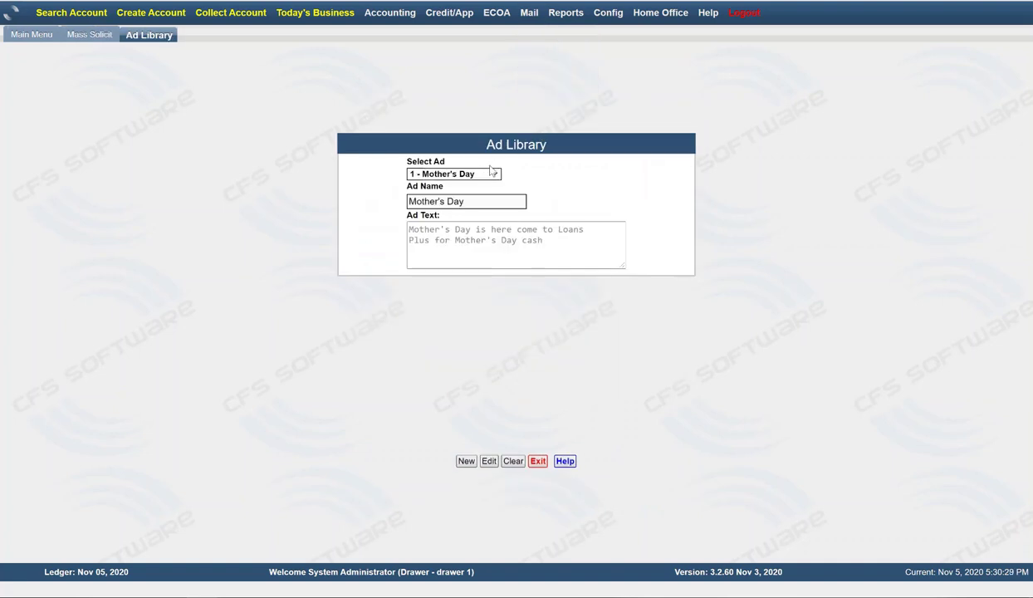
mouse_move(488, 165)
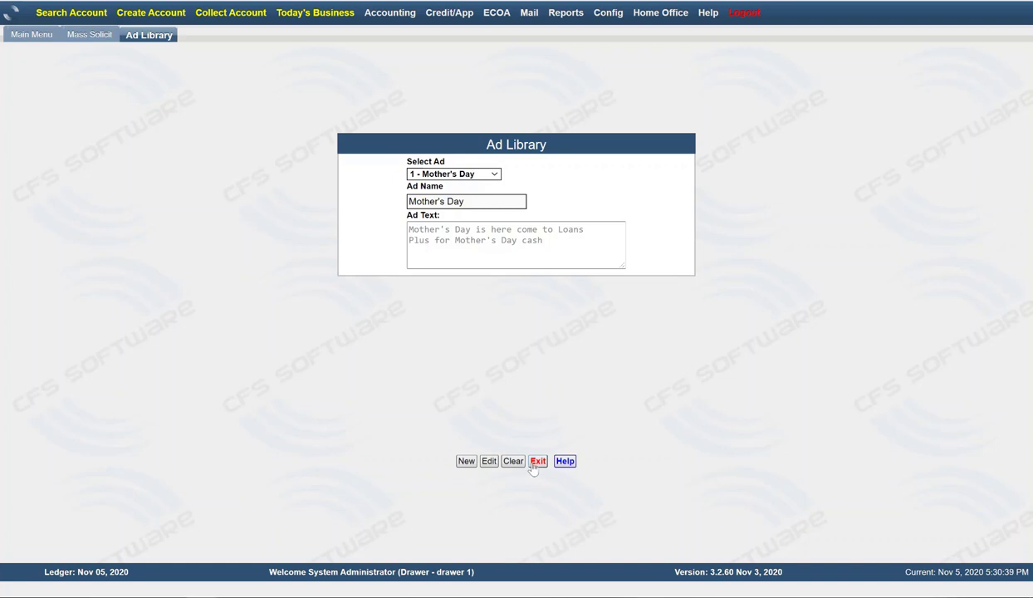
Exit the Ad Library and select '1 - Mother's Day' as the Mass Solicit ad.
left_click(537, 461)
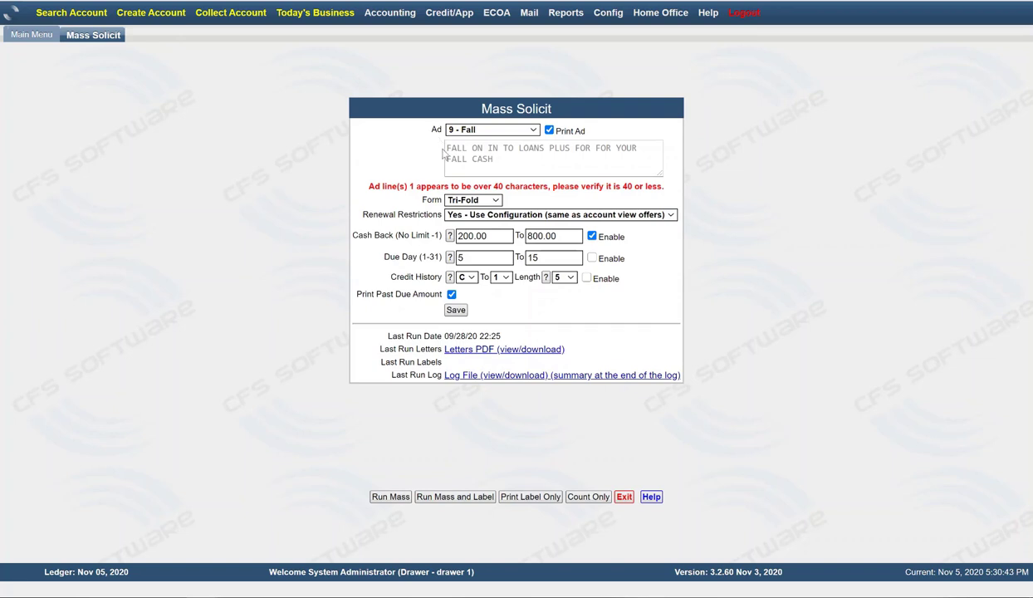
mouse_move(397, 201)
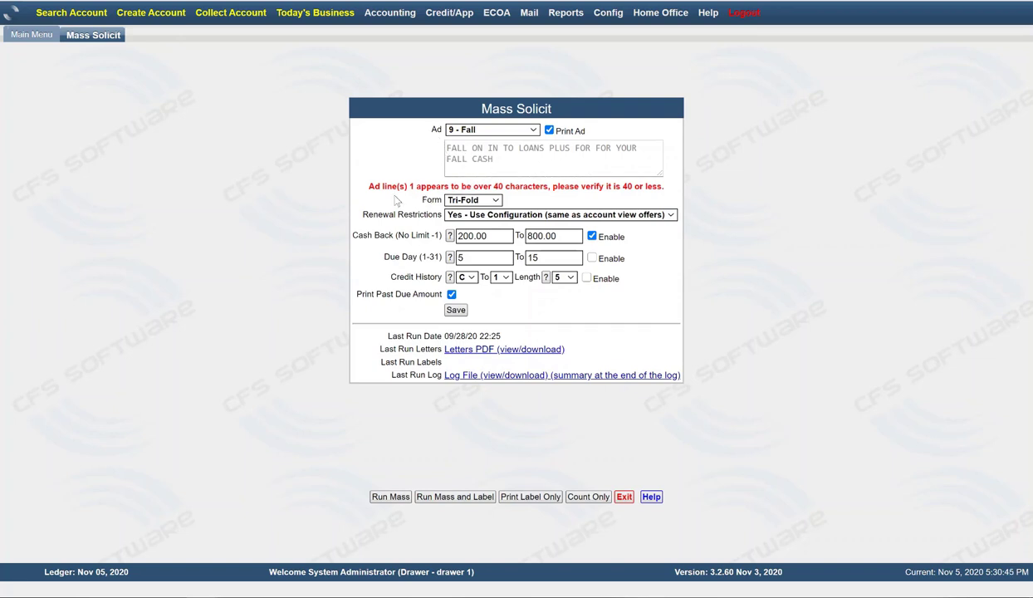
mouse_move(521, 186)
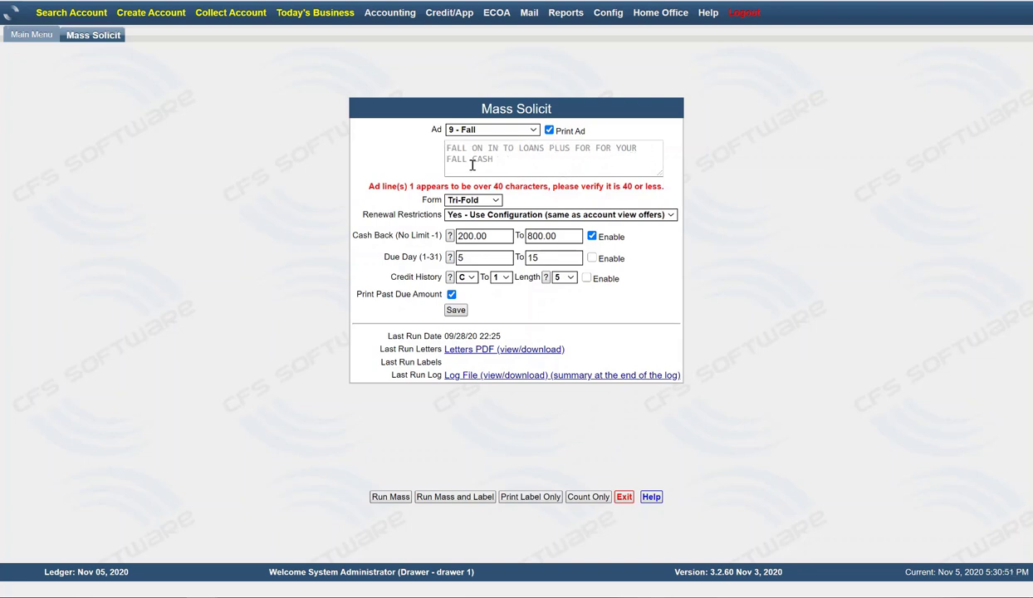
mouse_move(490, 169)
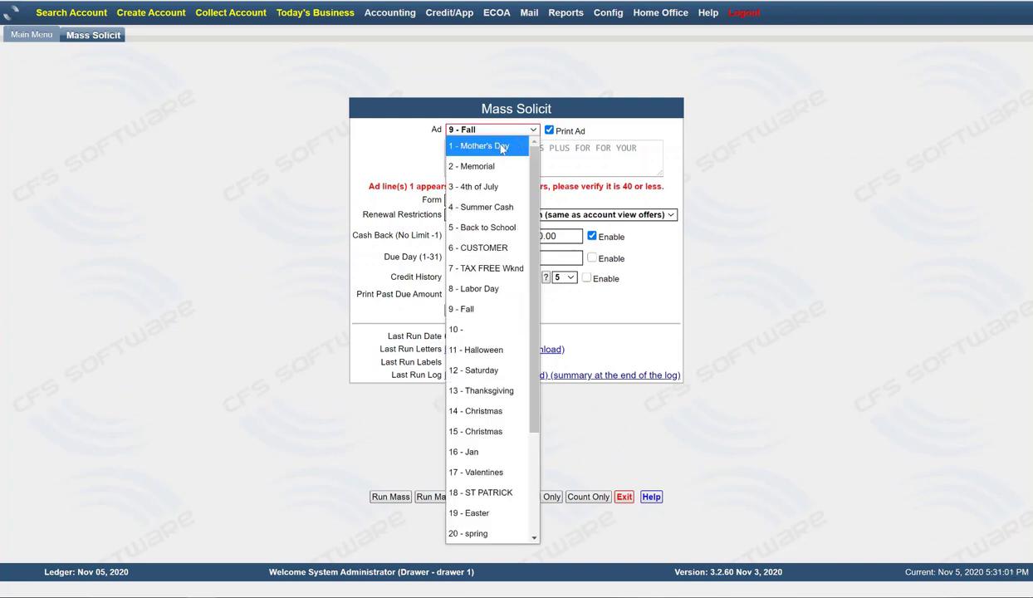
left_click(477, 145)
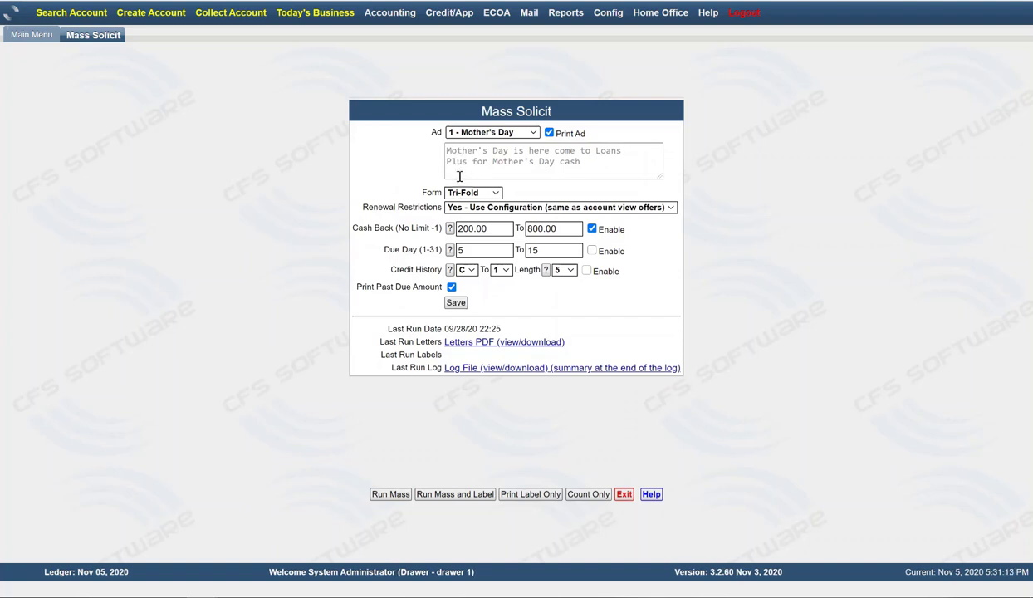
mouse_move(457, 159)
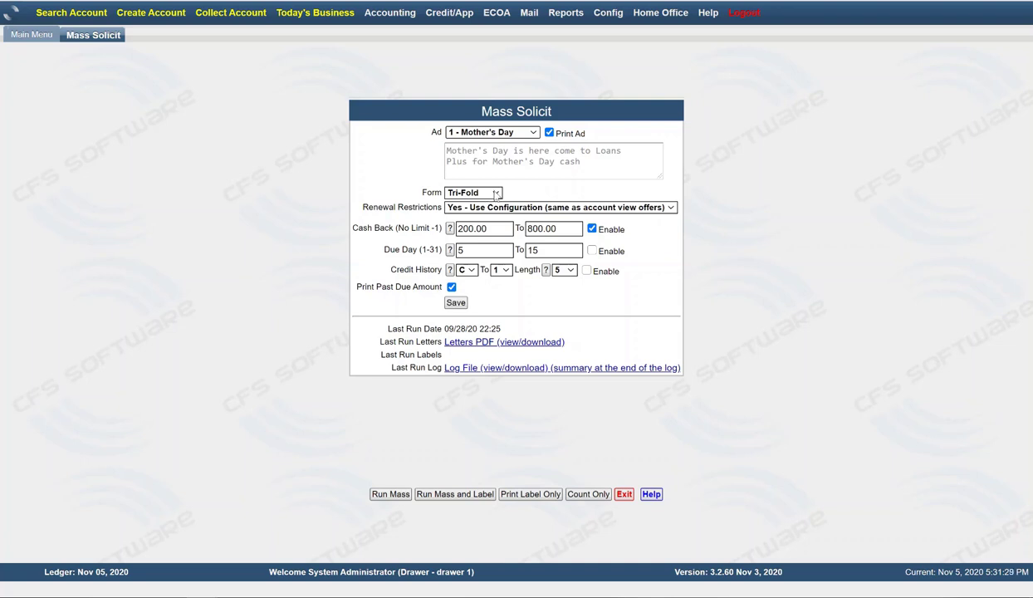
left_click(496, 192)
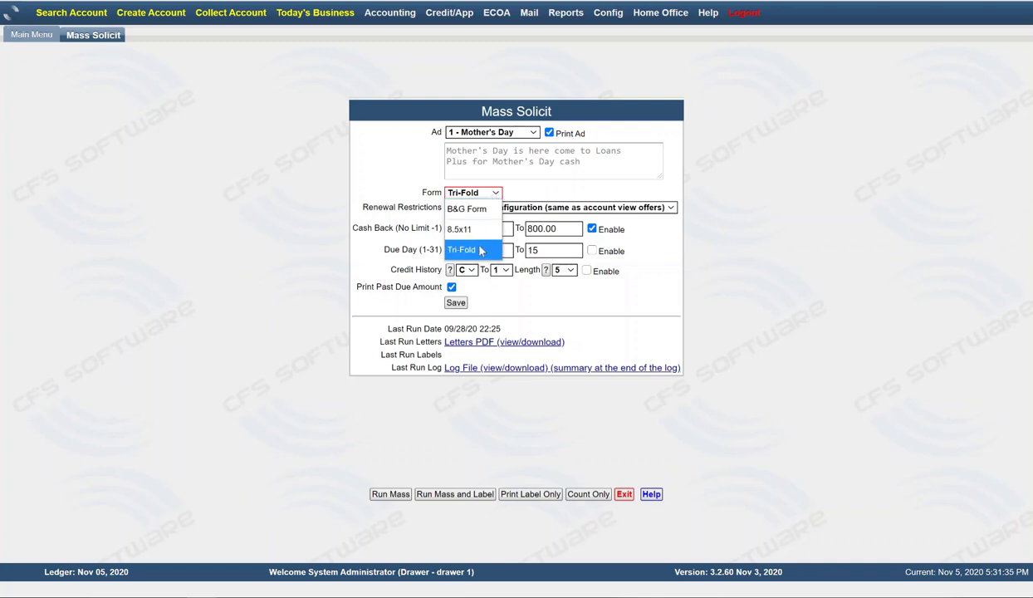
mouse_move(478, 228)
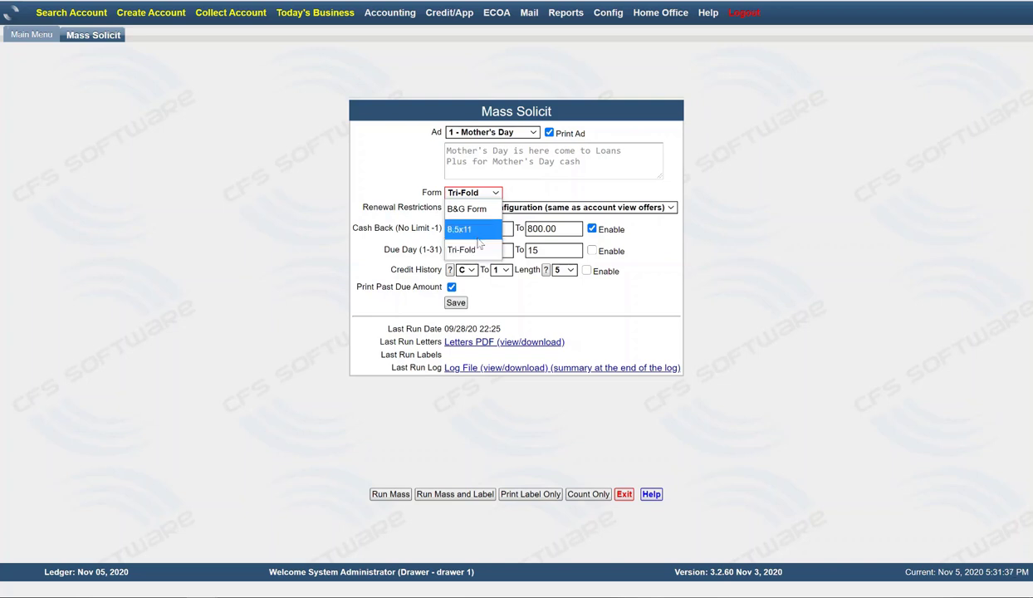
mouse_move(473, 250)
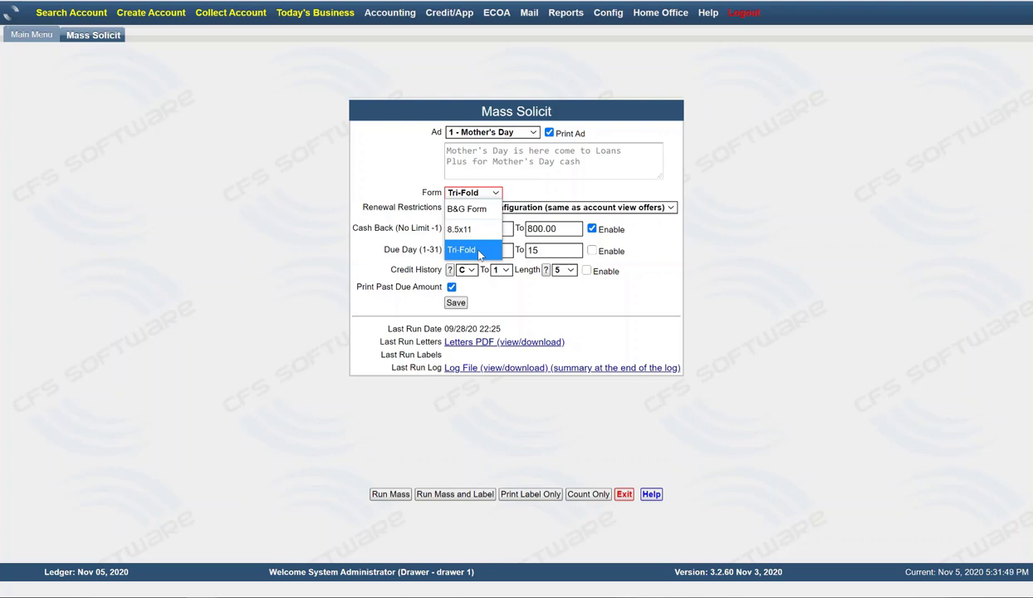
left_click(462, 249)
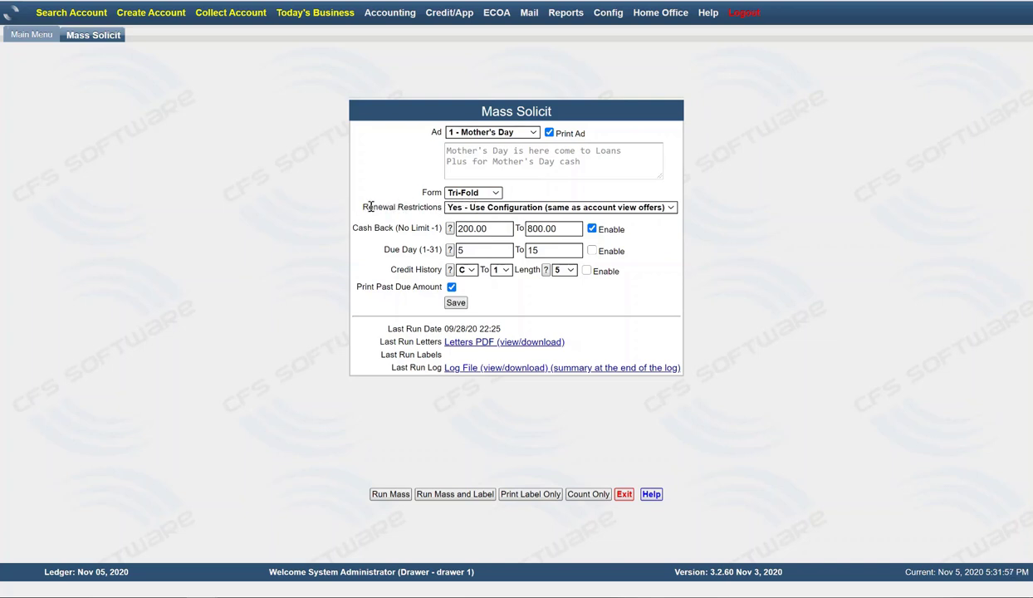
mouse_move(448, 220)
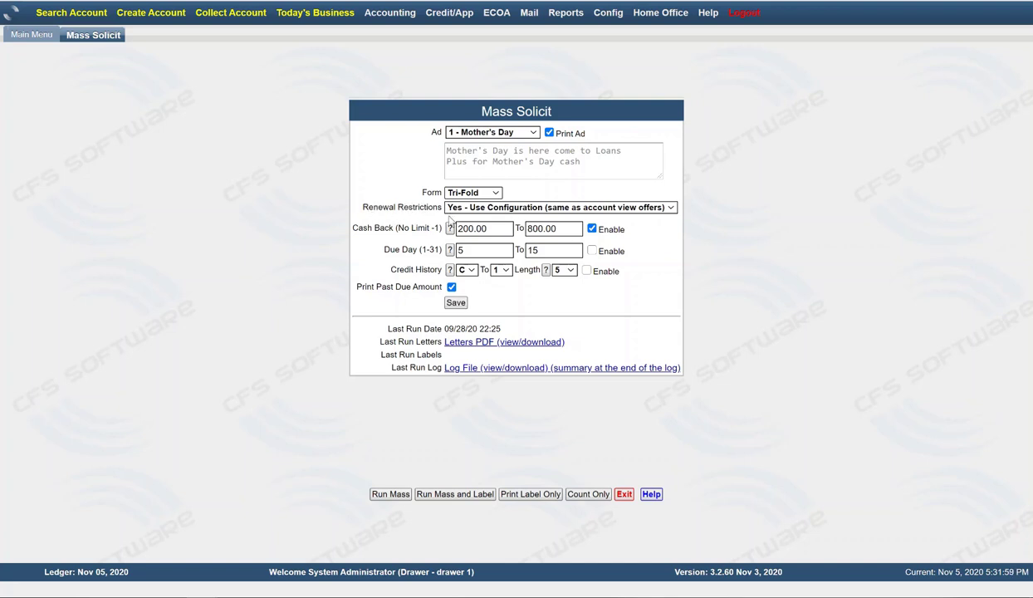
mouse_move(534, 219)
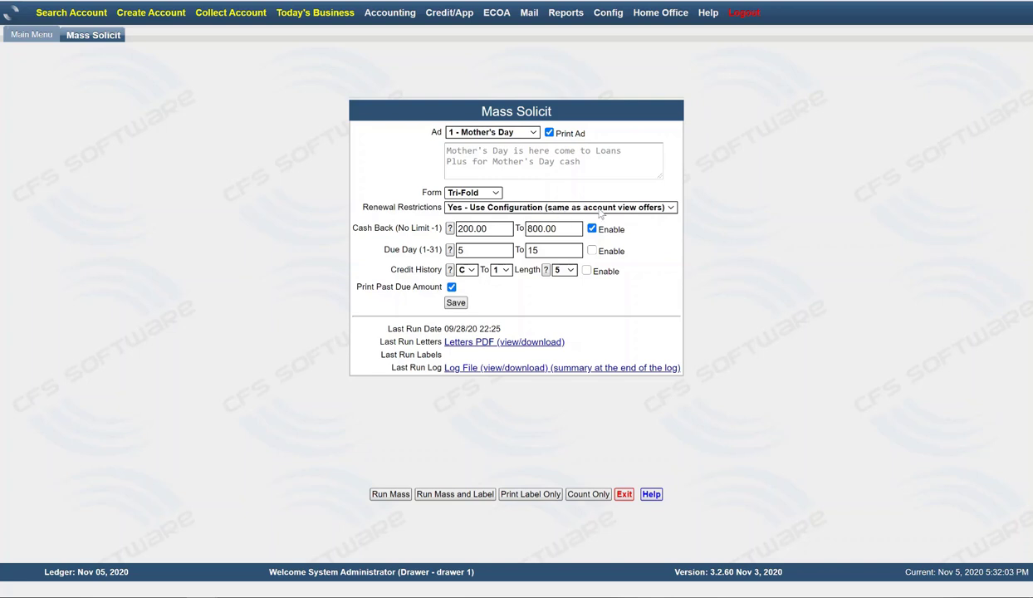
mouse_move(651, 224)
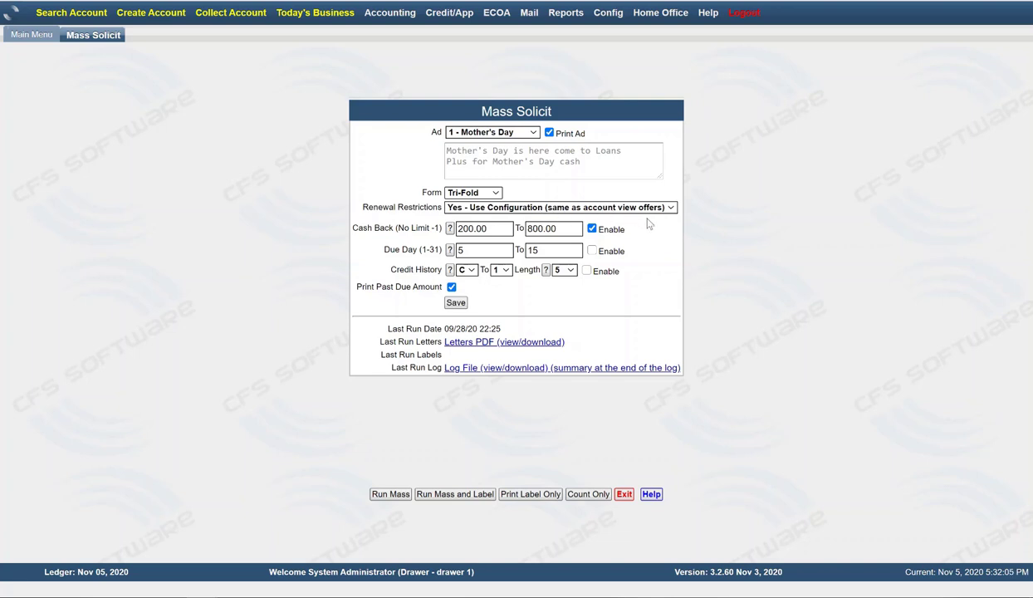
mouse_move(677, 233)
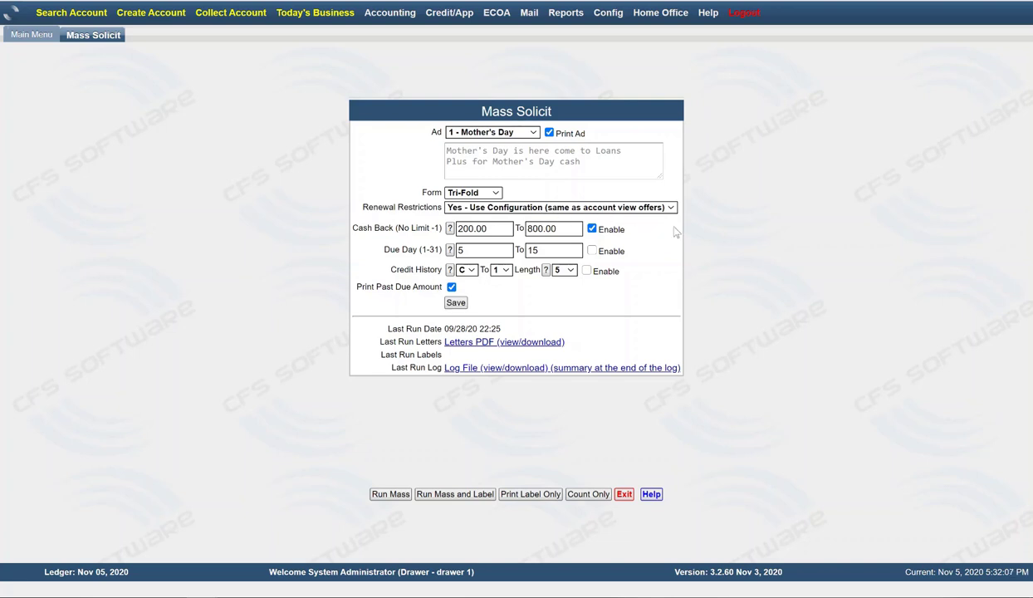
mouse_move(679, 255)
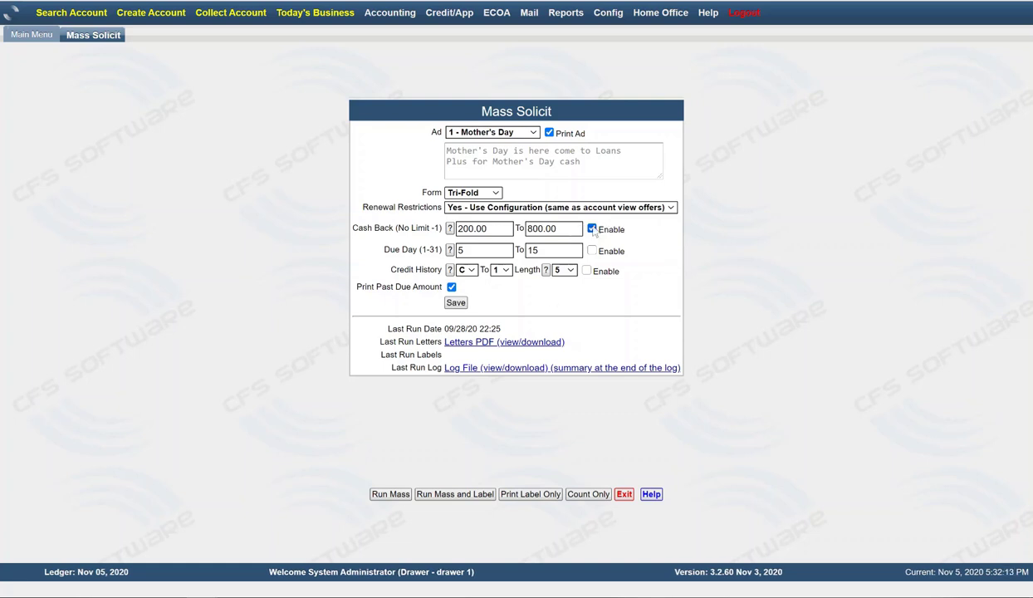
mouse_move(628, 225)
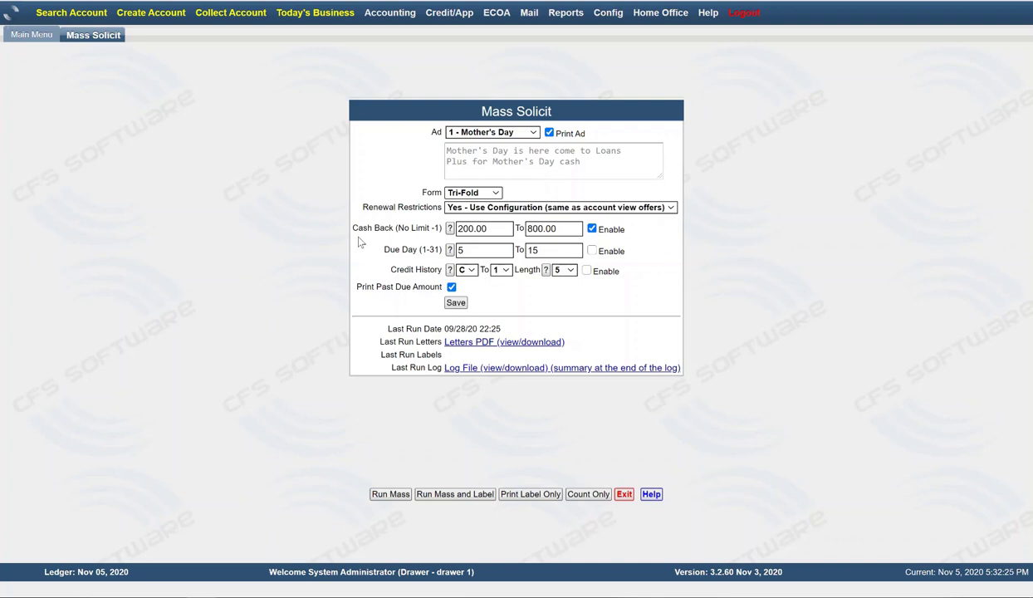
mouse_move(407, 223)
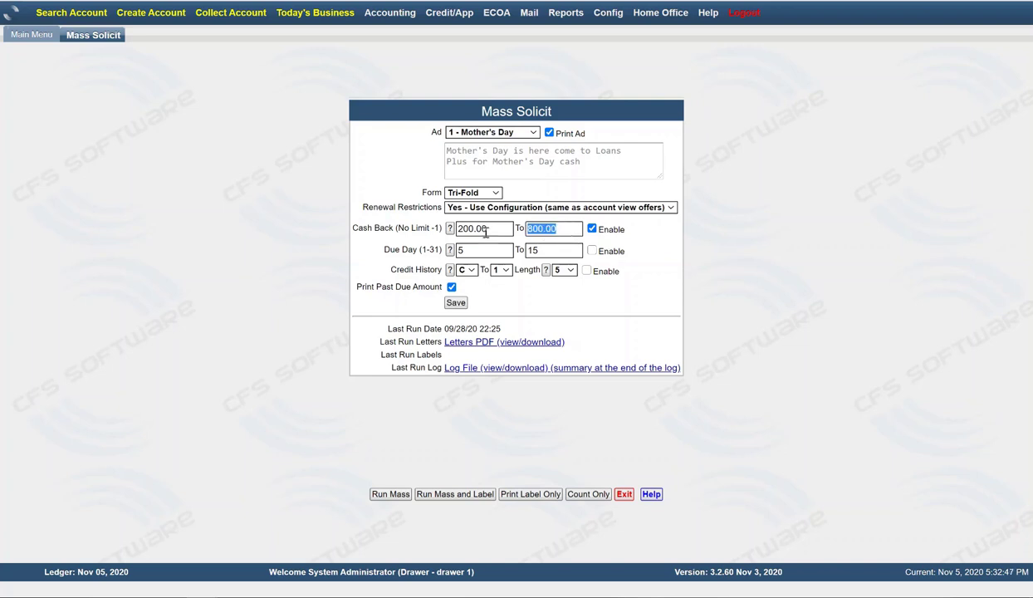
type("500")
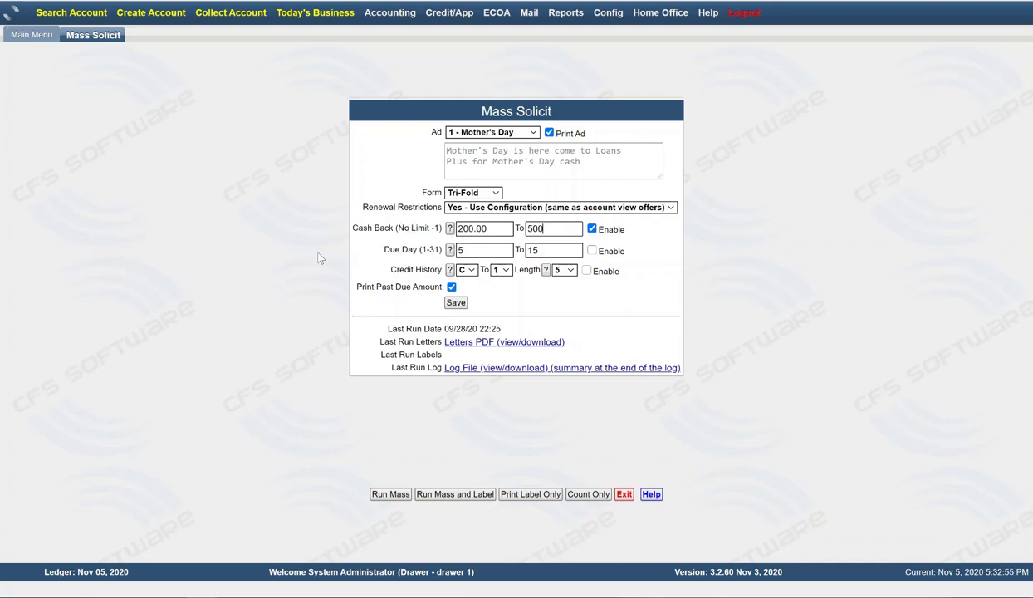
mouse_move(290, 263)
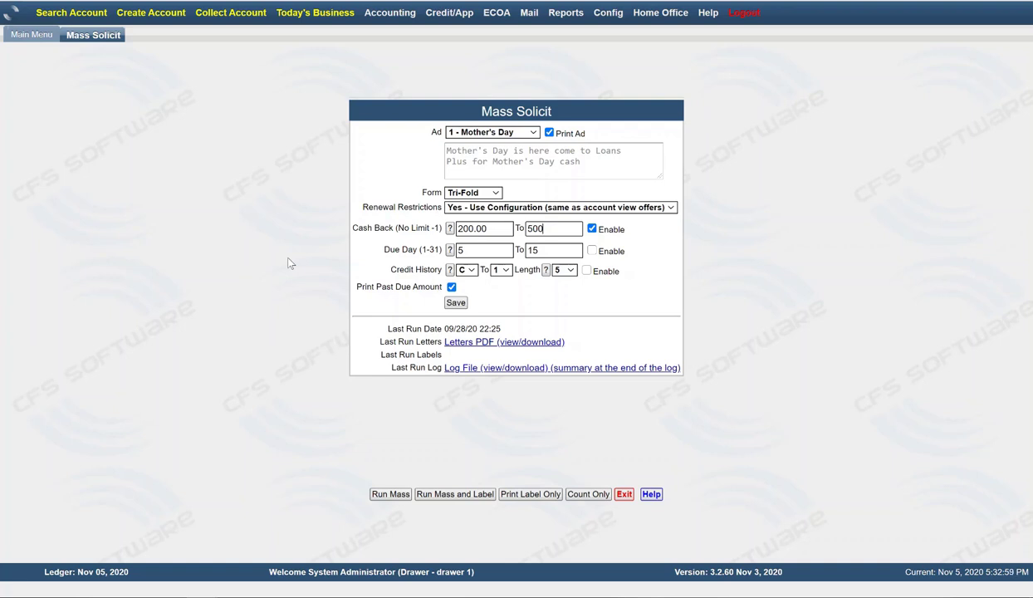
mouse_move(401, 266)
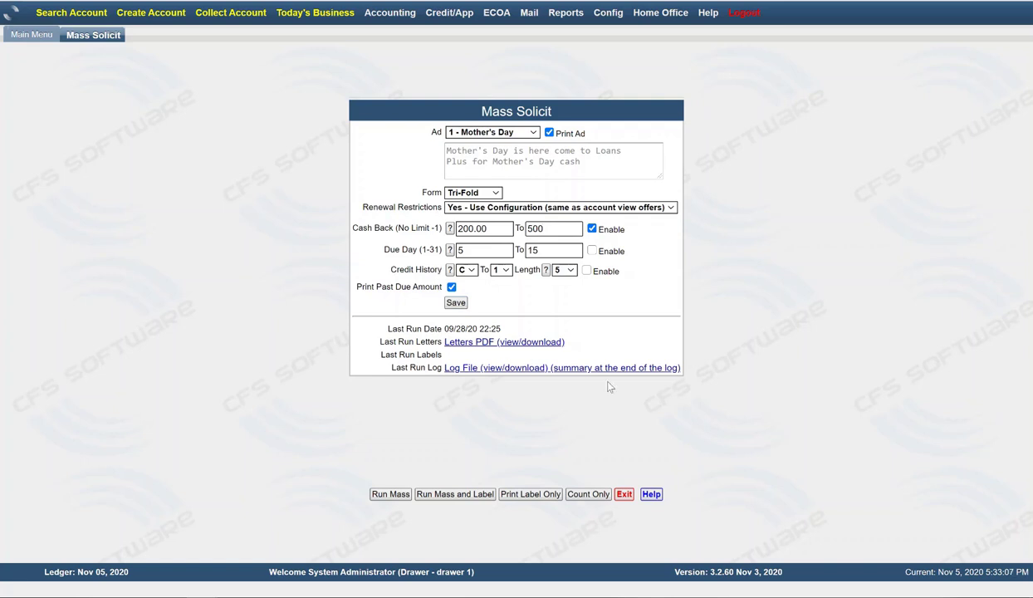
mouse_move(500, 282)
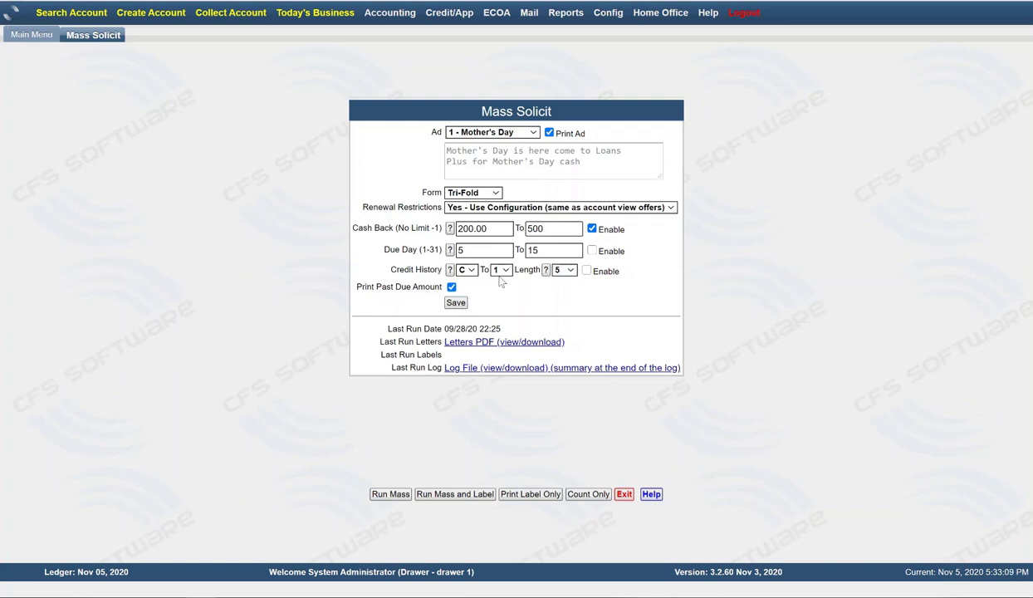
mouse_move(423, 259)
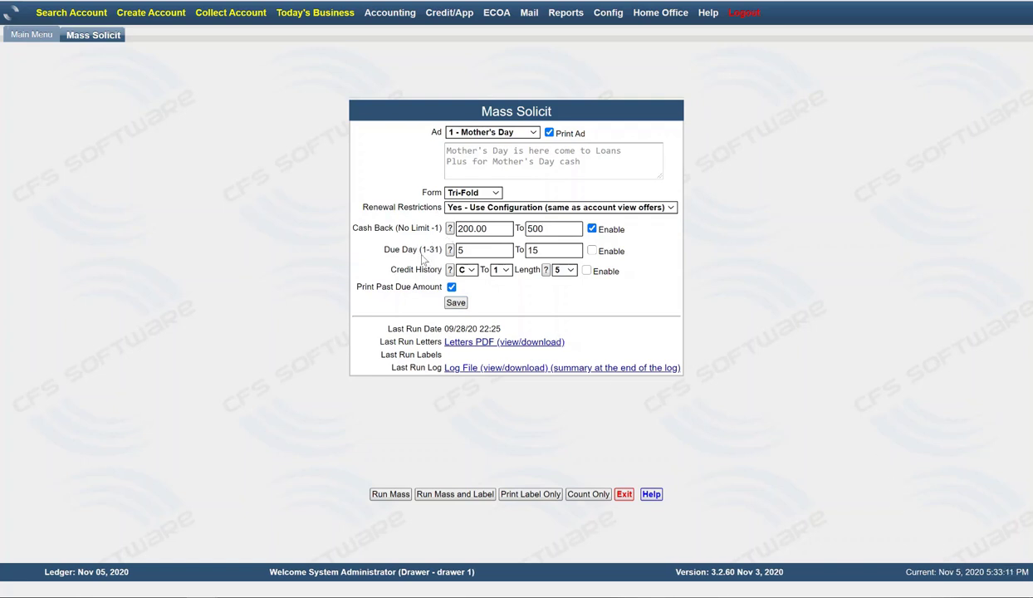
mouse_move(421, 250)
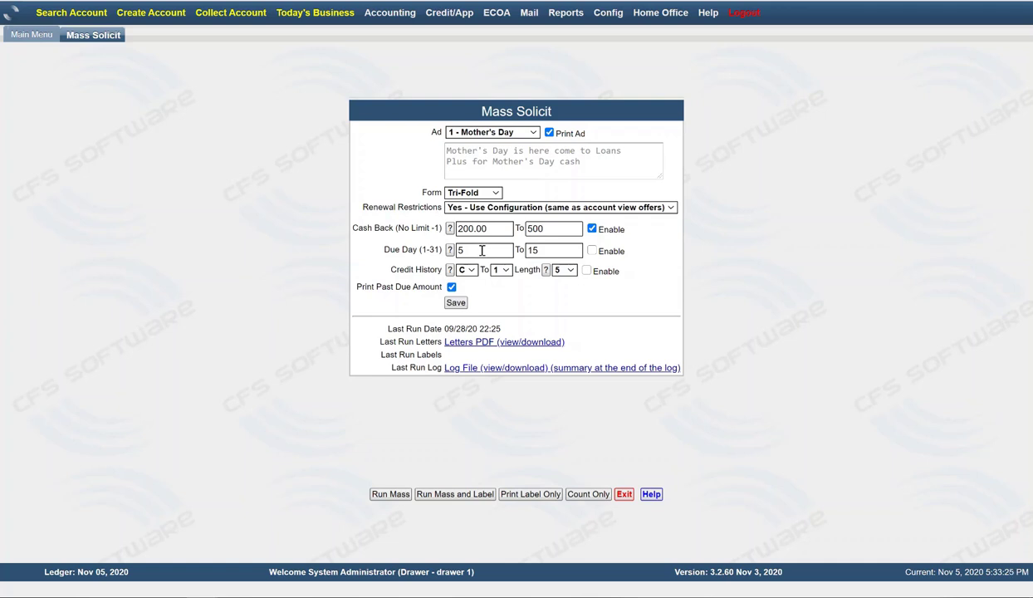
mouse_move(477, 266)
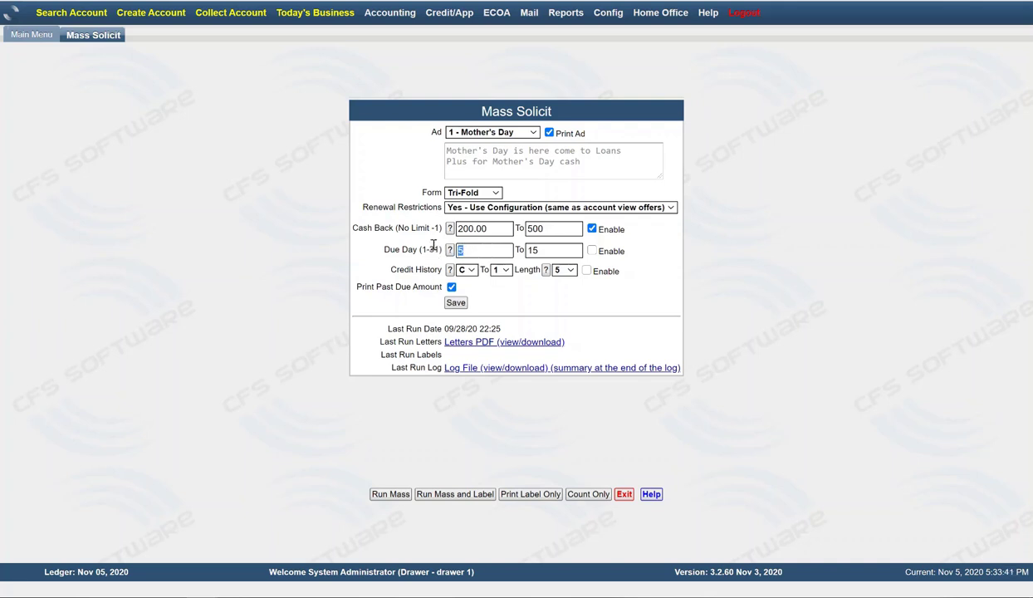
Enter 8 as the starting due day and edit the upper end toward 18.
type("8")
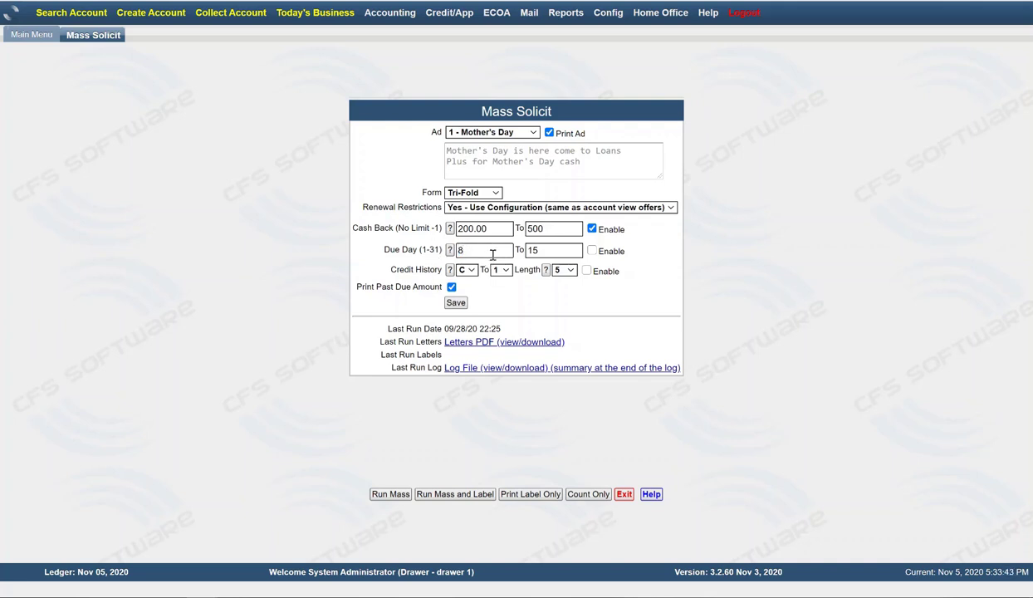
mouse_move(422, 289)
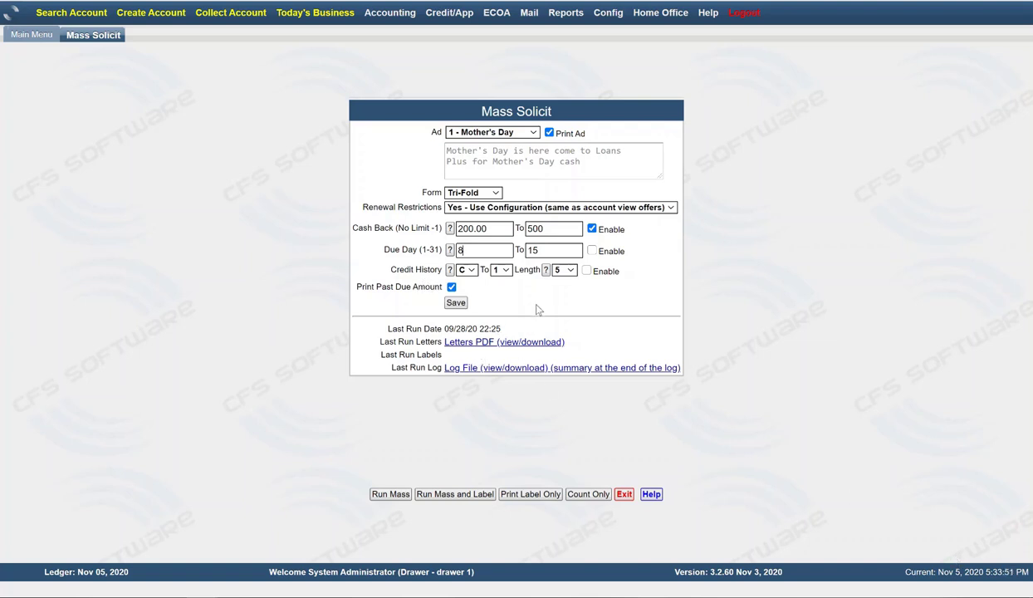
left_click(552, 250)
type("18")
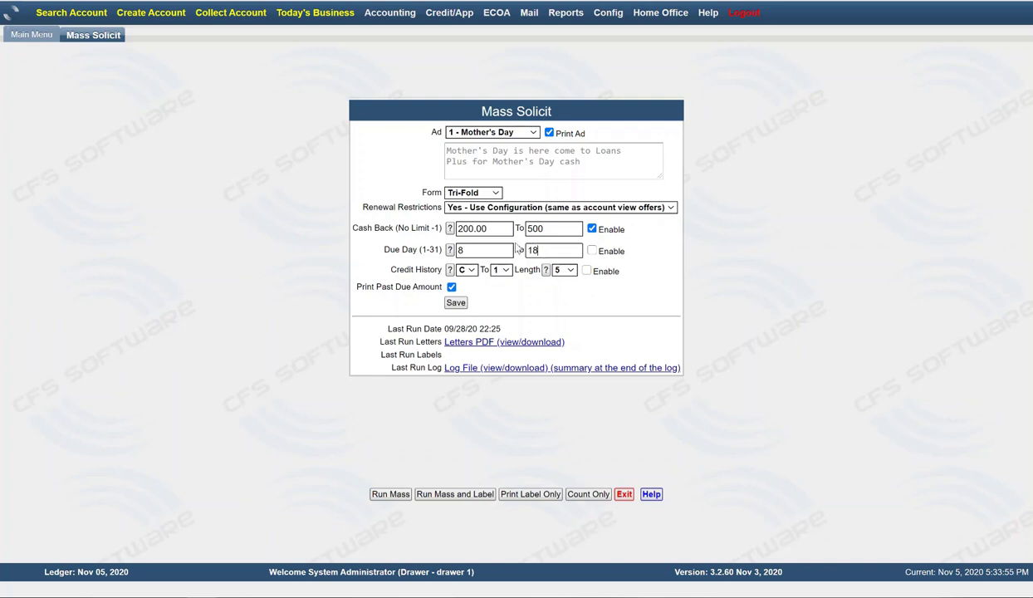
mouse_move(525, 274)
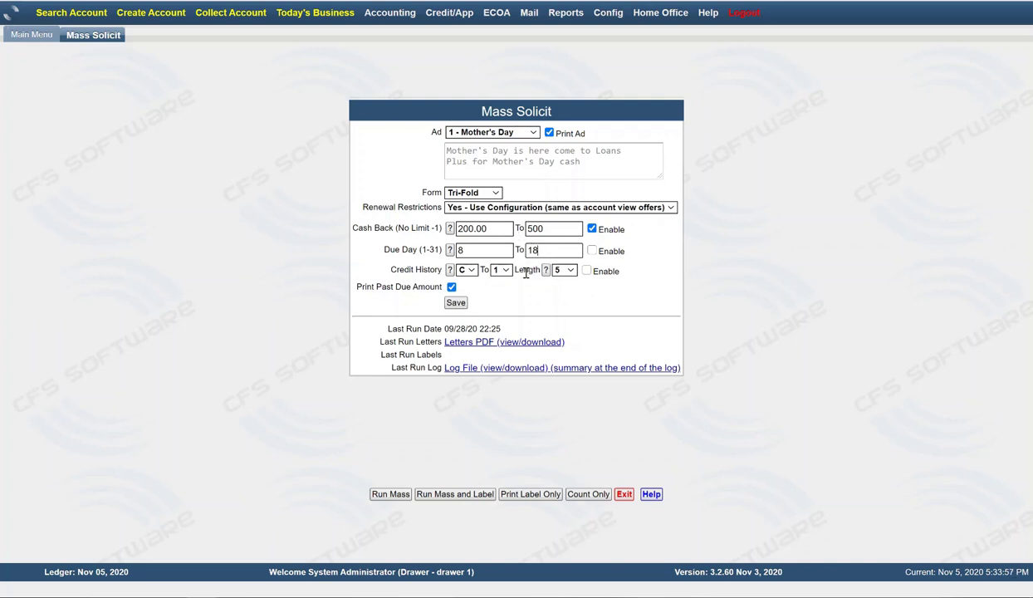
mouse_move(452, 241)
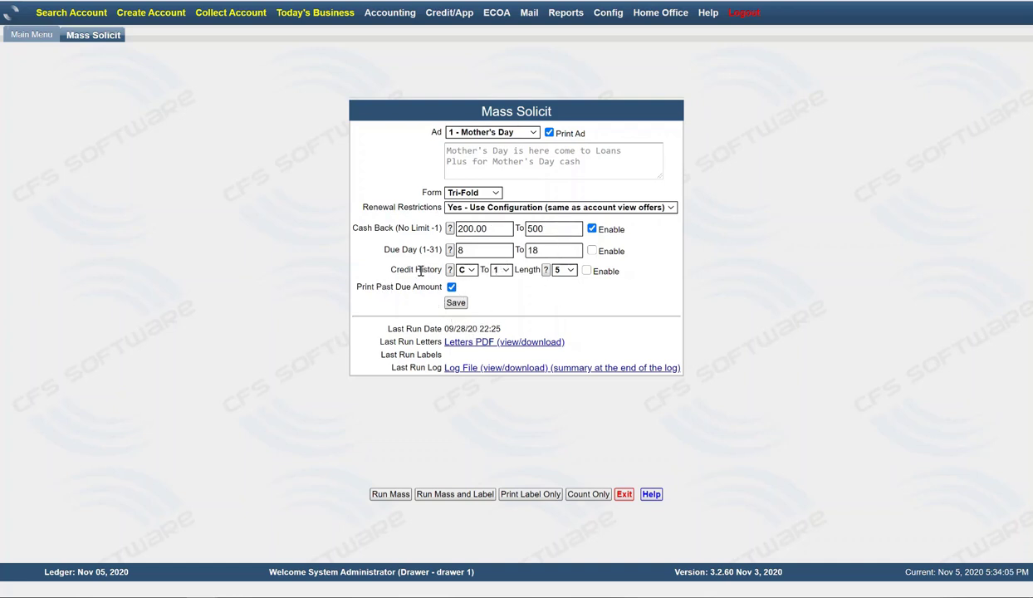
mouse_move(258, 229)
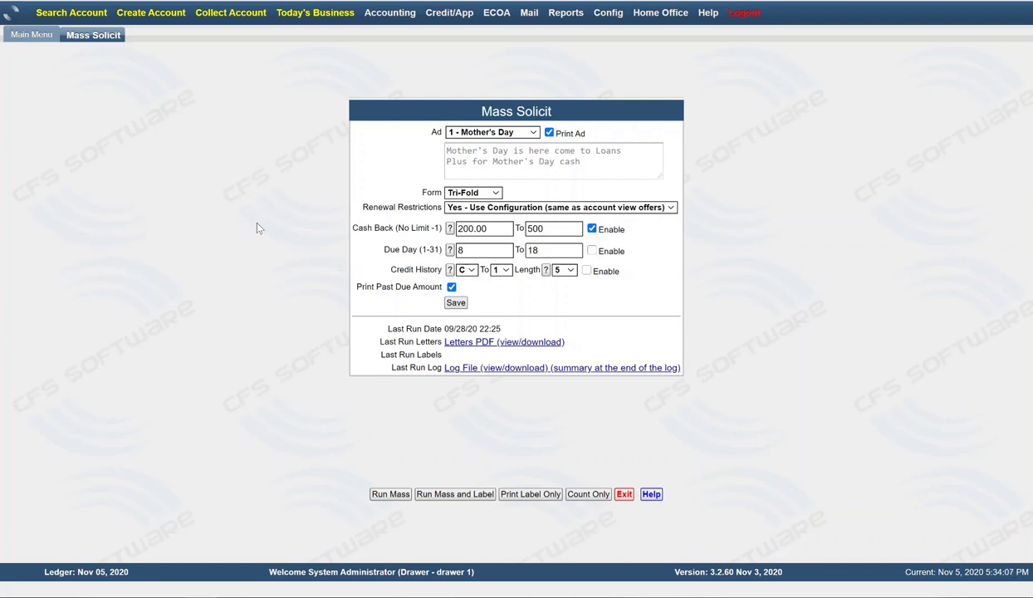
mouse_move(299, 37)
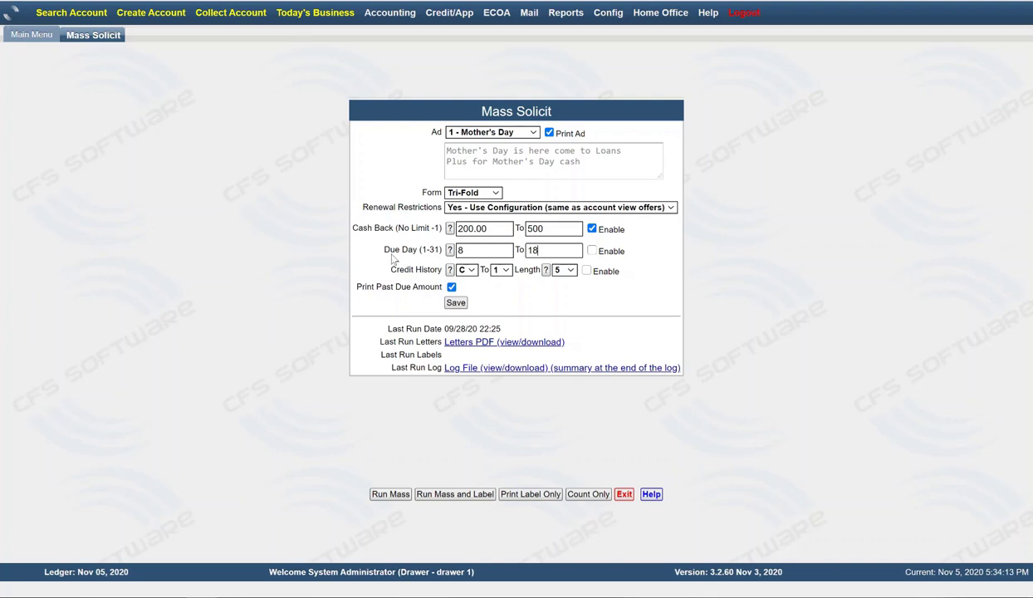
mouse_move(392, 255)
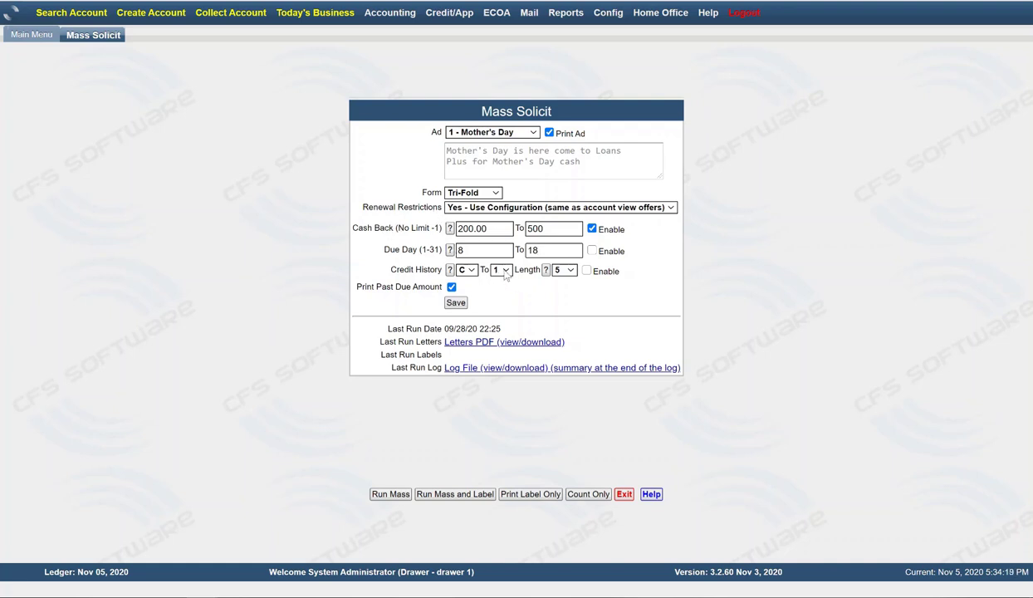
left_click(500, 270)
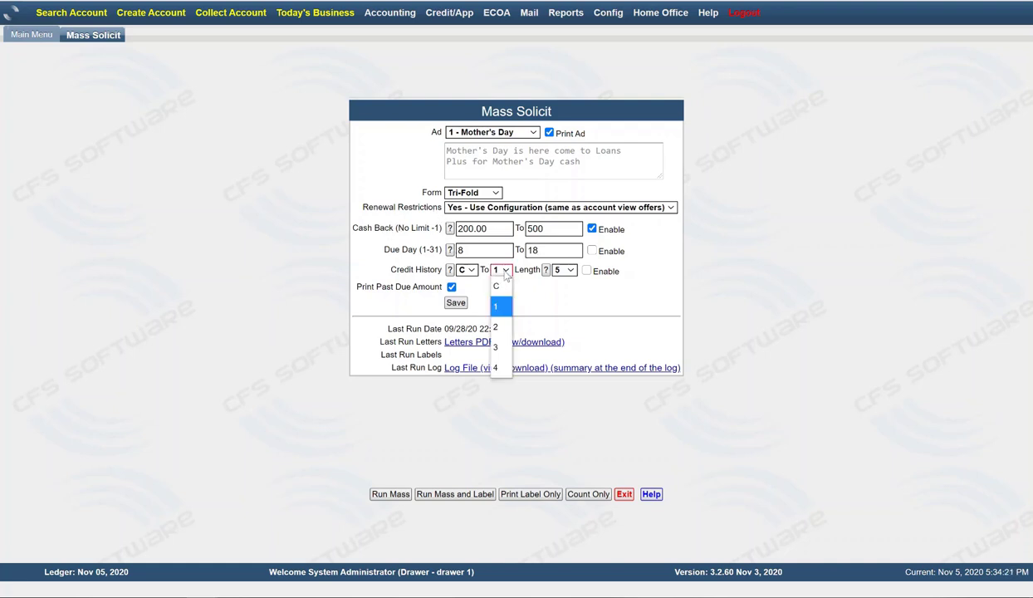
mouse_move(494, 326)
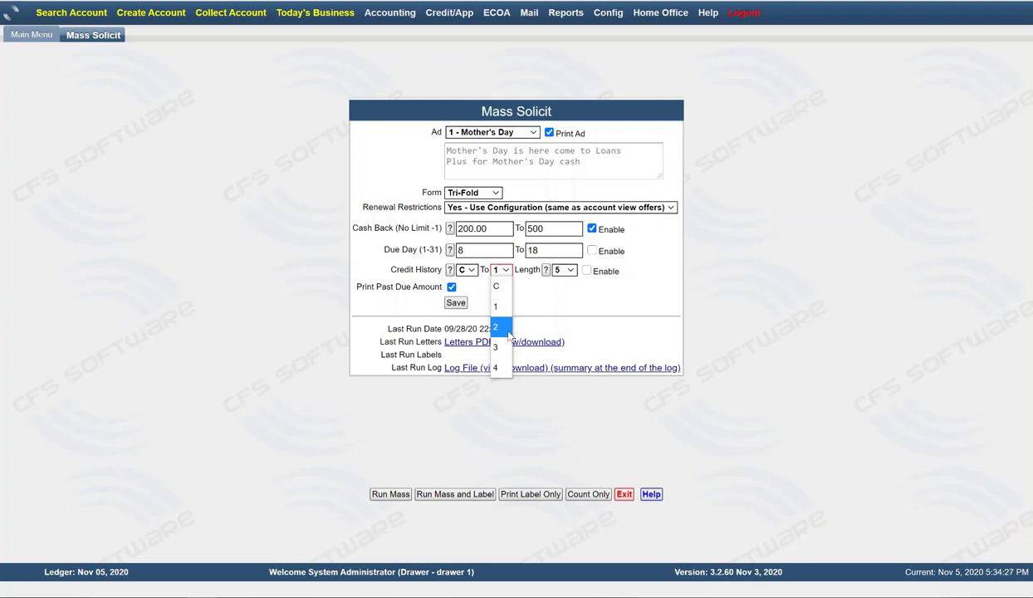
mouse_move(511, 336)
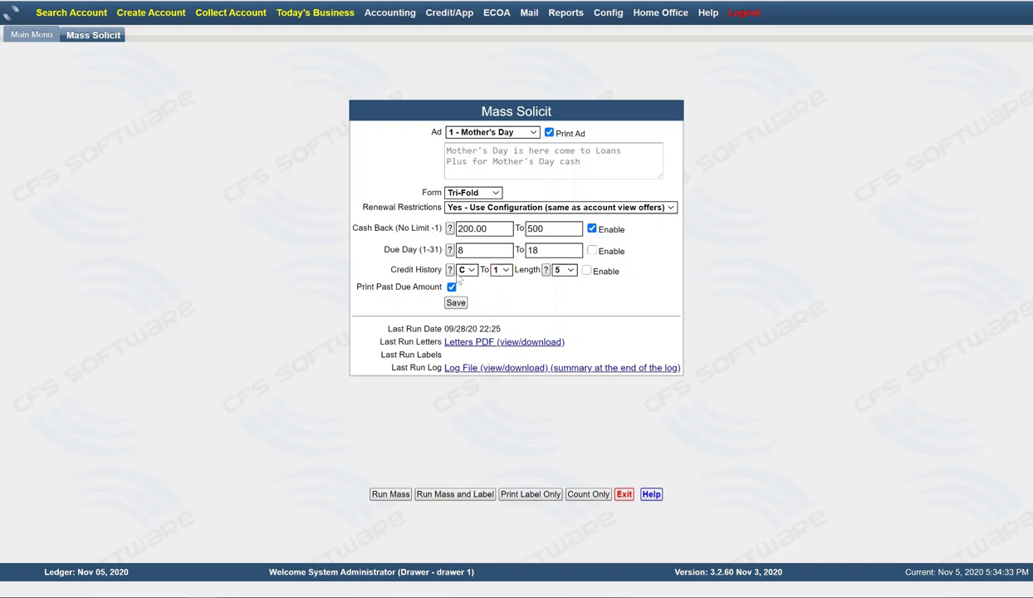
left_click(451, 287)
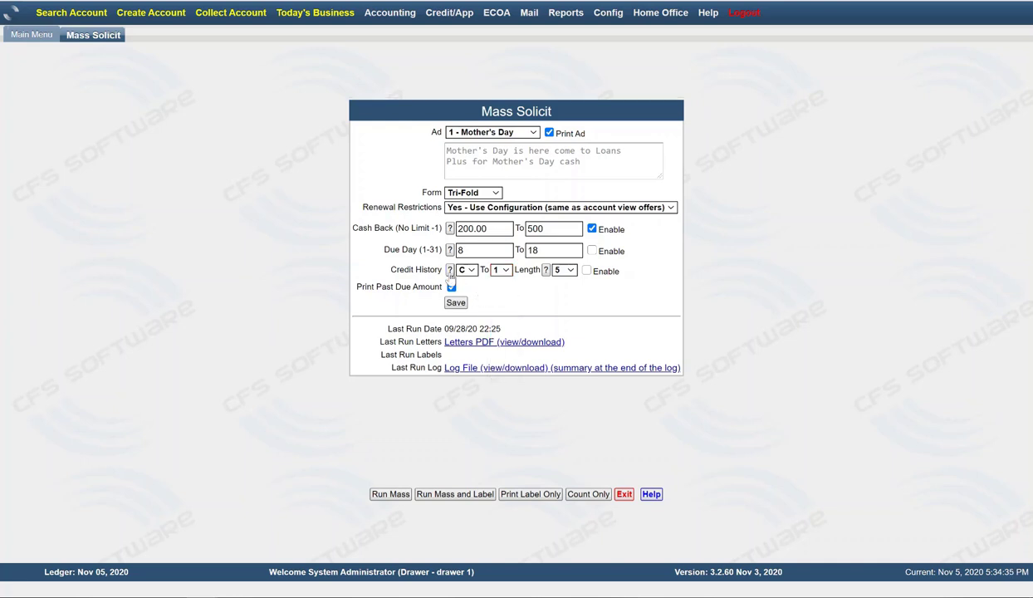
left_click(450, 270)
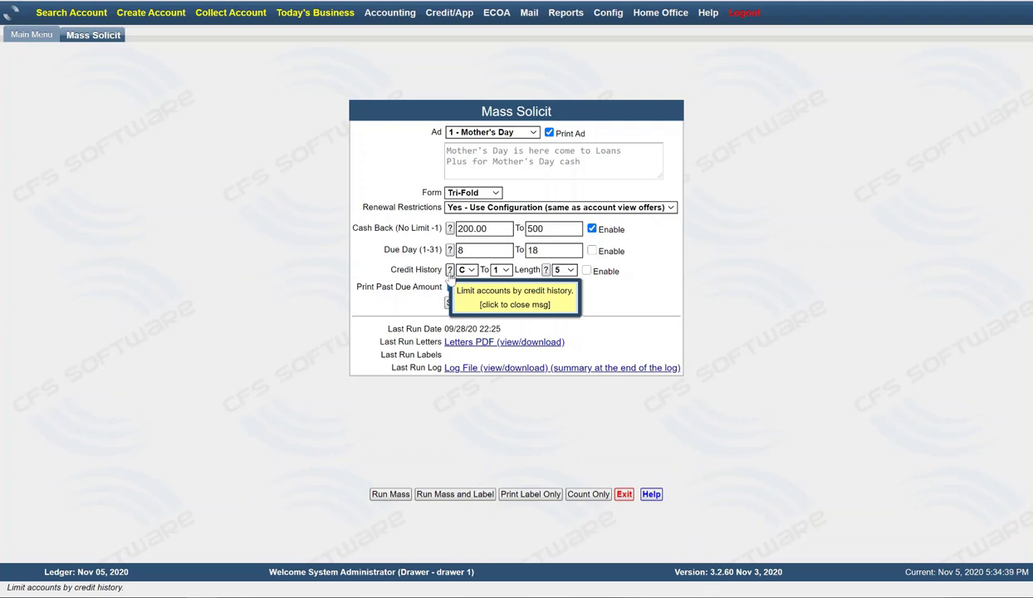
mouse_move(241, 58)
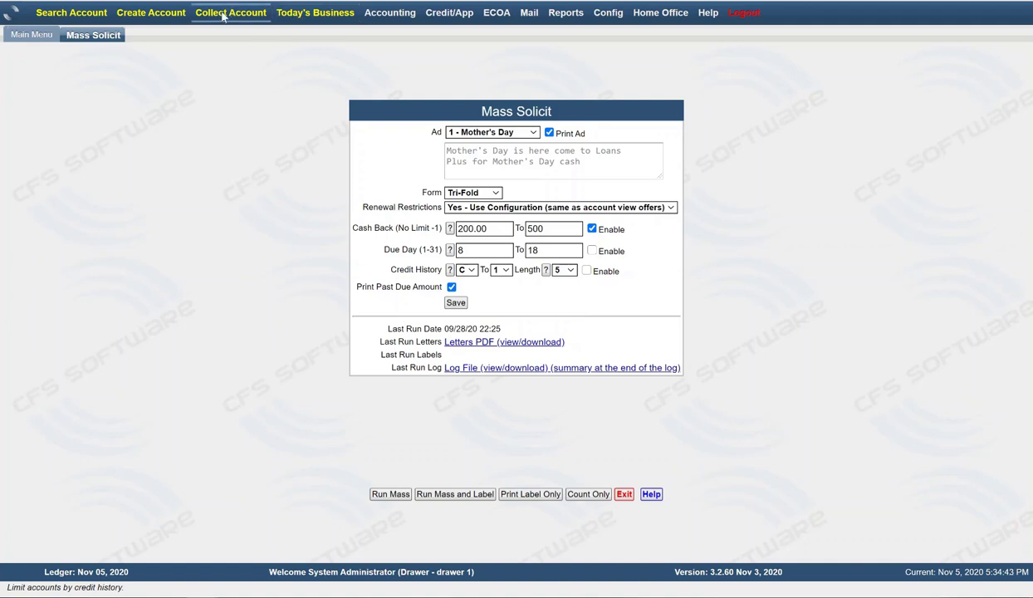
mouse_move(220, 19)
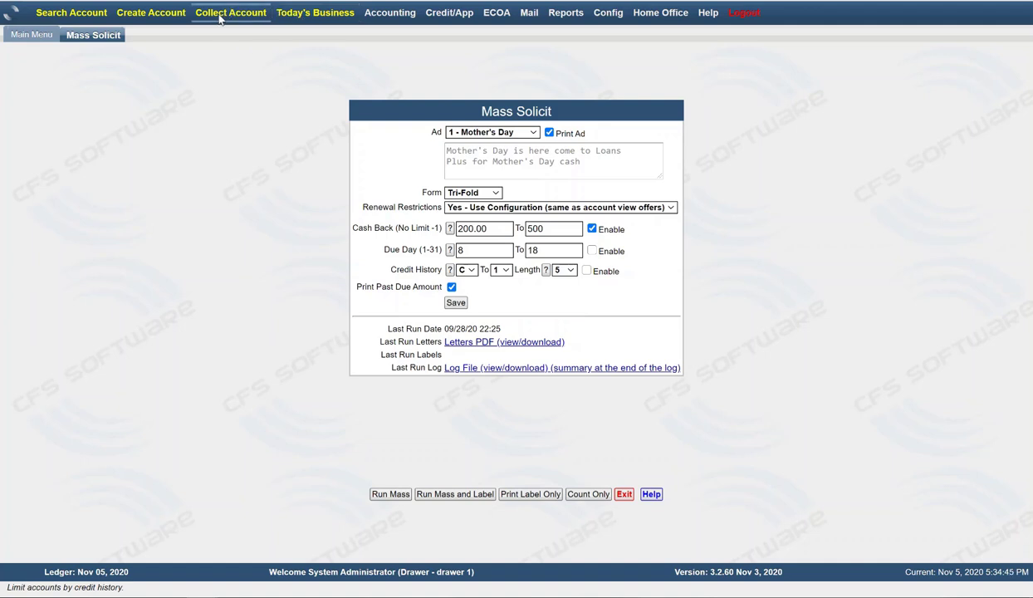
left_click(230, 12)
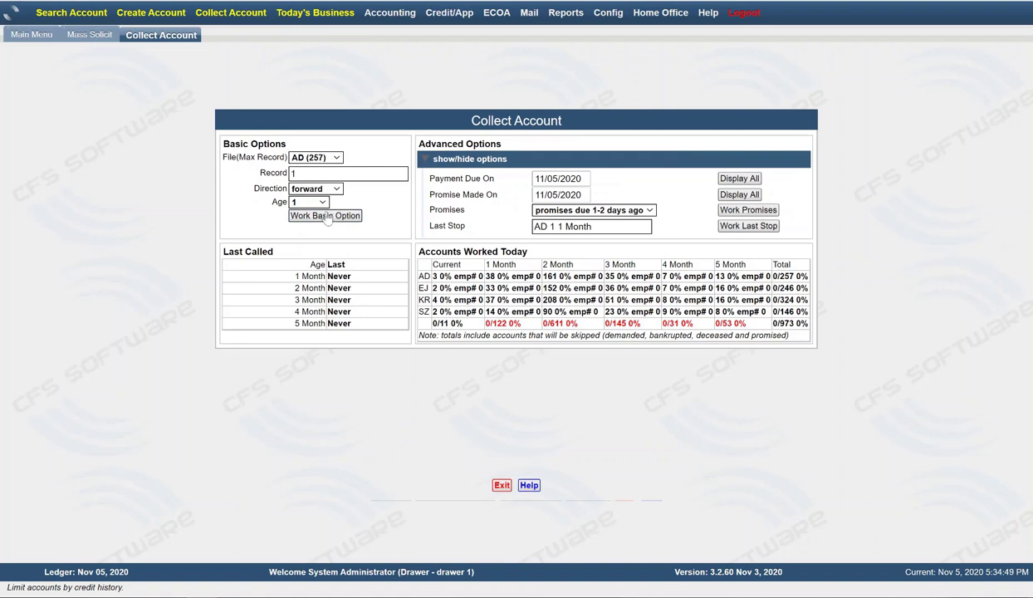
left_click(325, 215)
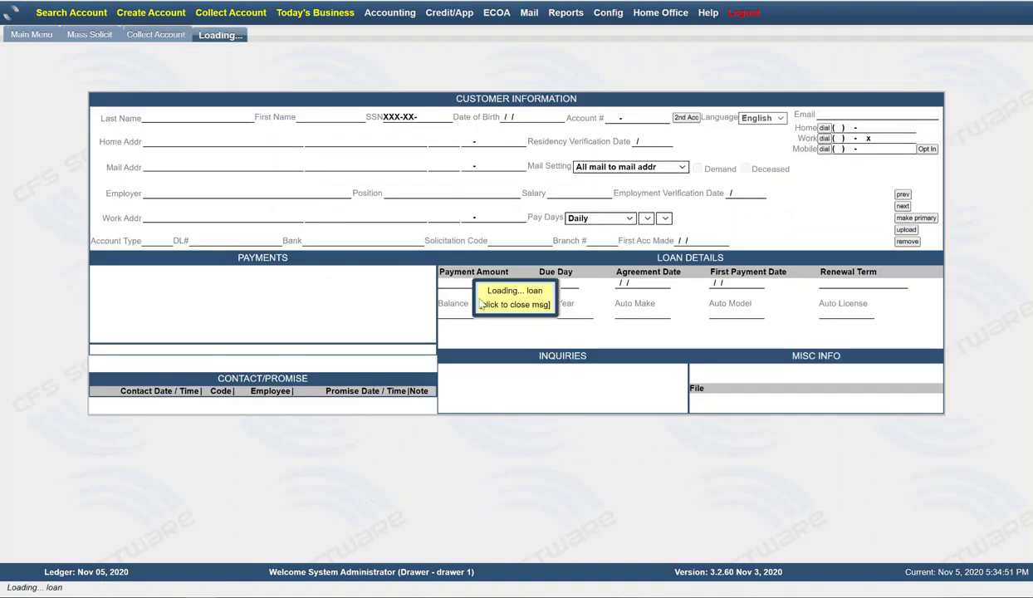
mouse_move(492, 374)
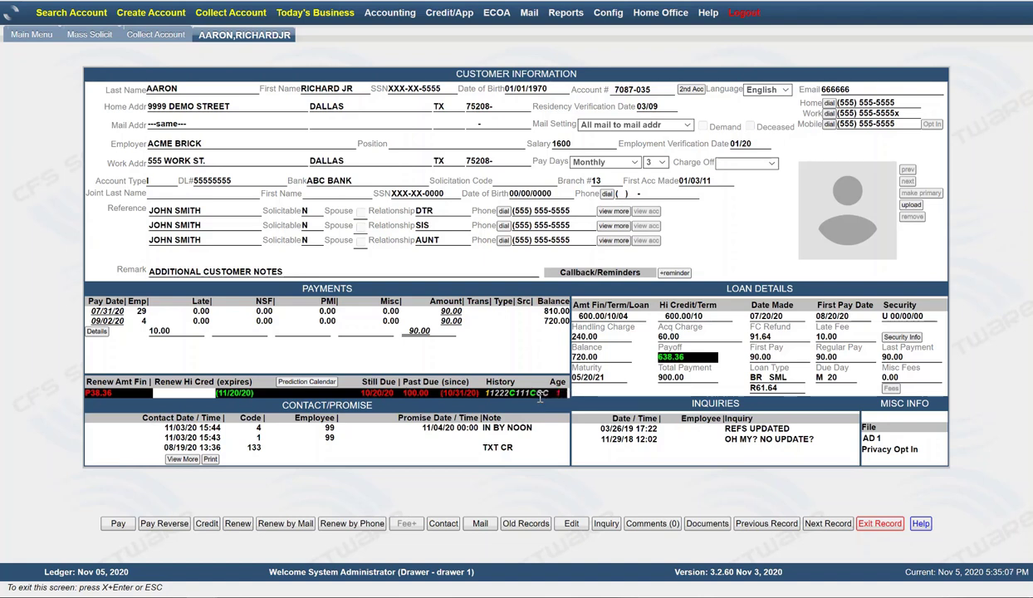
mouse_move(544, 393)
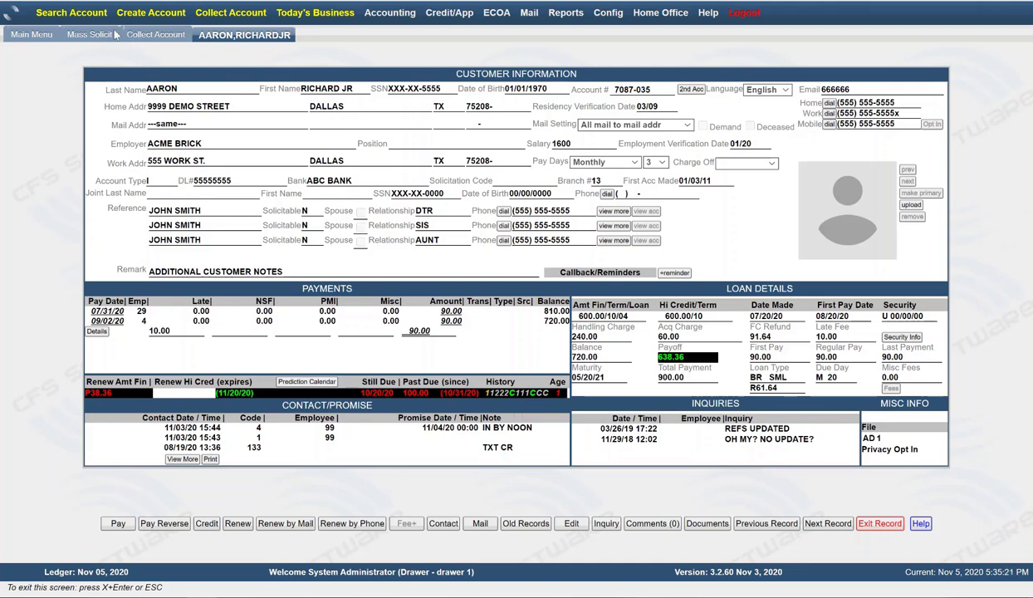
left_click(90, 34)
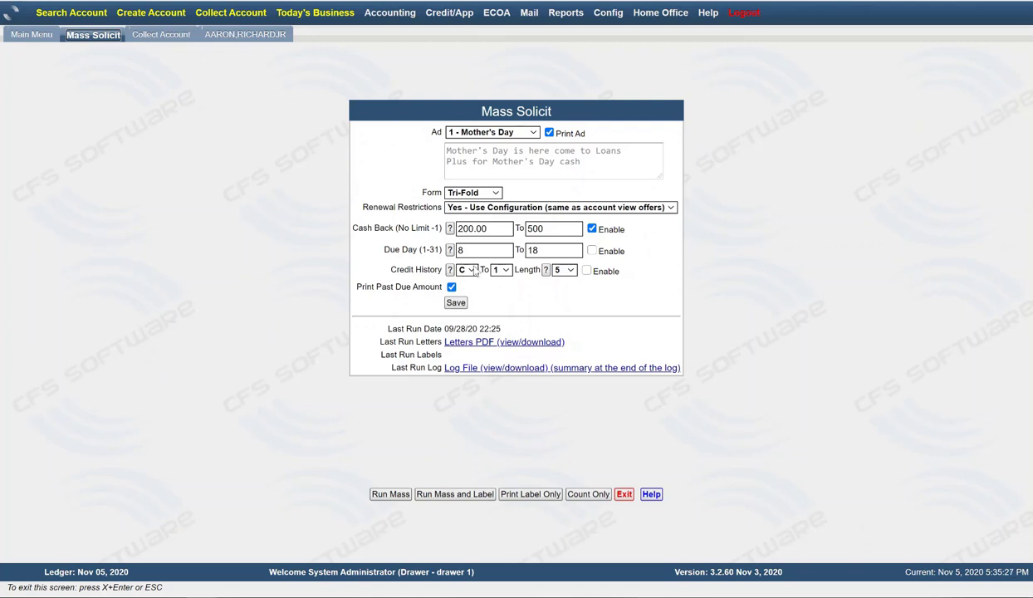
mouse_move(504, 271)
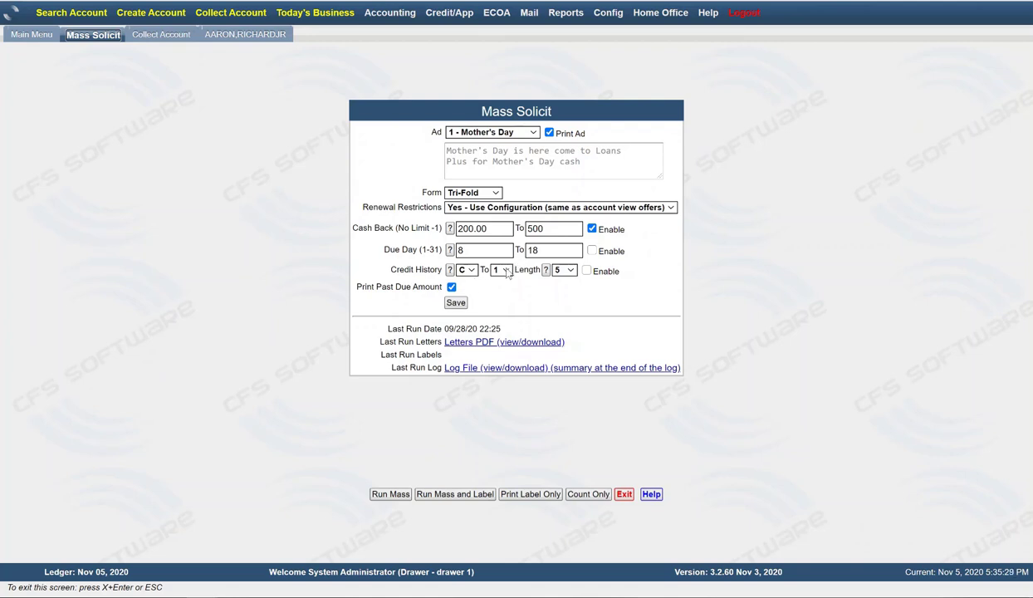
Check the customer account tab, then set Credit History Length to 6 on Mass Solicit.
left_click(502, 269)
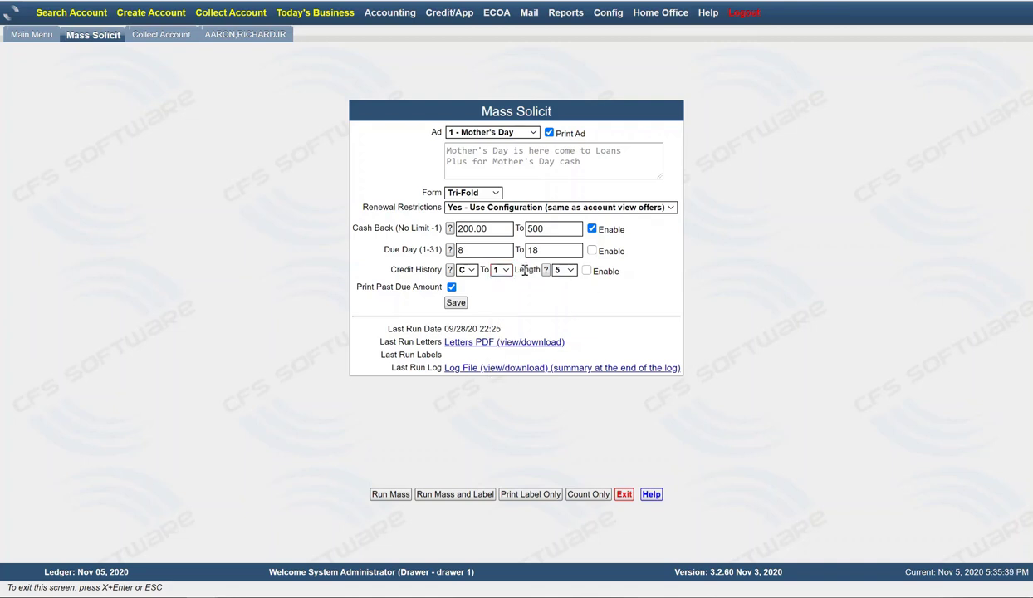
left_click(245, 34)
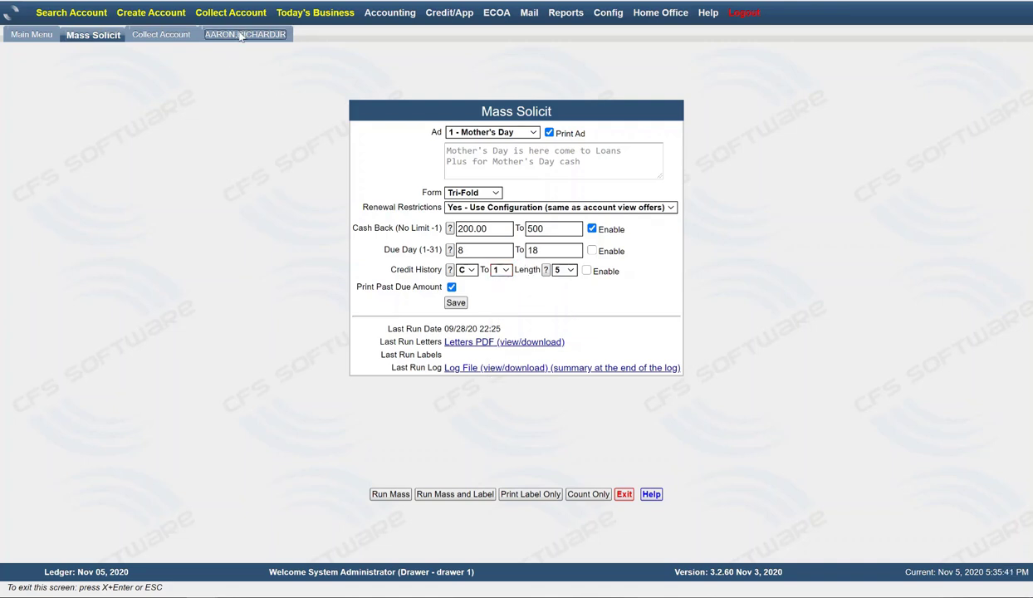
left_click(245, 34)
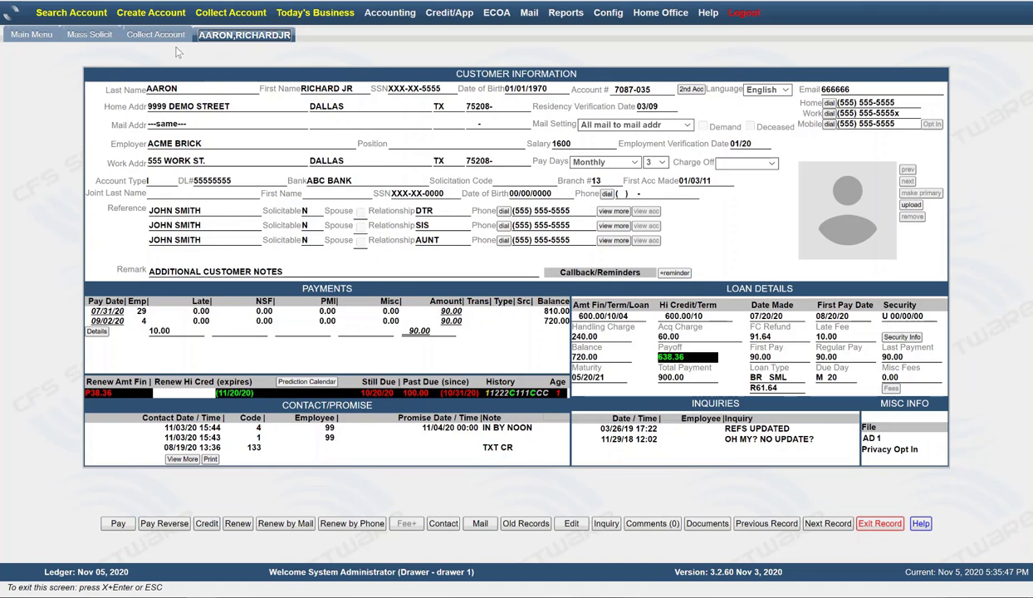
left_click(89, 34)
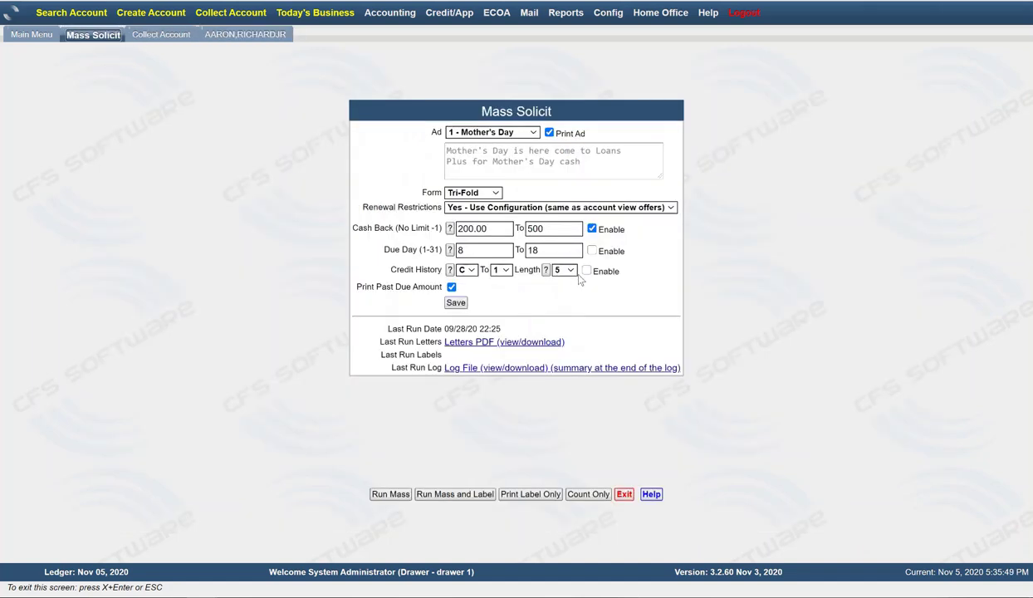
mouse_move(571, 275)
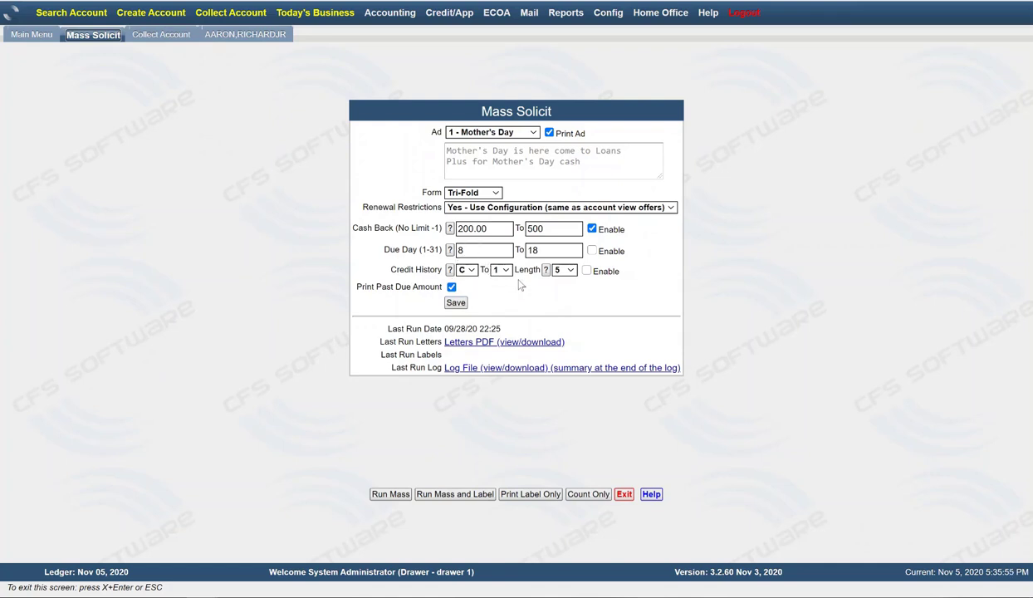
mouse_move(552, 281)
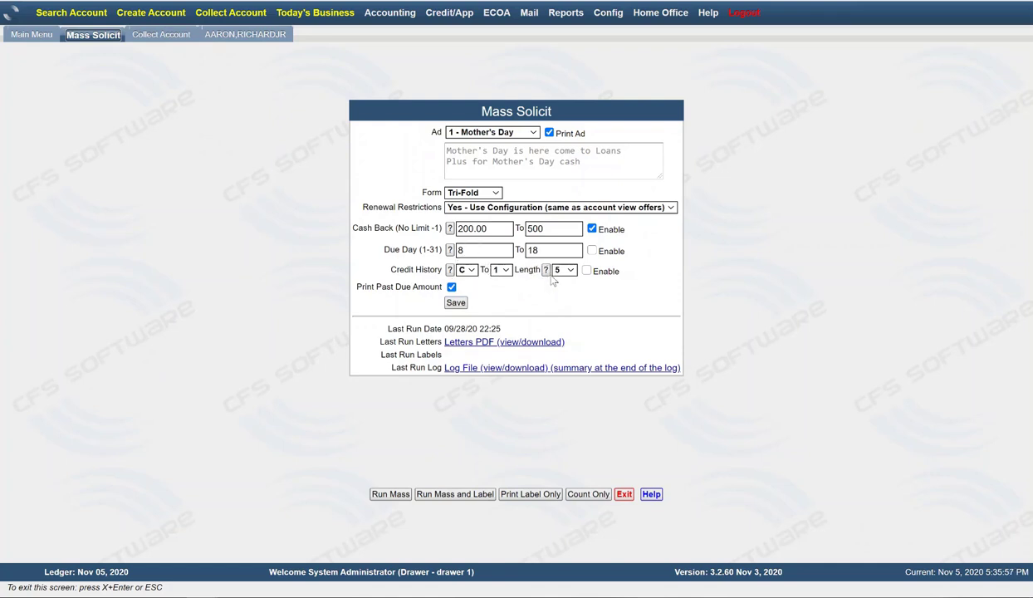
mouse_move(572, 281)
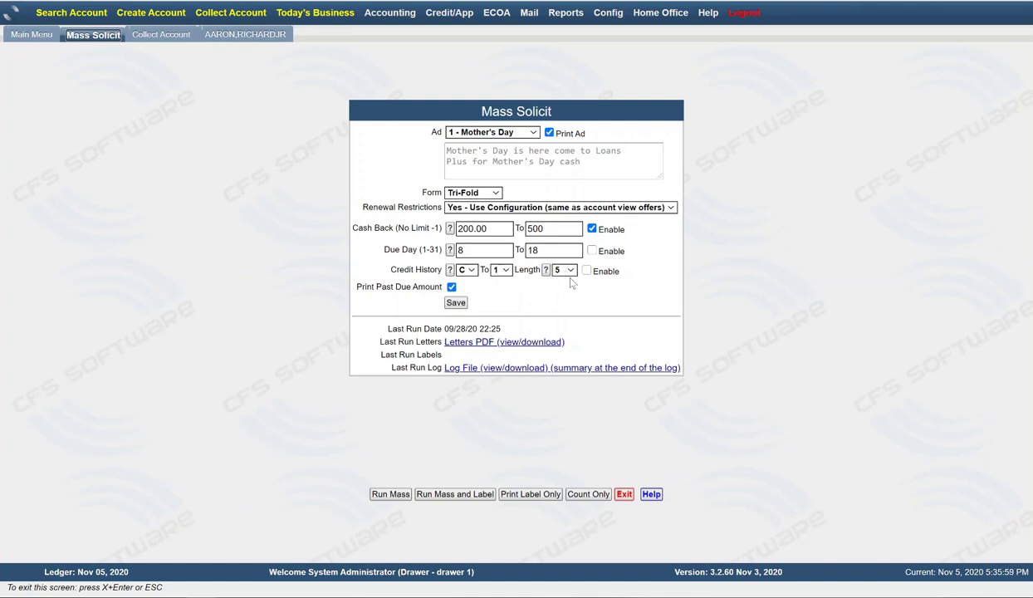
left_click(563, 270)
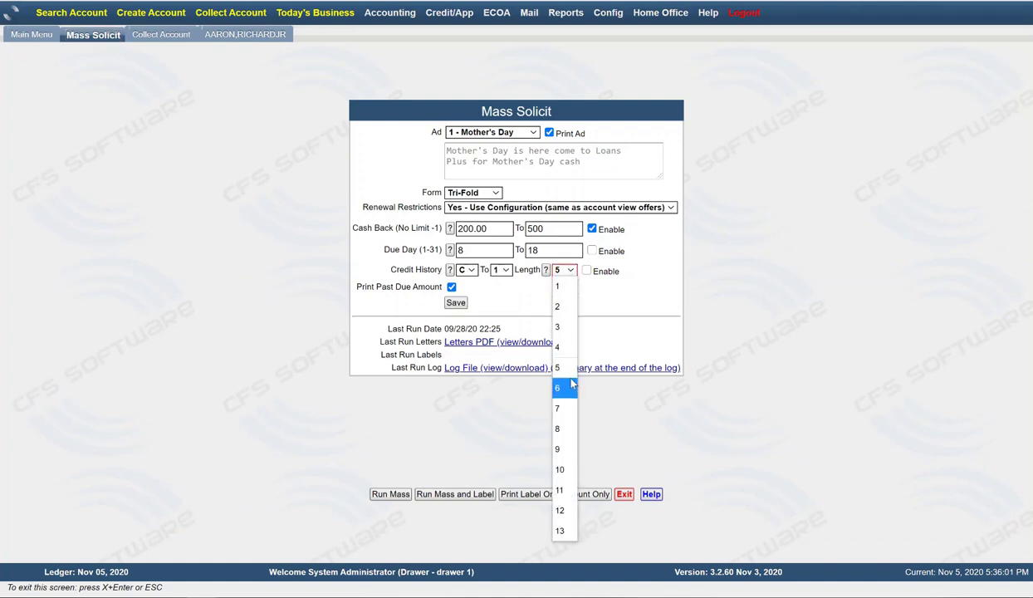
left_click(557, 387)
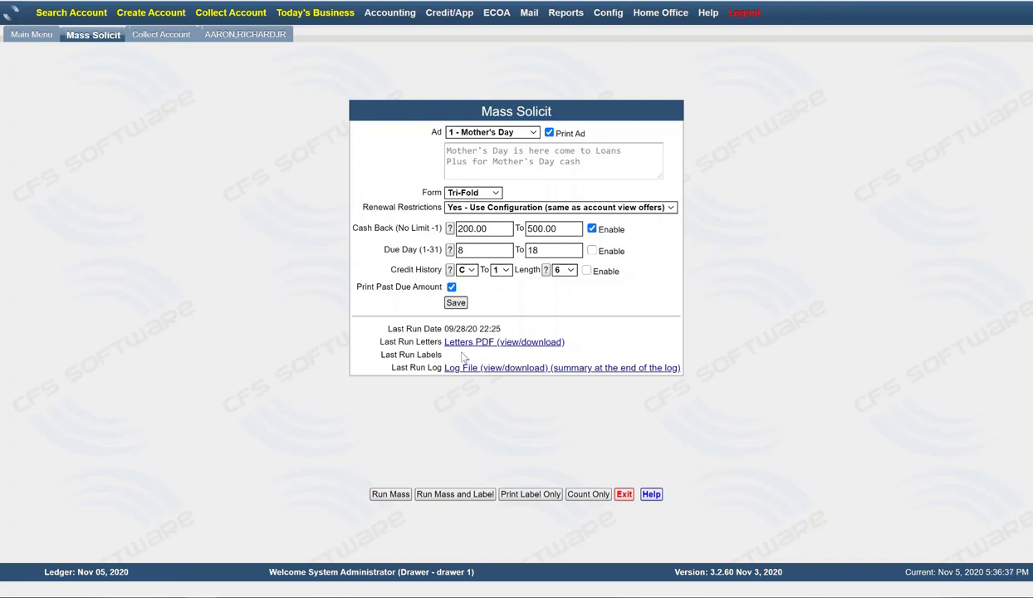
mouse_move(451, 368)
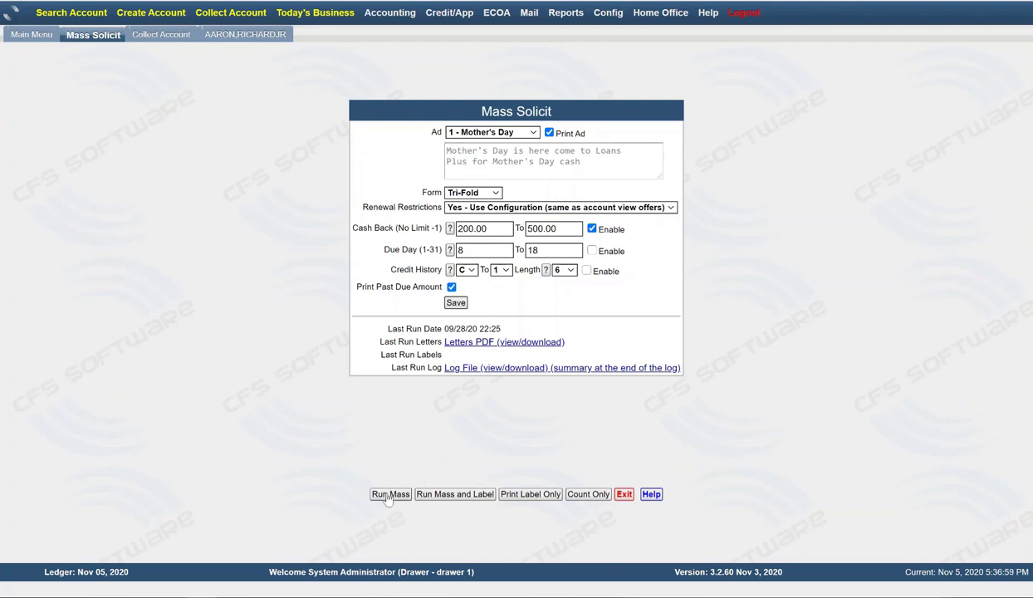
mouse_move(407, 503)
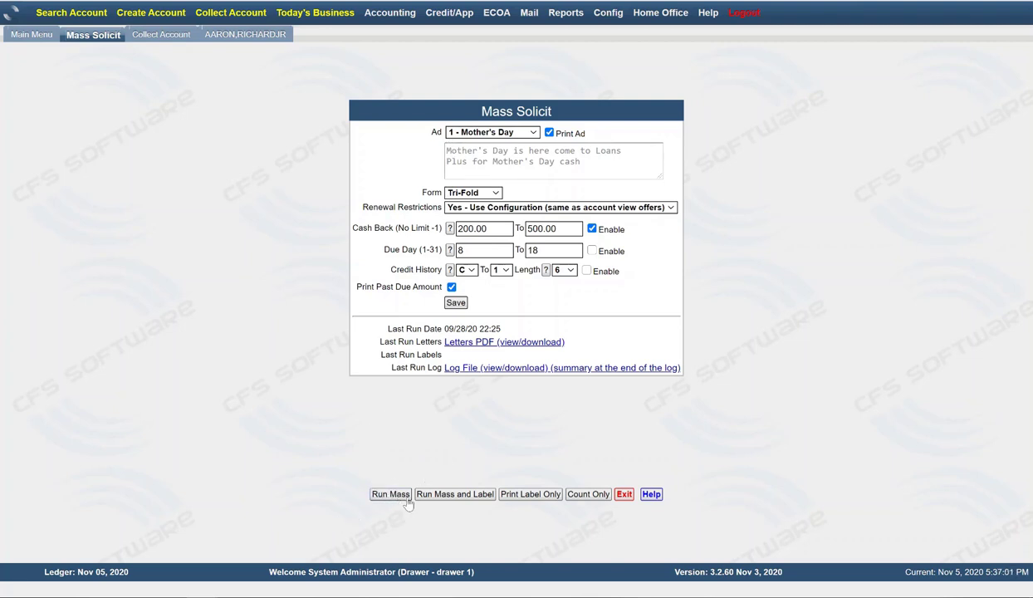
mouse_move(454, 493)
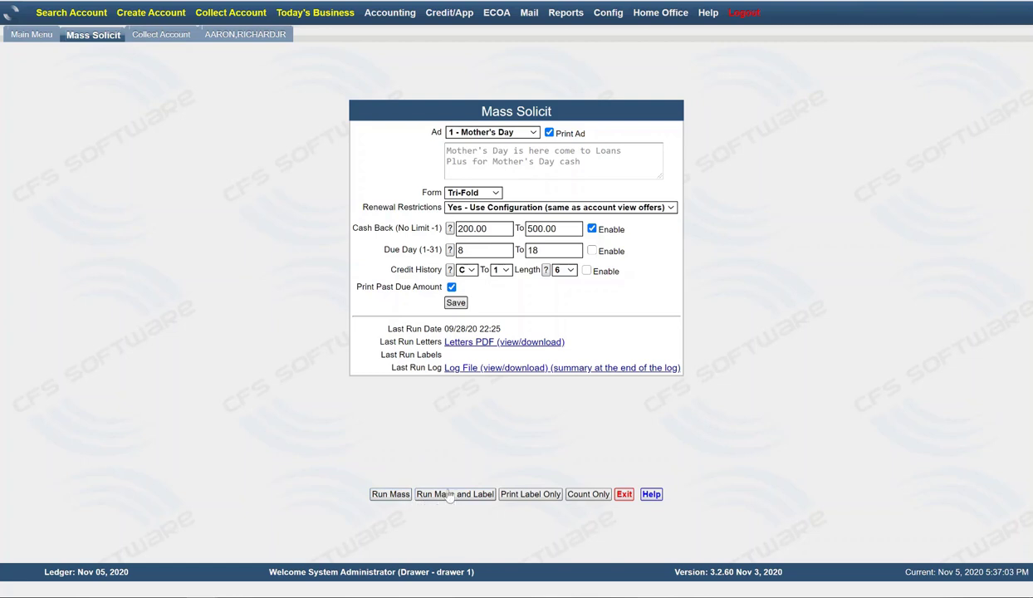
mouse_move(487, 507)
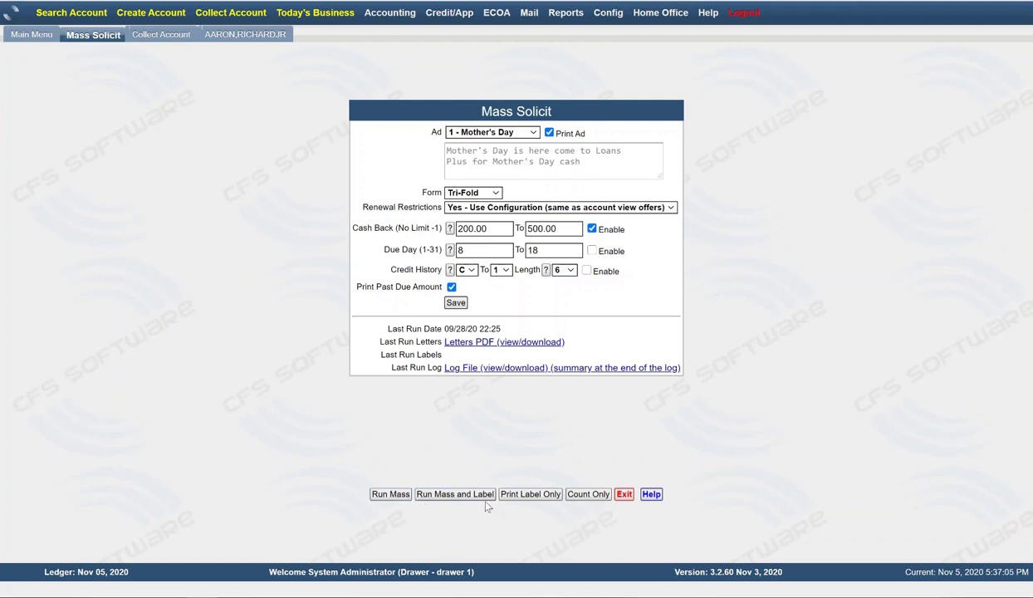
mouse_move(517, 506)
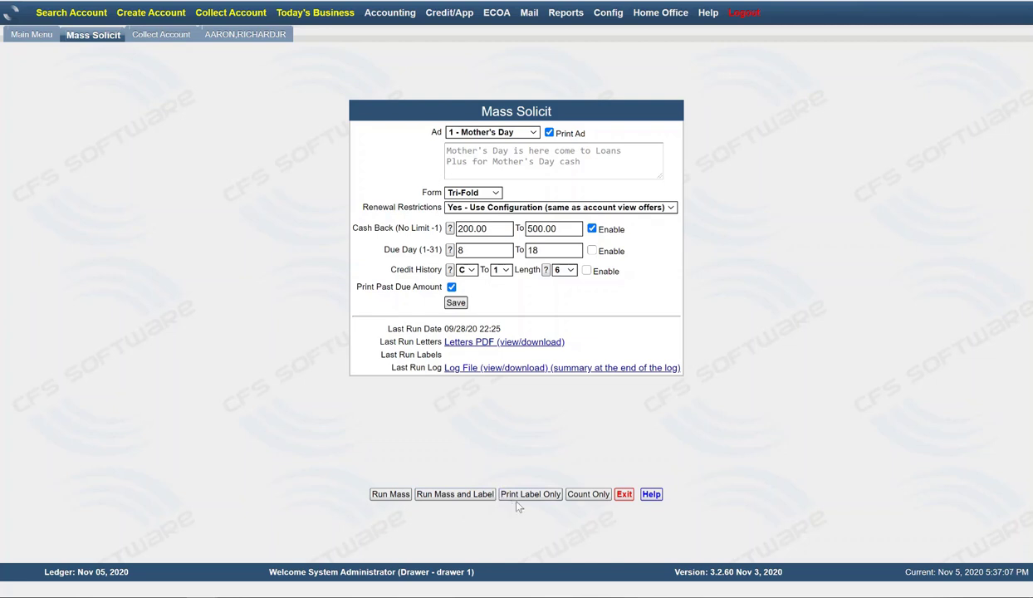
mouse_move(573, 494)
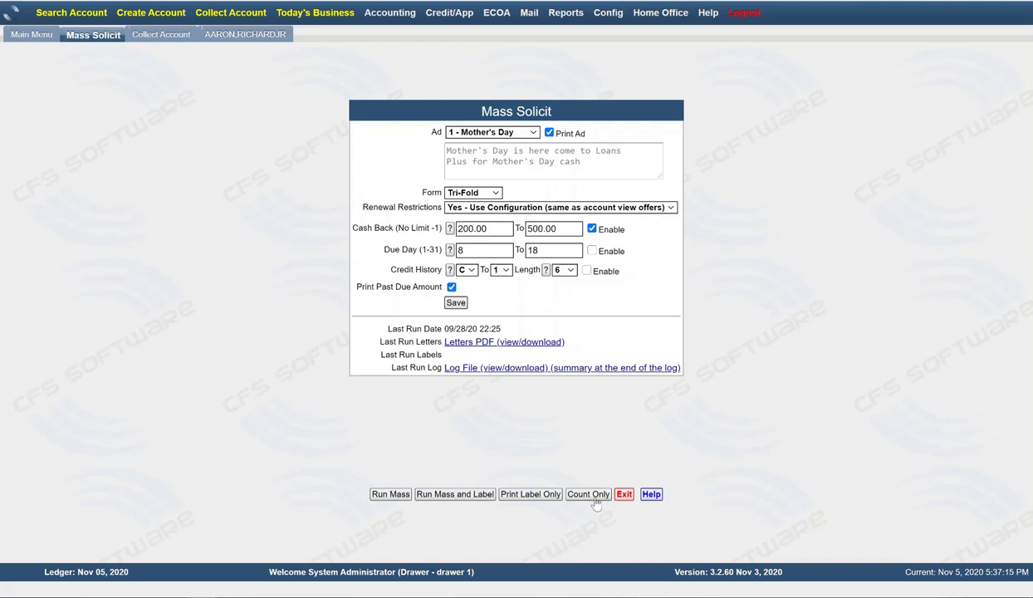
mouse_move(398, 507)
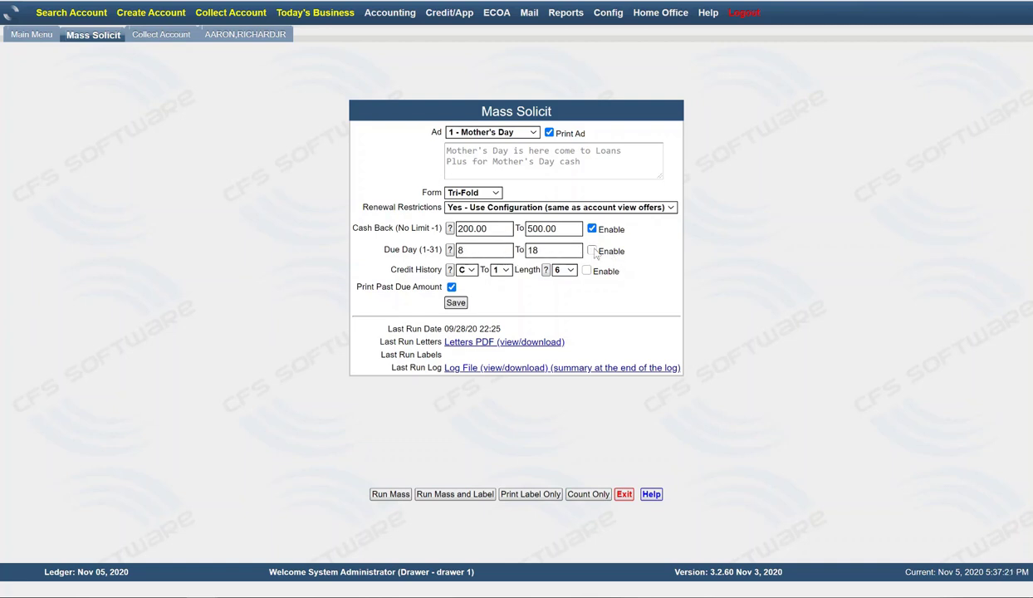
Enable the Due Day and Credit History filters, run Mass, and dismiss 'No record matched'.
left_click(592, 251)
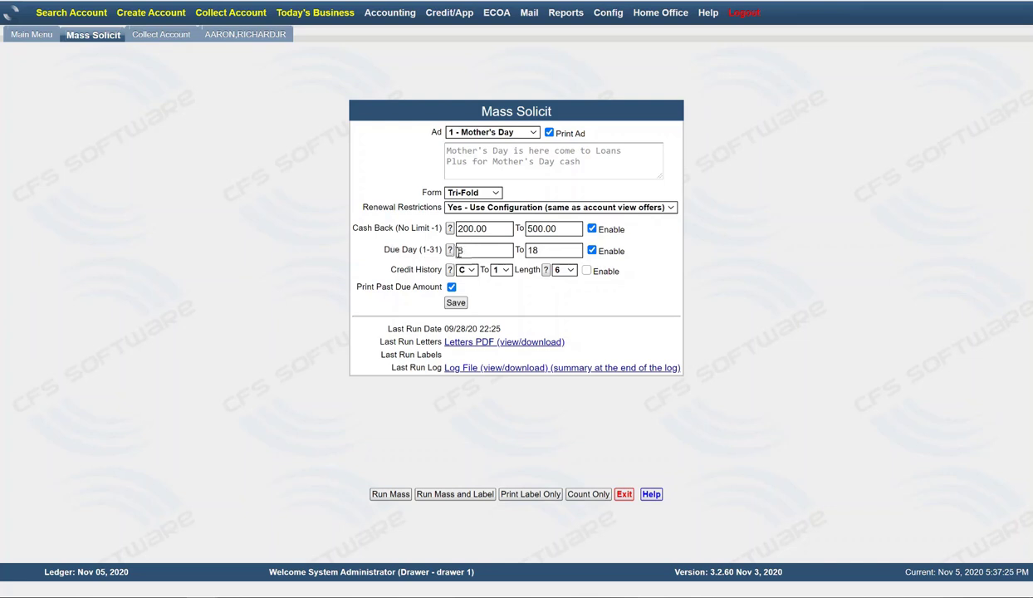
type("8")
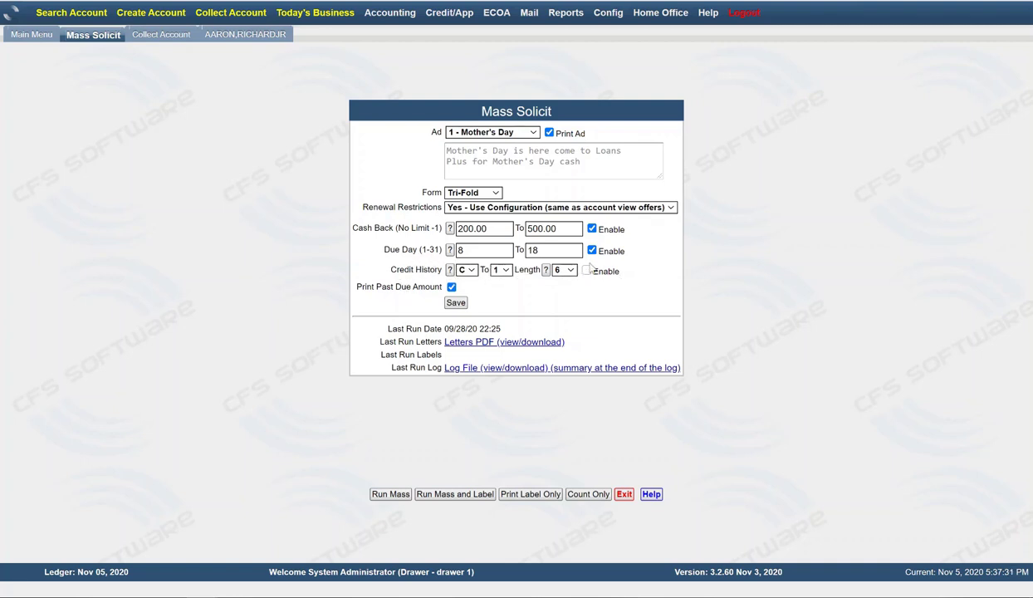
left_click(586, 271)
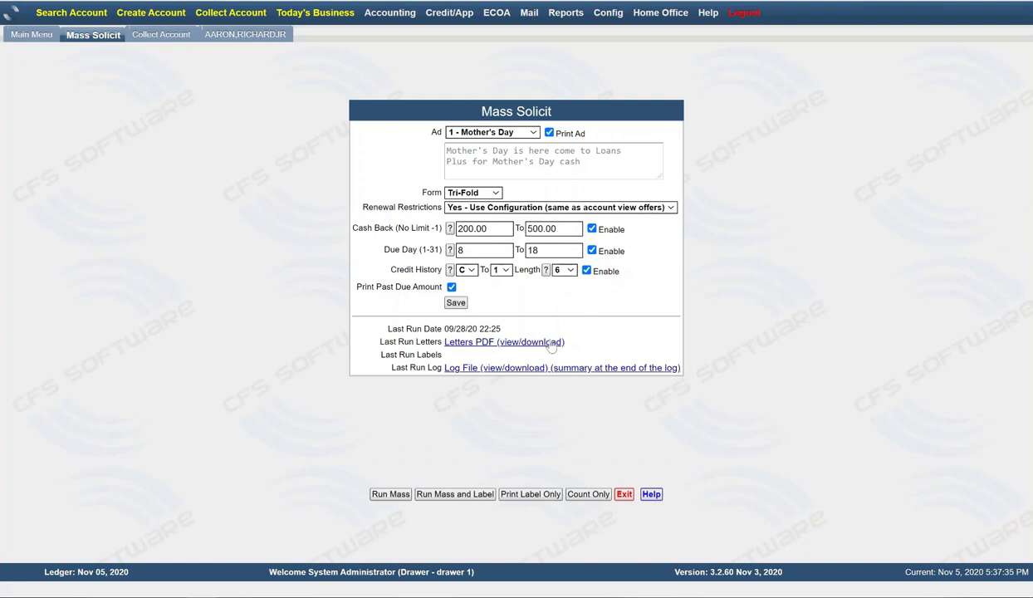
mouse_move(384, 483)
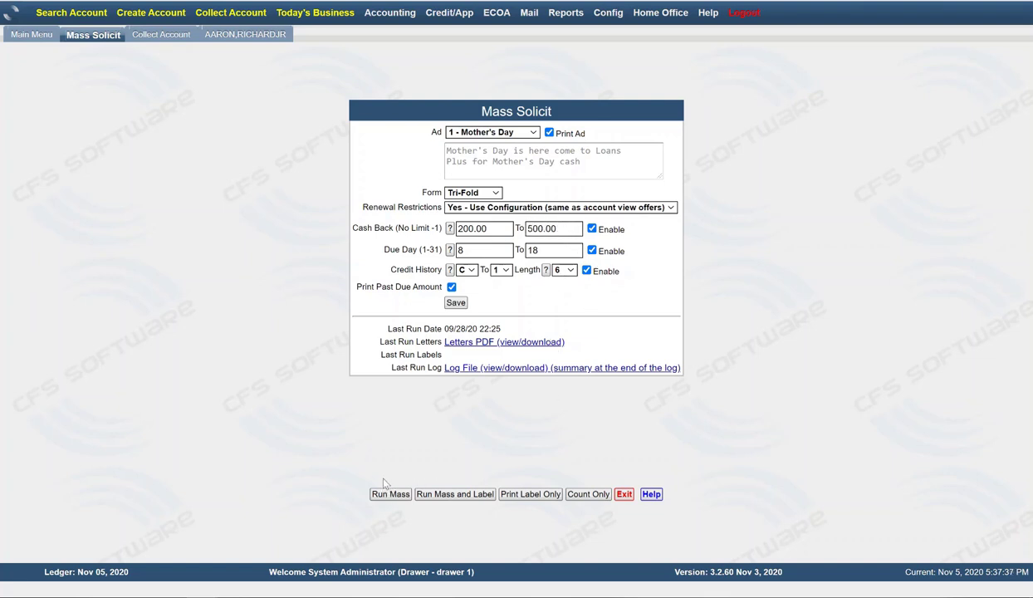
mouse_move(396, 507)
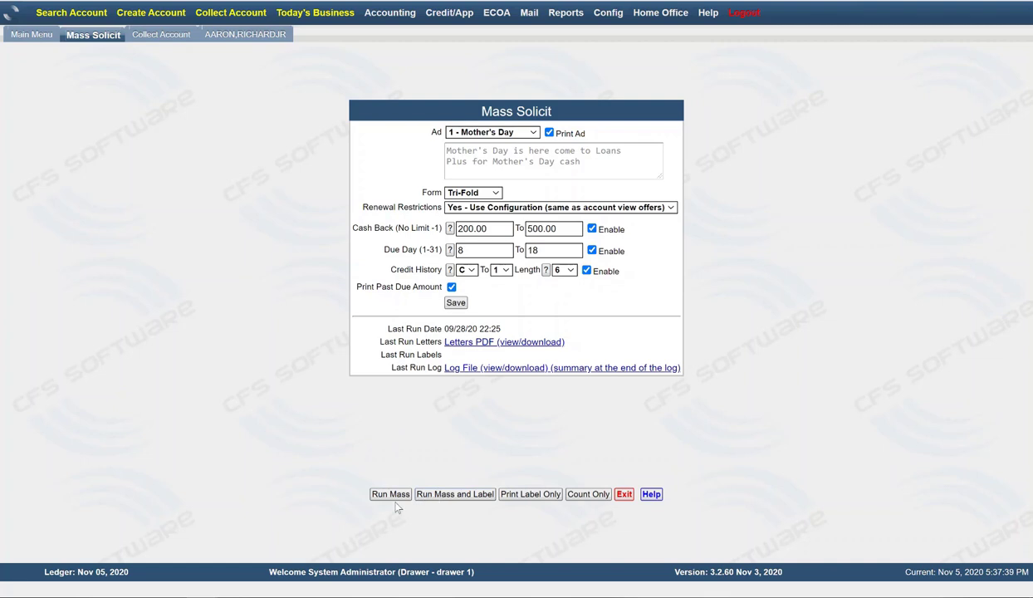
left_click(391, 493)
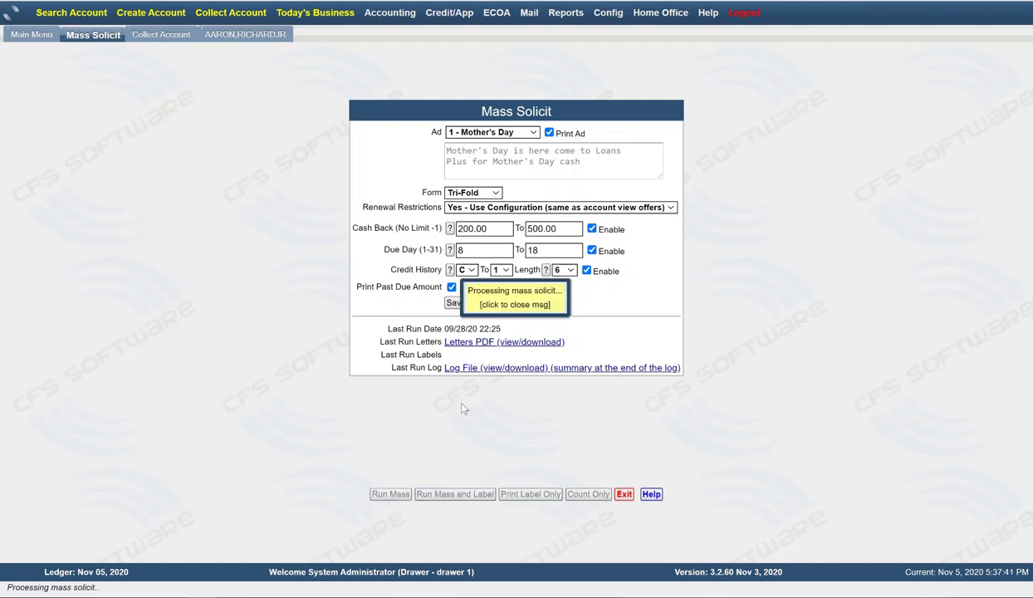
mouse_move(453, 416)
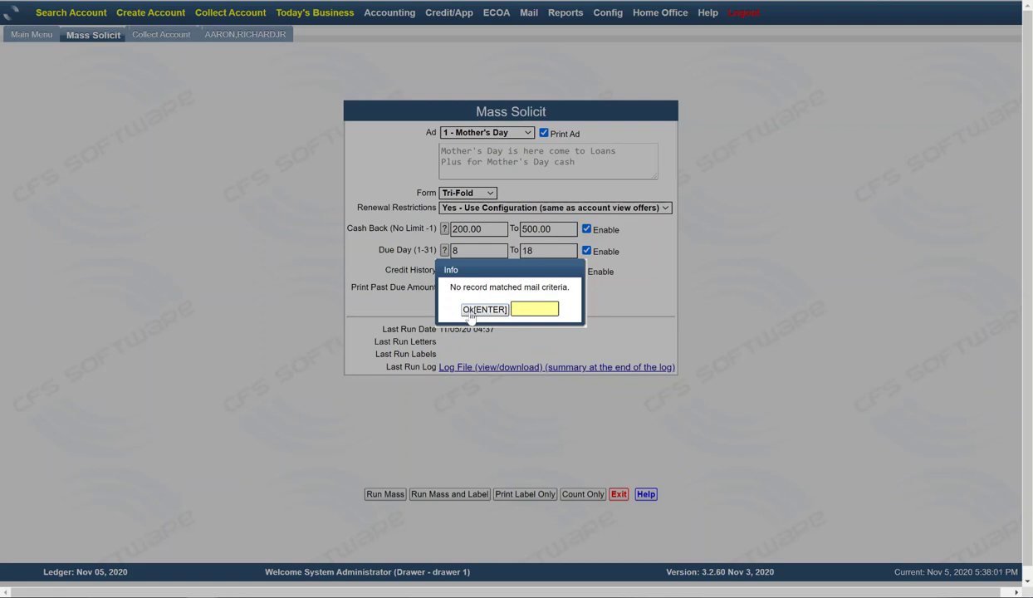
left_click(484, 309)
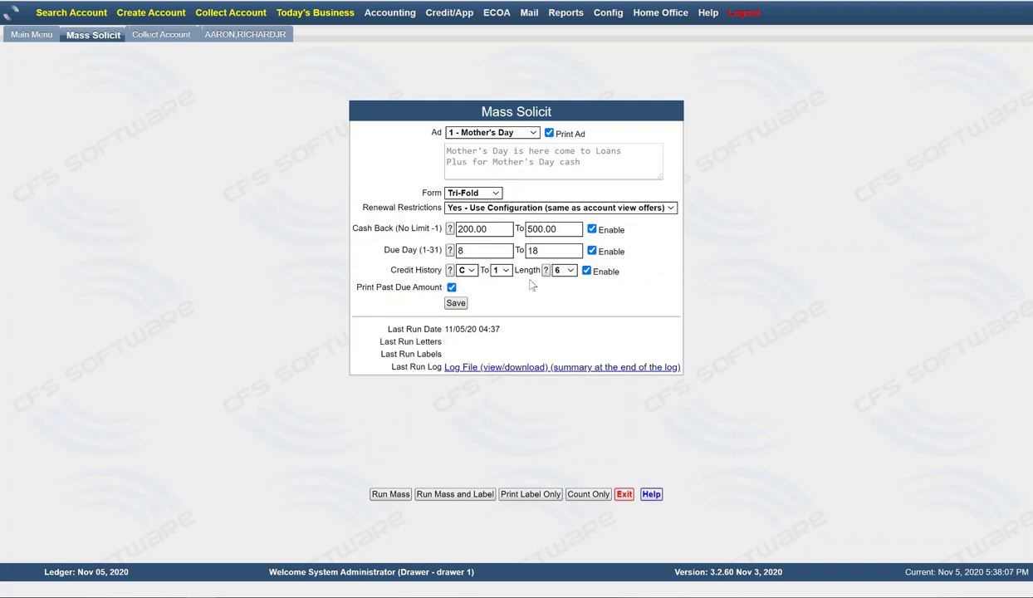
Widen credit range to 2, due day To to 28, cash back To to 800, then run Mass.
left_click(501, 269)
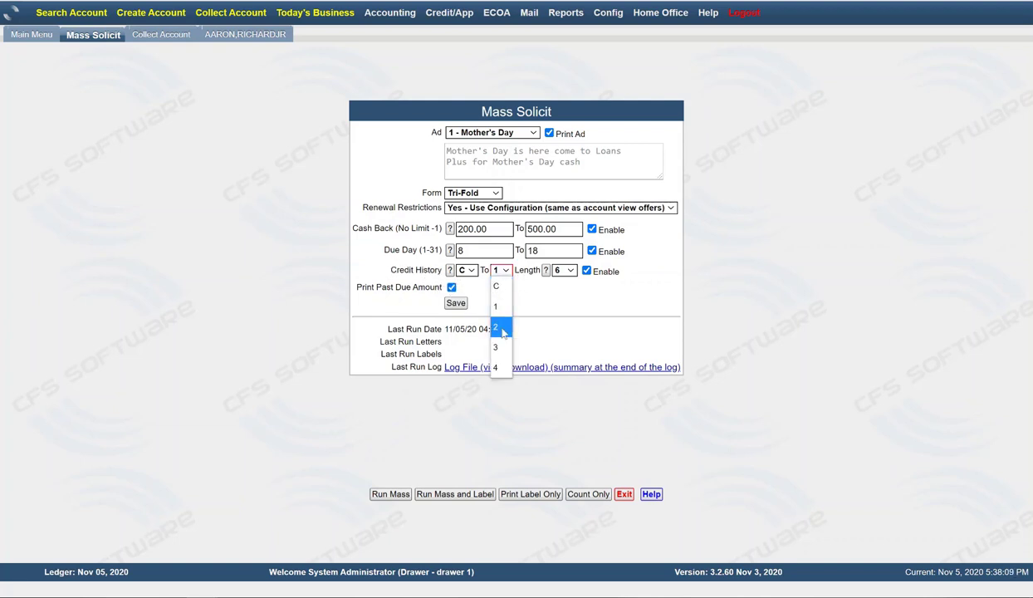
left_click(496, 327)
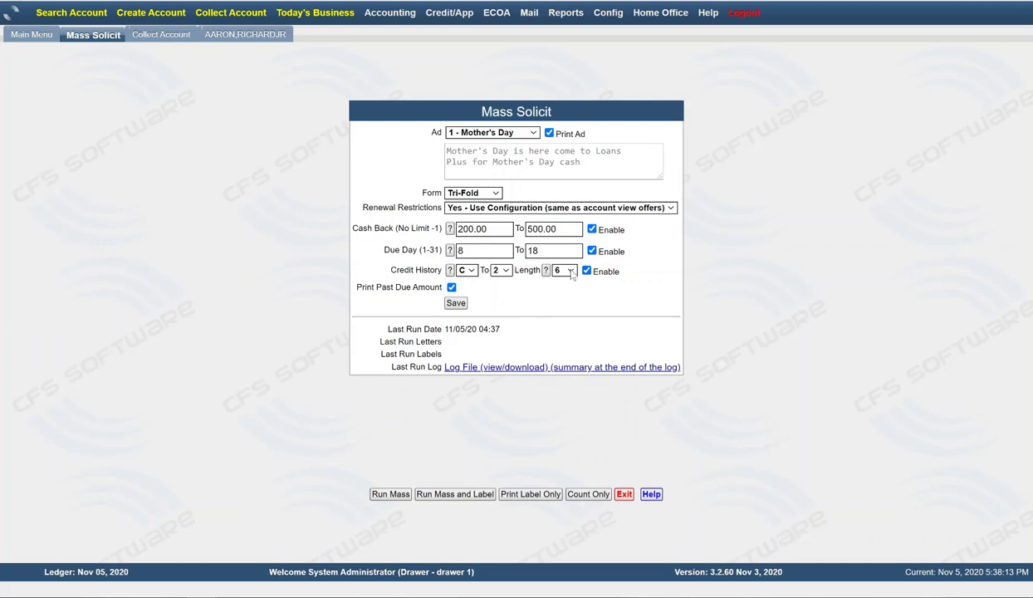
left_click(563, 270)
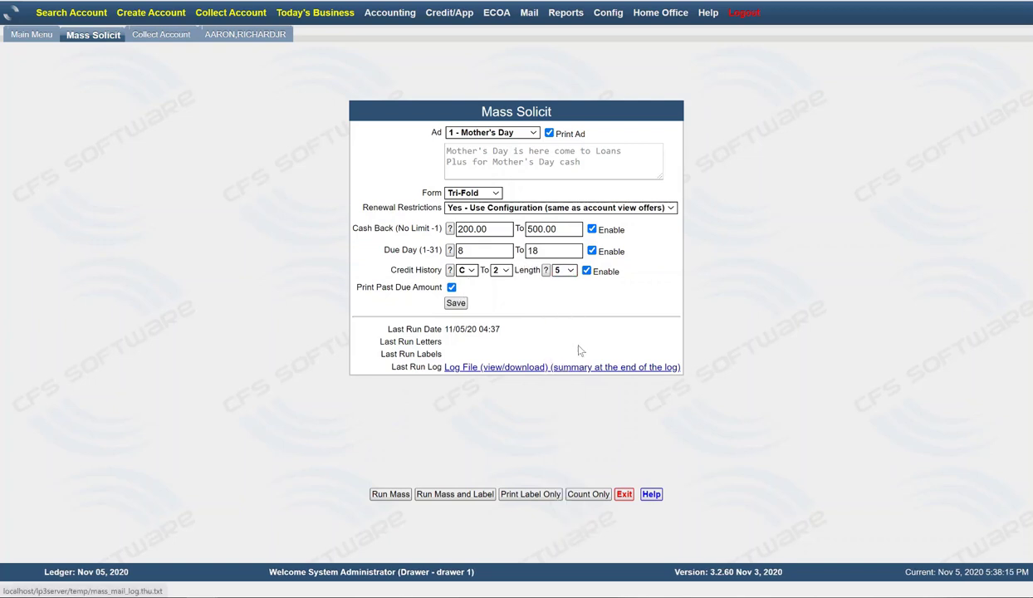
mouse_move(423, 262)
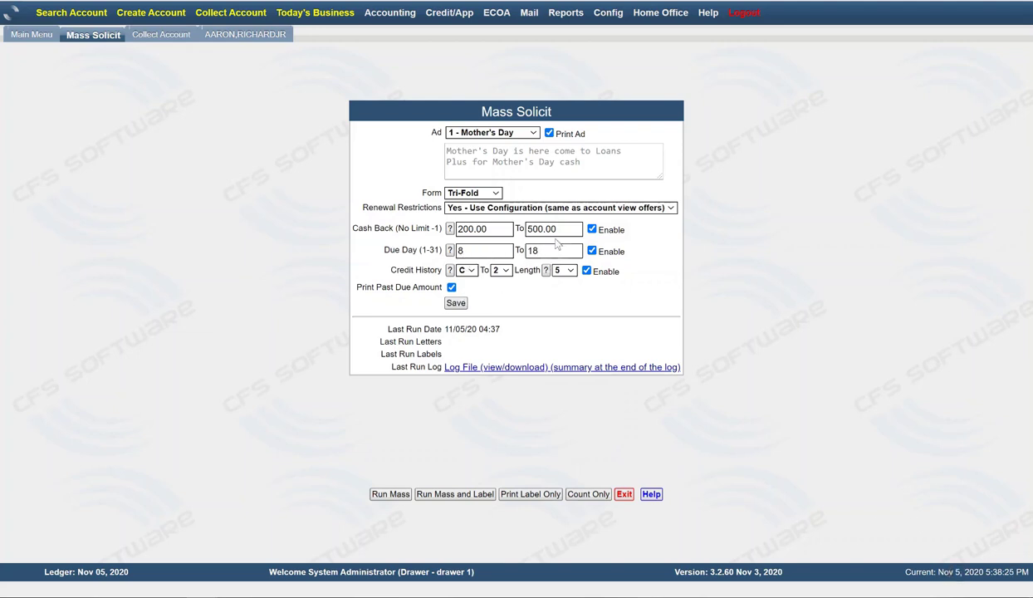
type("28")
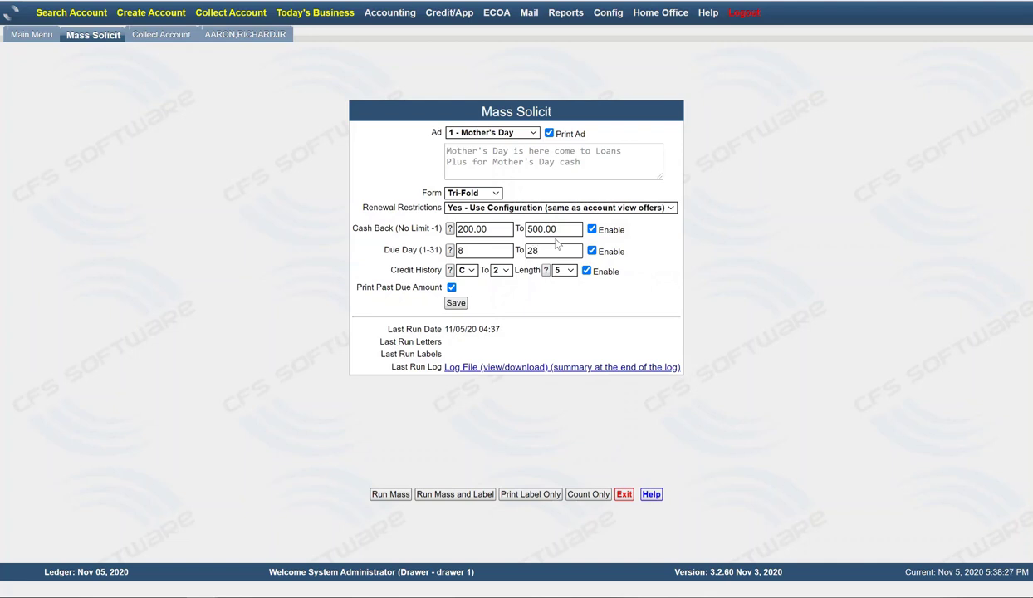
double_click(551, 229)
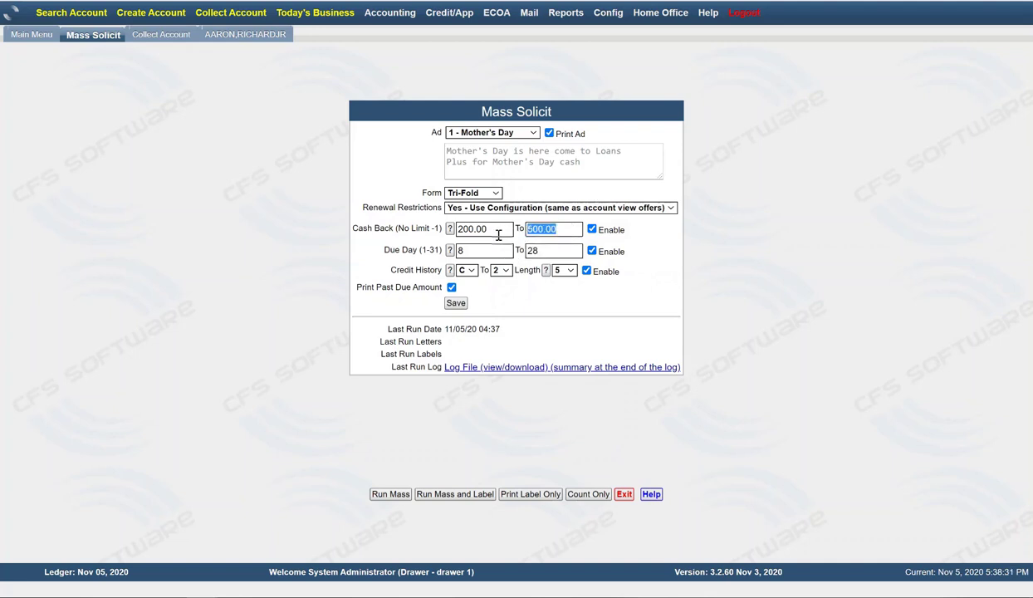
type("800")
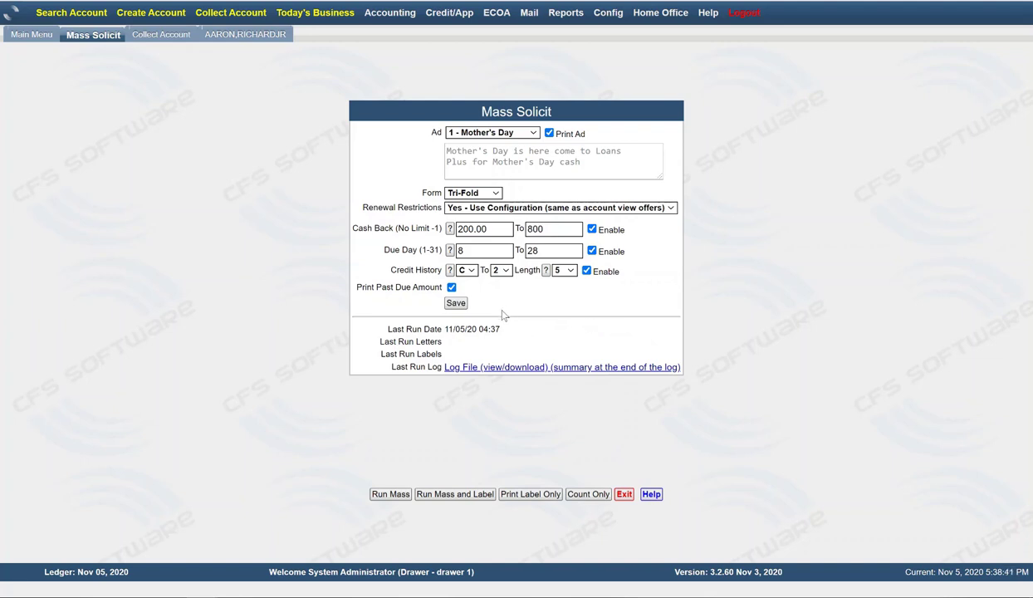
mouse_move(486, 275)
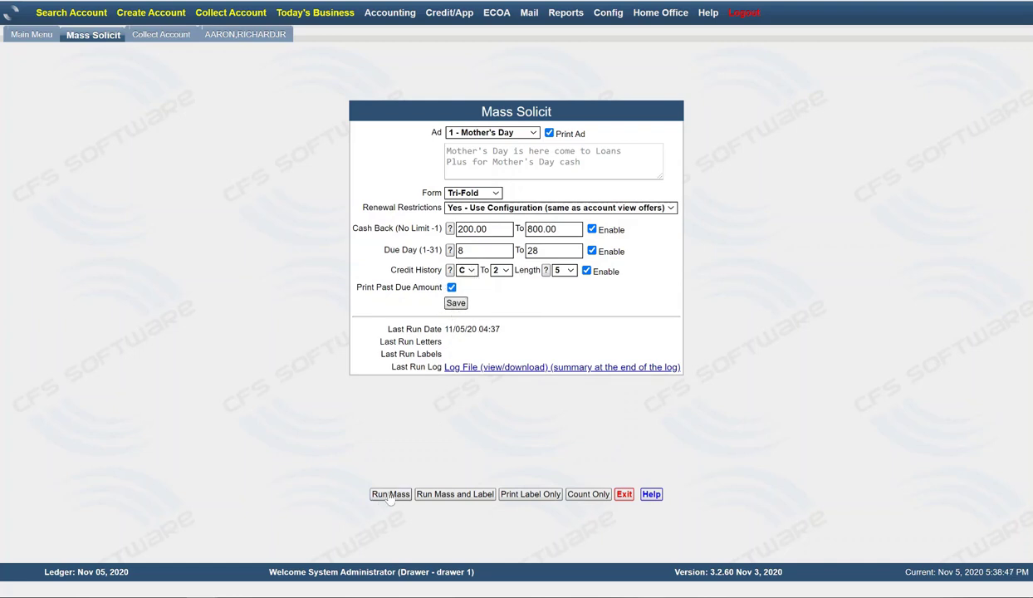
left_click(390, 494)
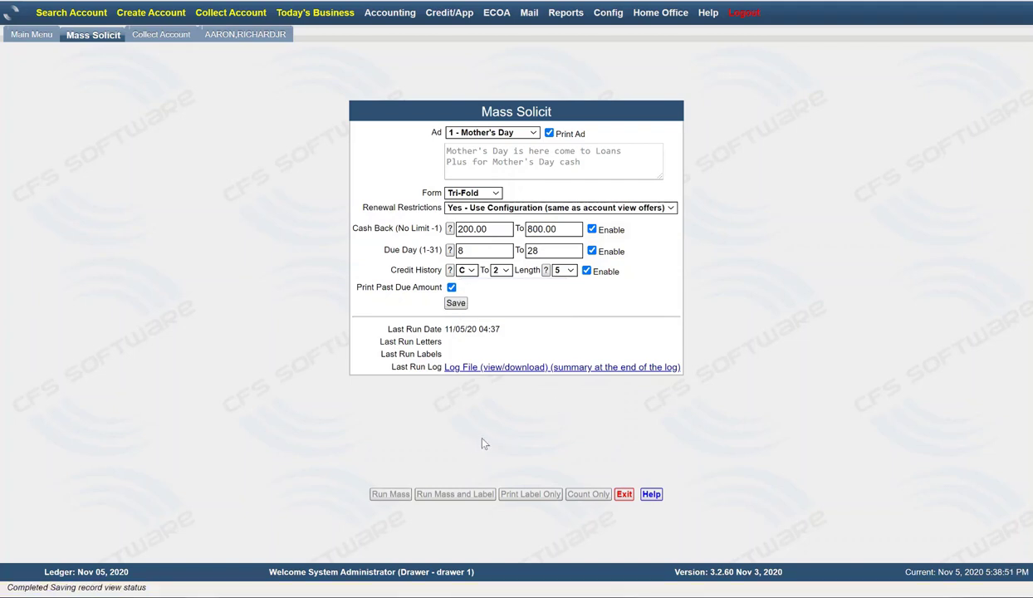
left_click(390, 494)
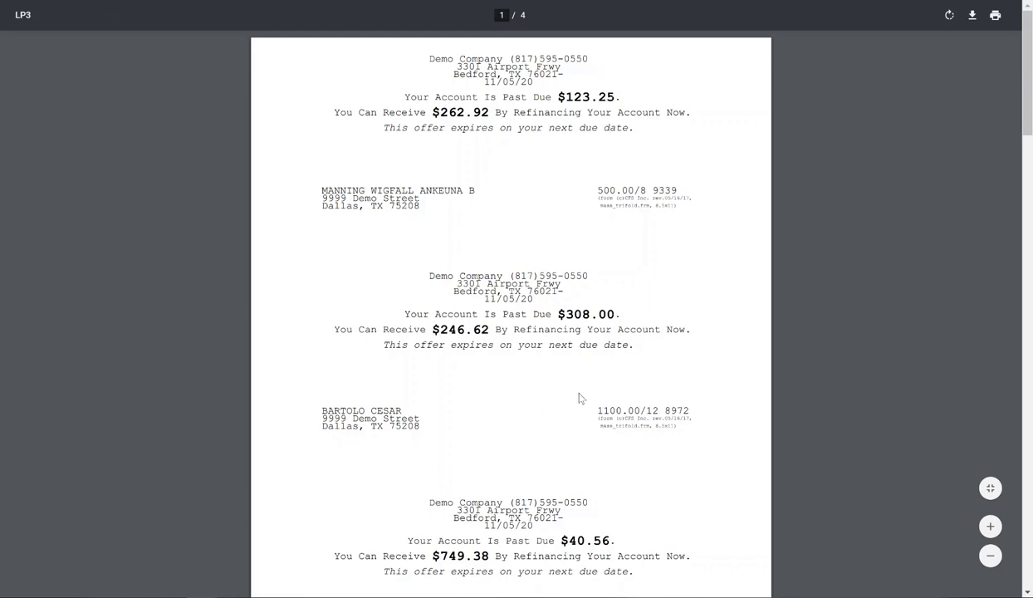
mouse_move(466, 221)
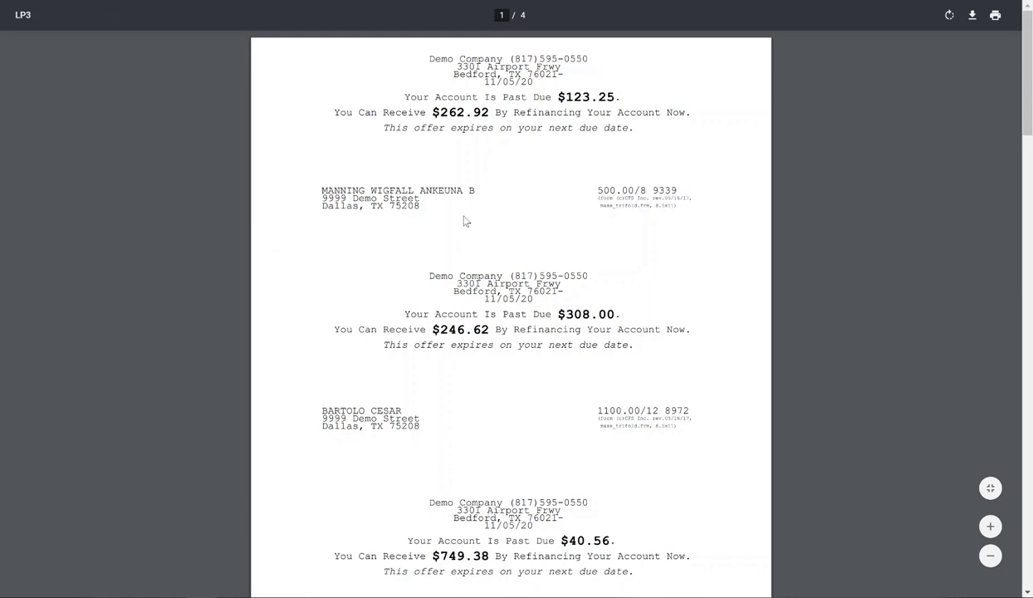
mouse_move(443, 79)
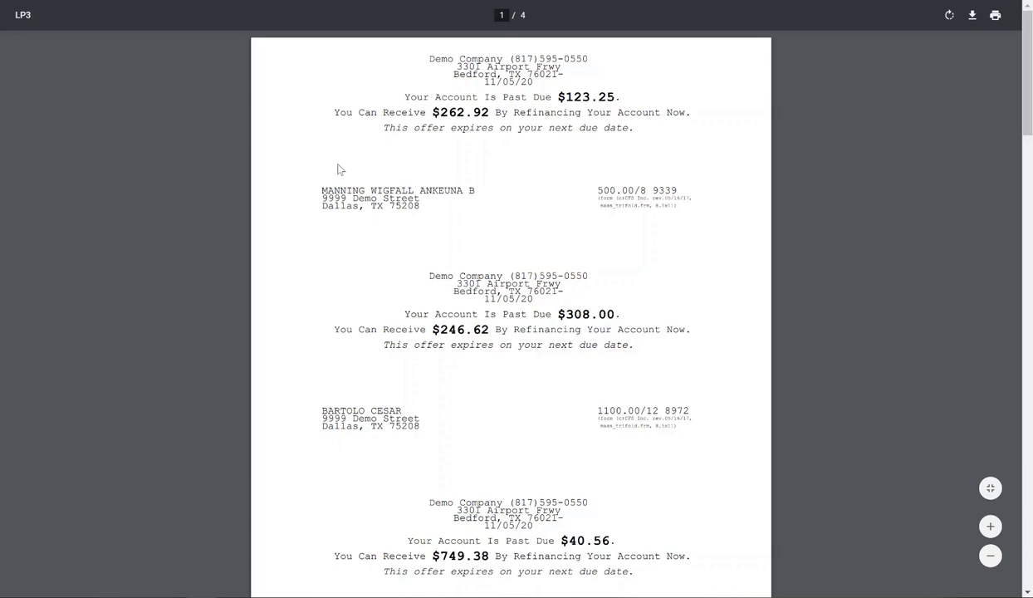
mouse_move(630, 197)
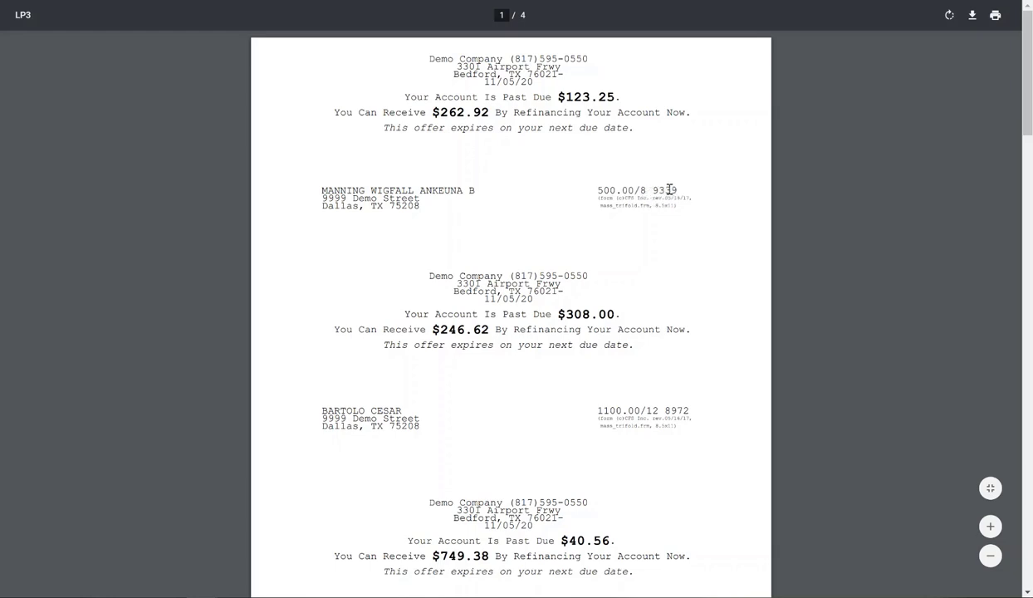
mouse_move(591, 108)
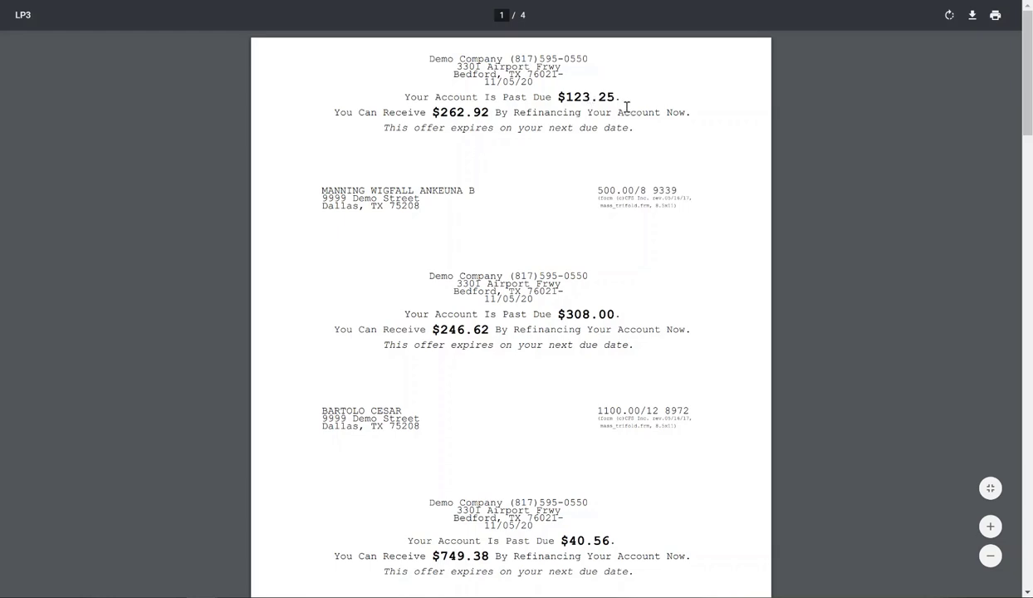
mouse_move(624, 93)
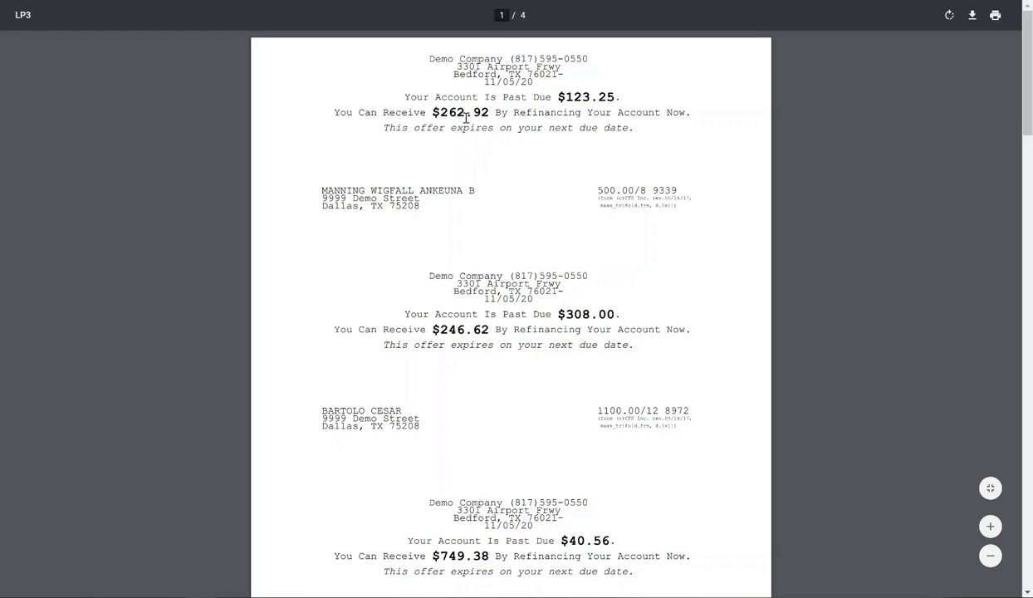
mouse_move(653, 129)
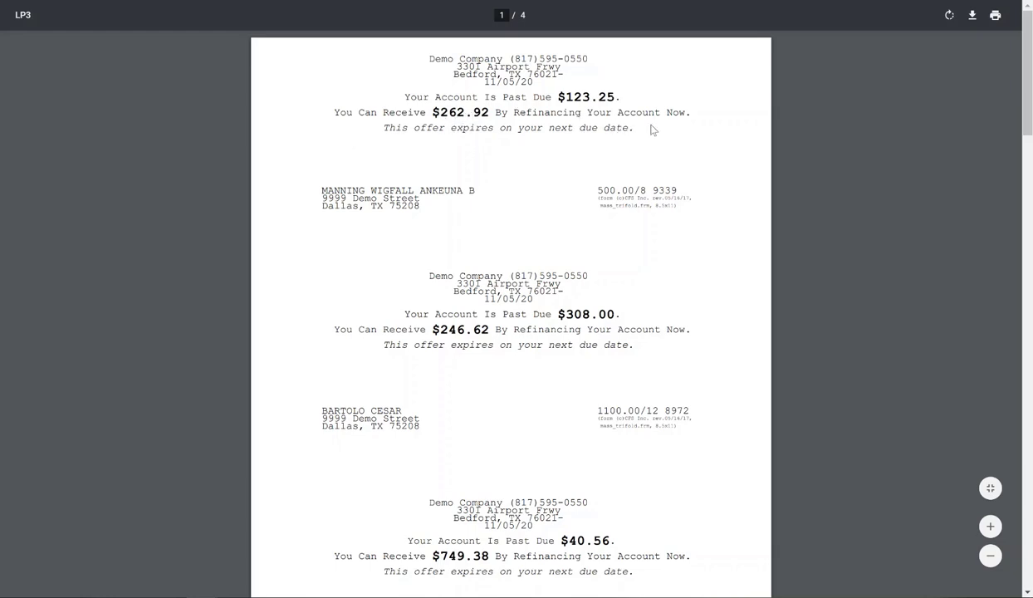
mouse_move(472, 153)
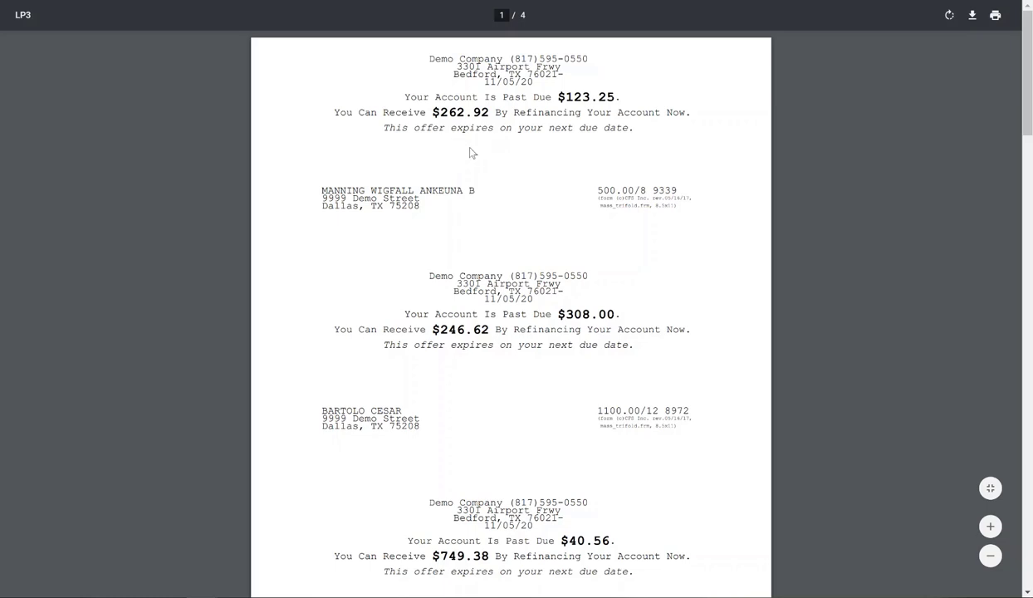
mouse_move(545, 242)
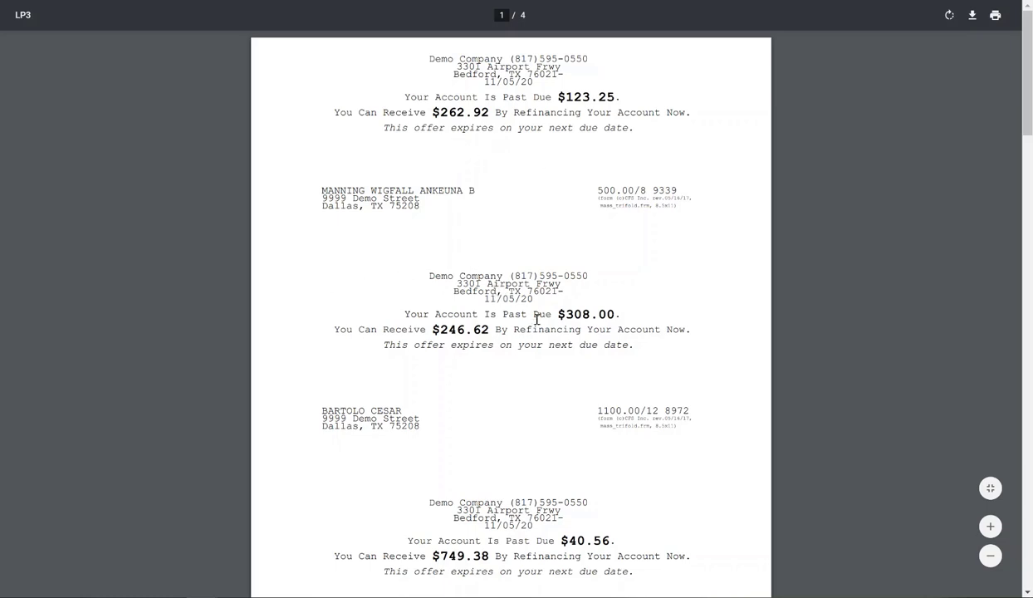
Scroll through the four-page letters PDF showing past-due and refinance amounts.
scroll("down", 3)
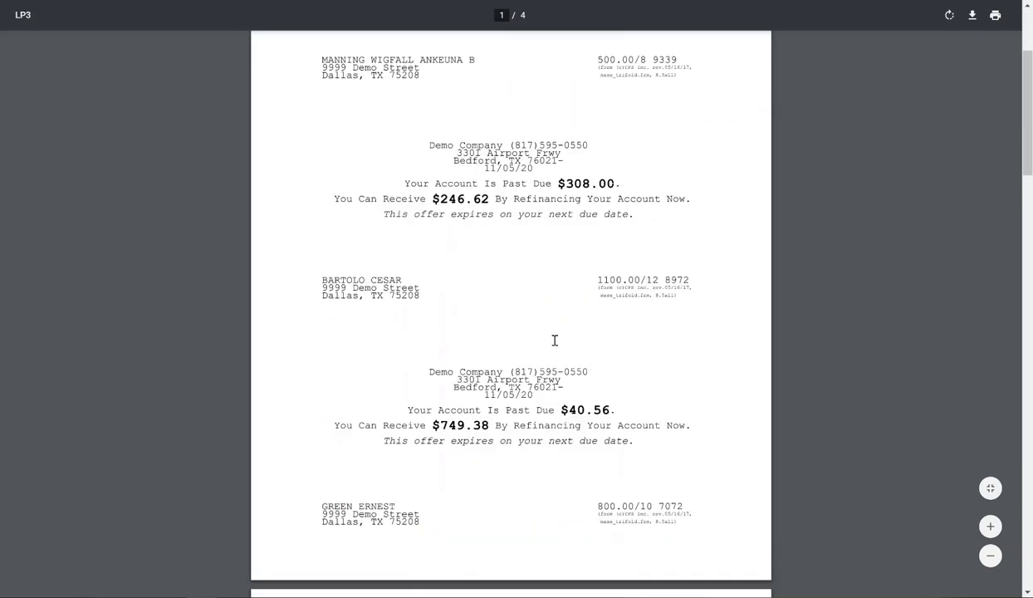
scroll("down", 3)
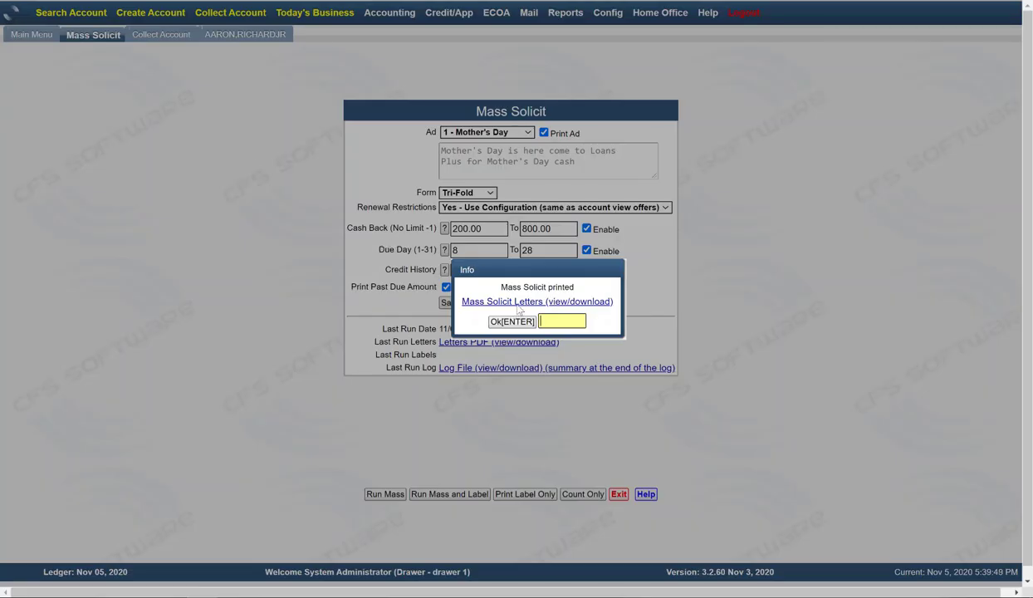
mouse_move(488, 315)
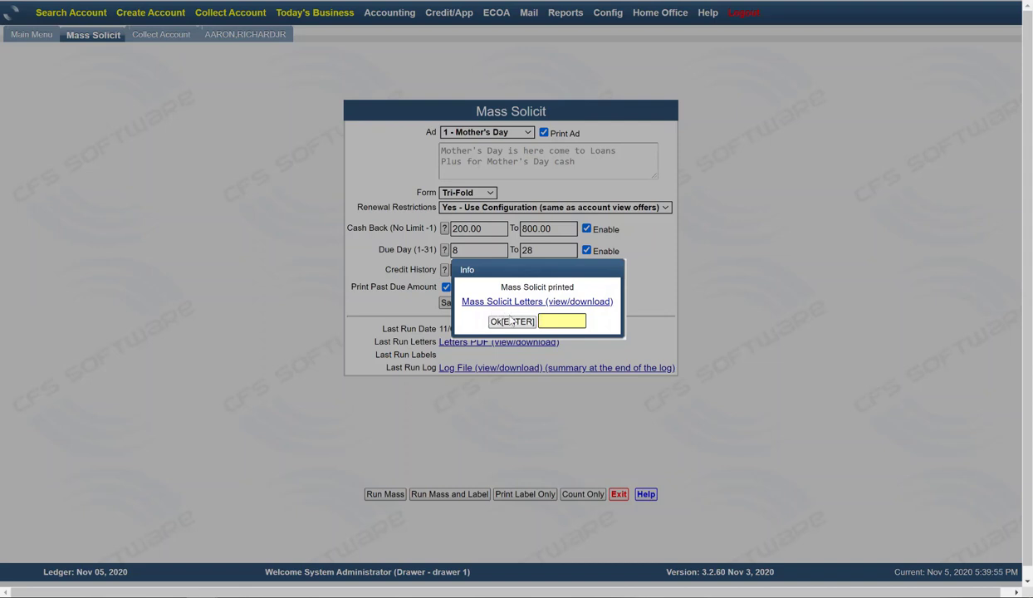
Dismiss the 'Mass Solicit printed' notice and open the last run's Log File.
left_click(512, 322)
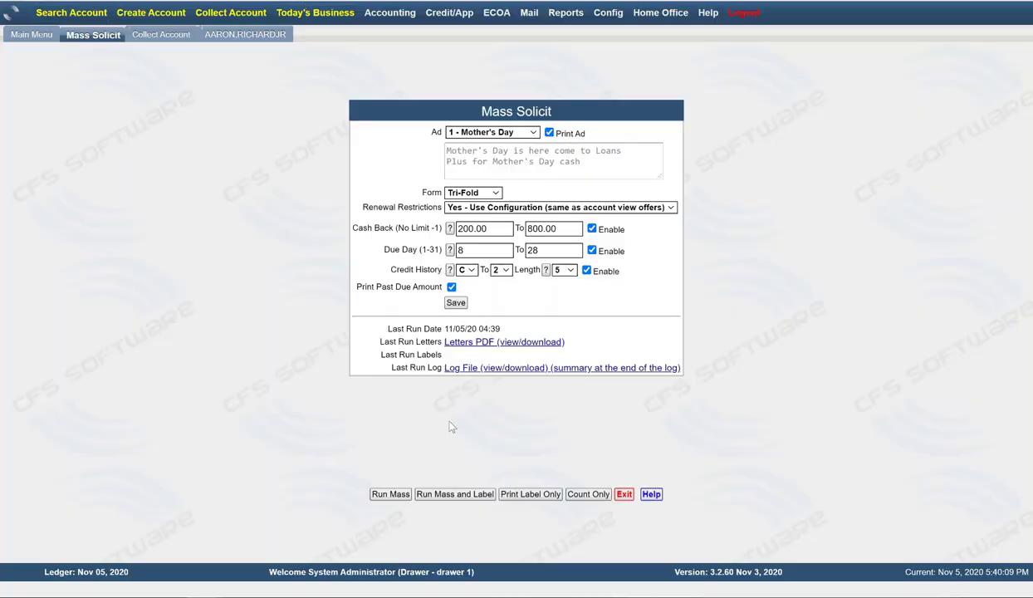
left_click(504, 342)
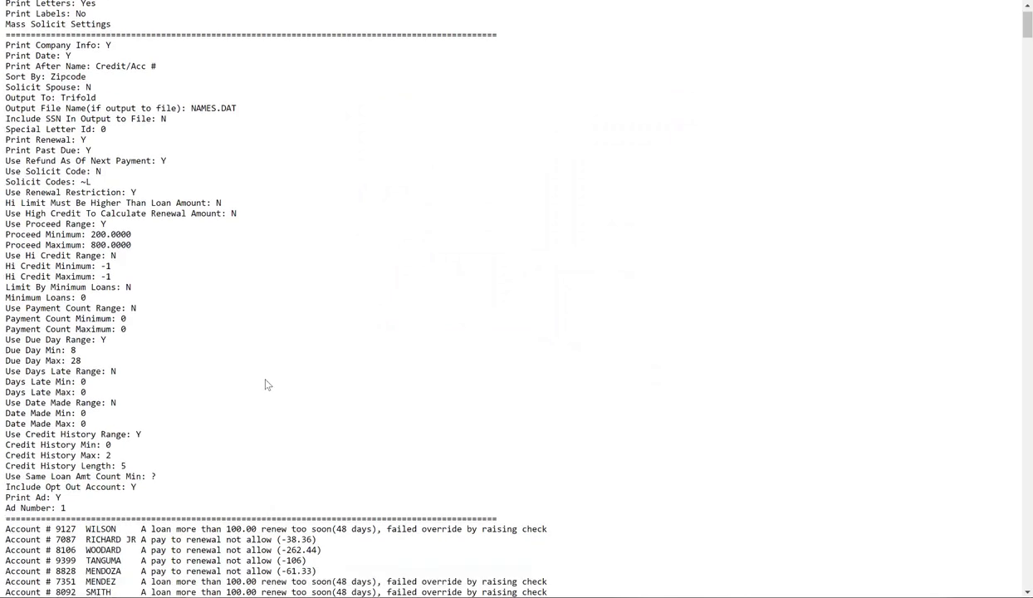
Scroll the run log past the criteria to the per-account due-day, proceed and credit-history failures.
scroll("down", 3)
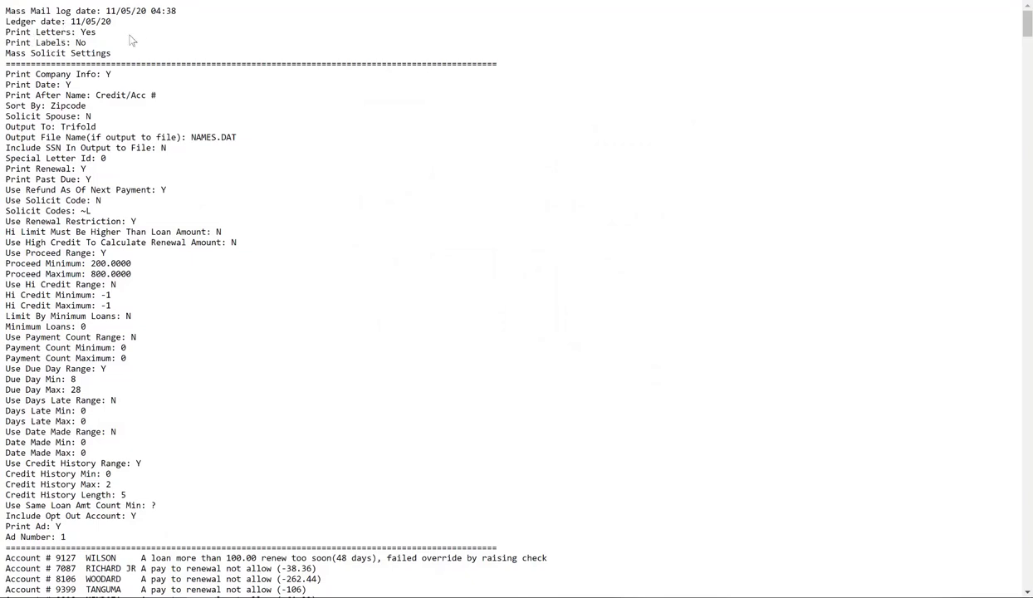
mouse_move(59, 74)
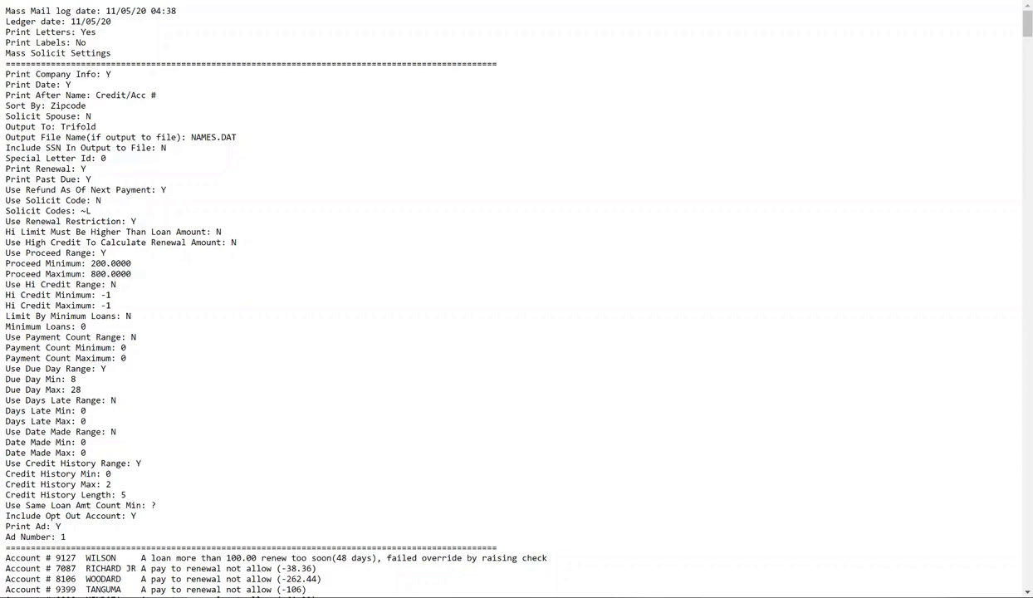
mouse_move(123, 289)
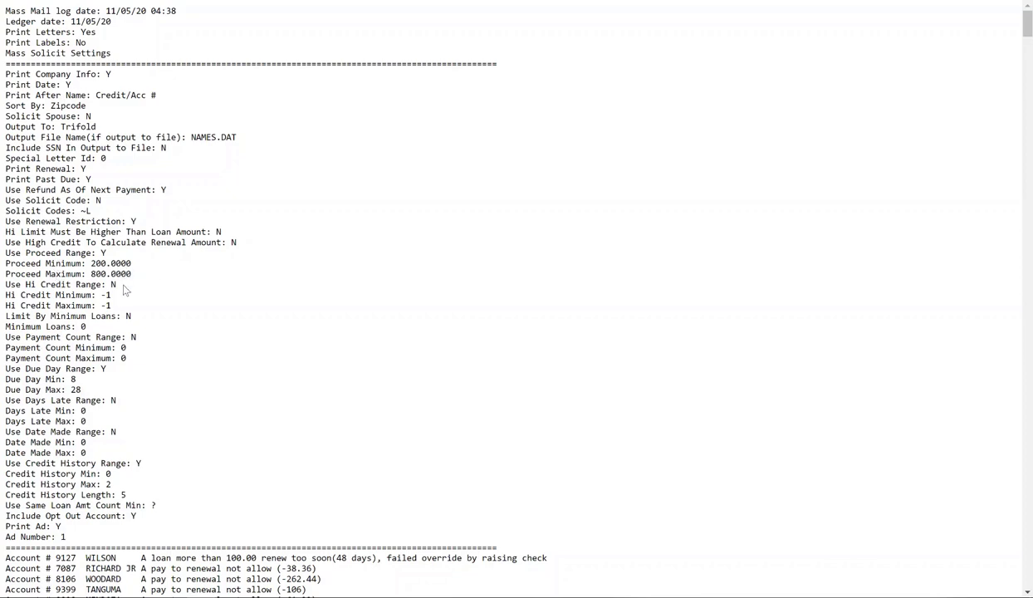
mouse_move(141, 481)
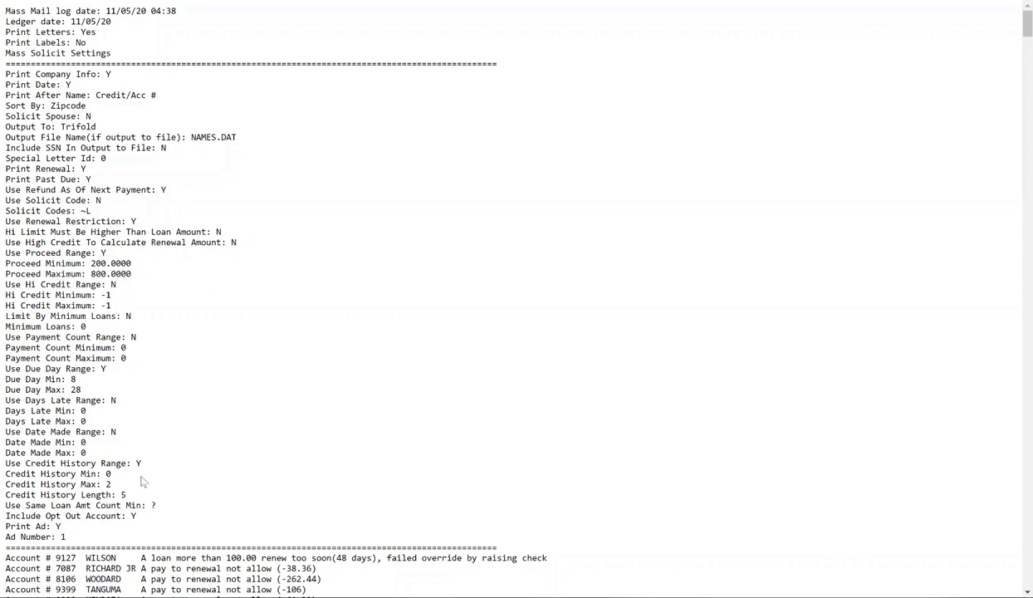
mouse_move(136, 483)
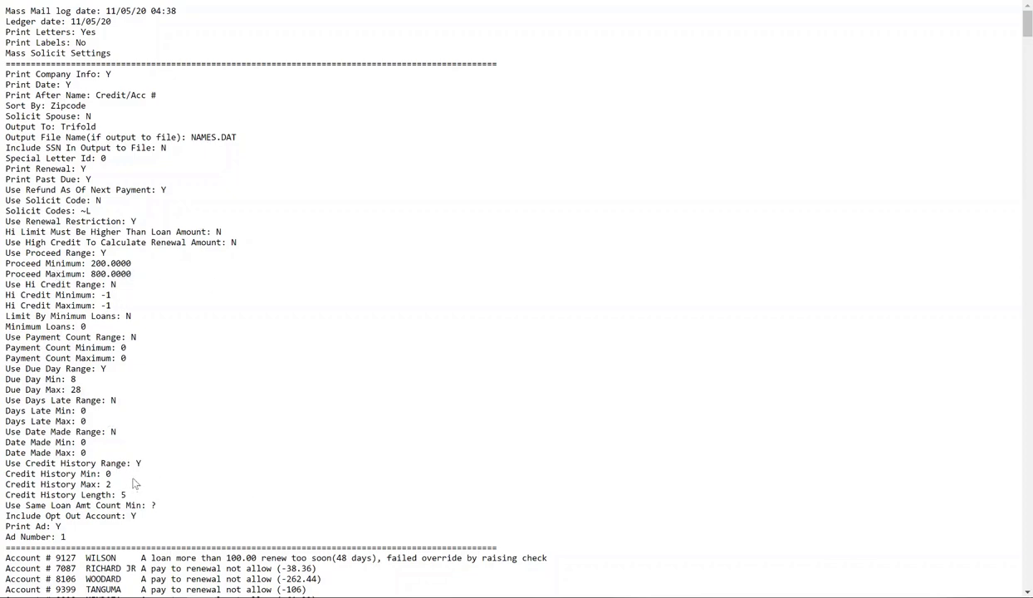
scroll("down", 3)
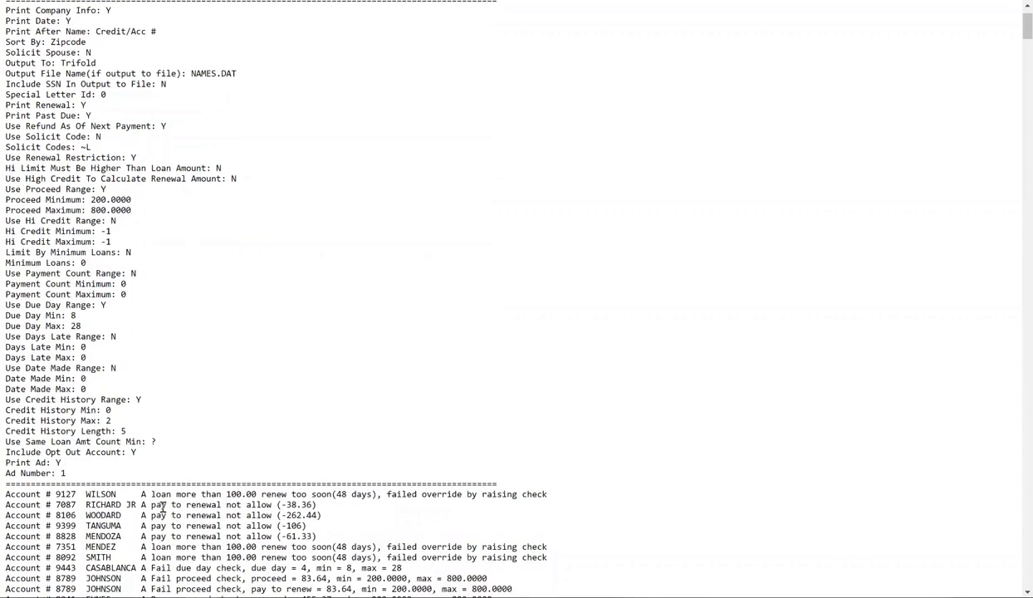
mouse_move(320, 383)
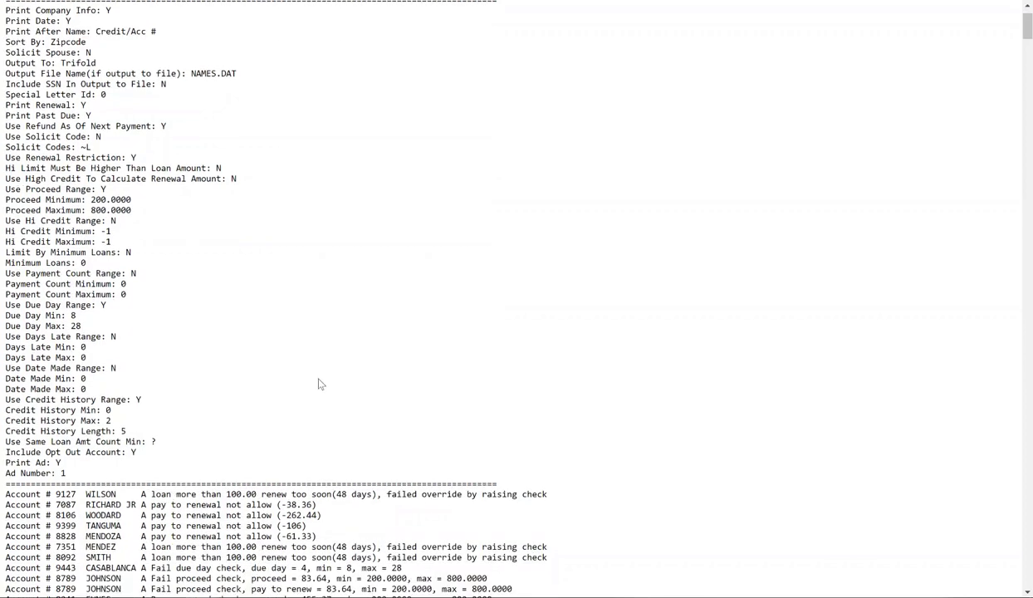
scroll("down", 3)
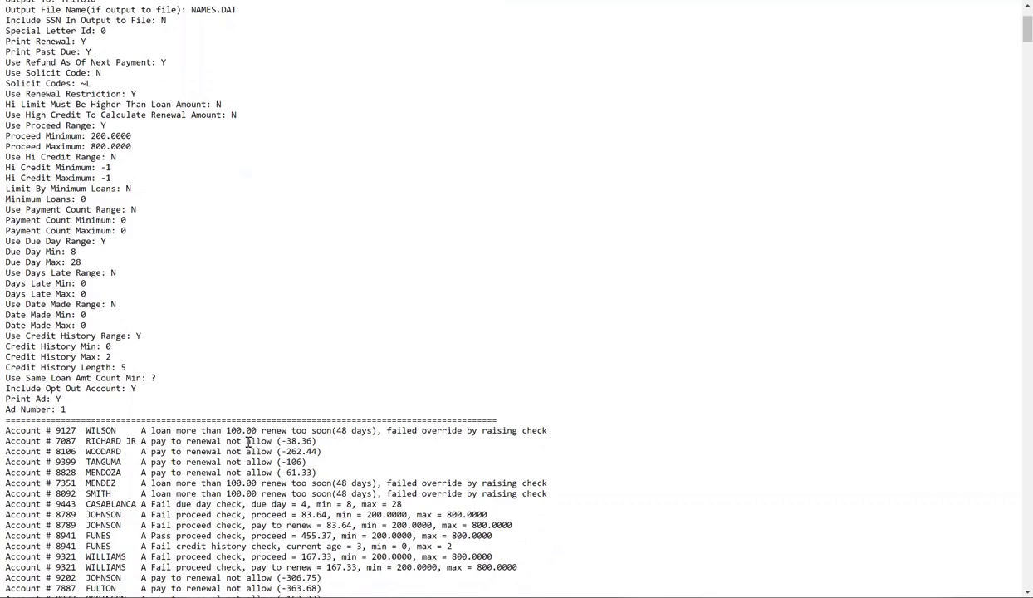
scroll("down", 3)
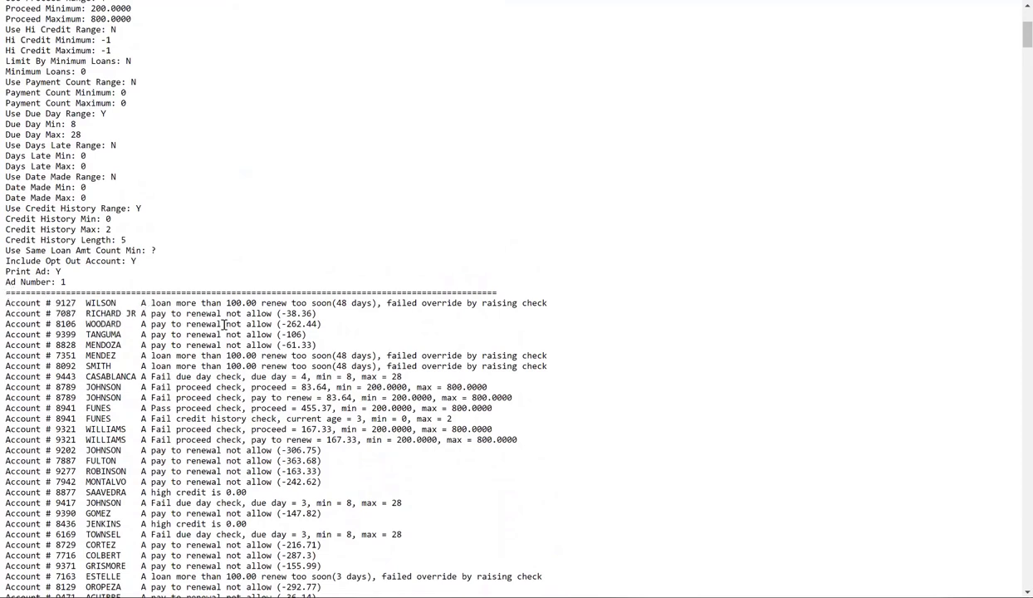
mouse_move(325, 323)
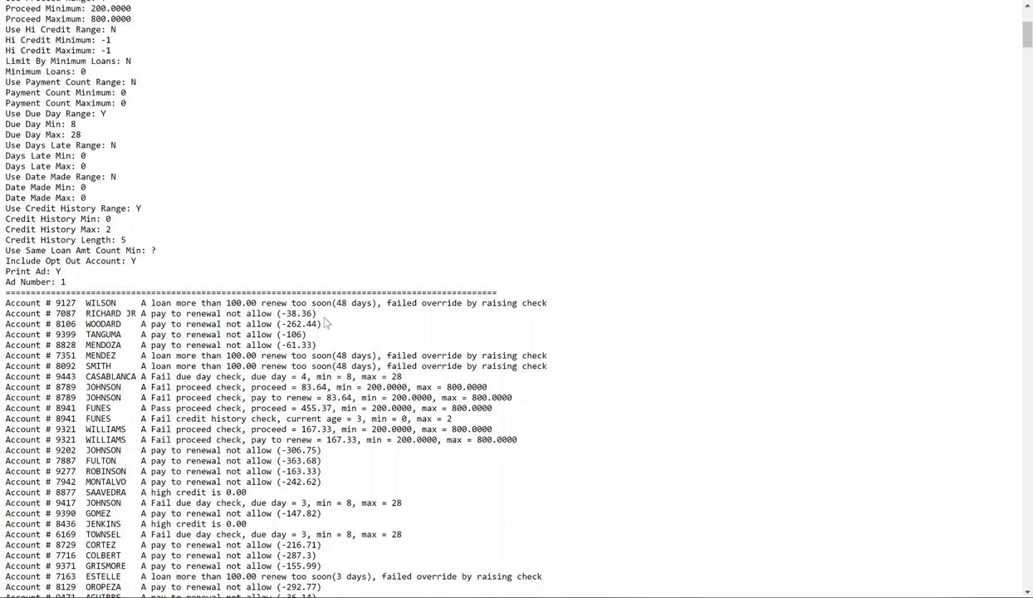
mouse_move(510, 205)
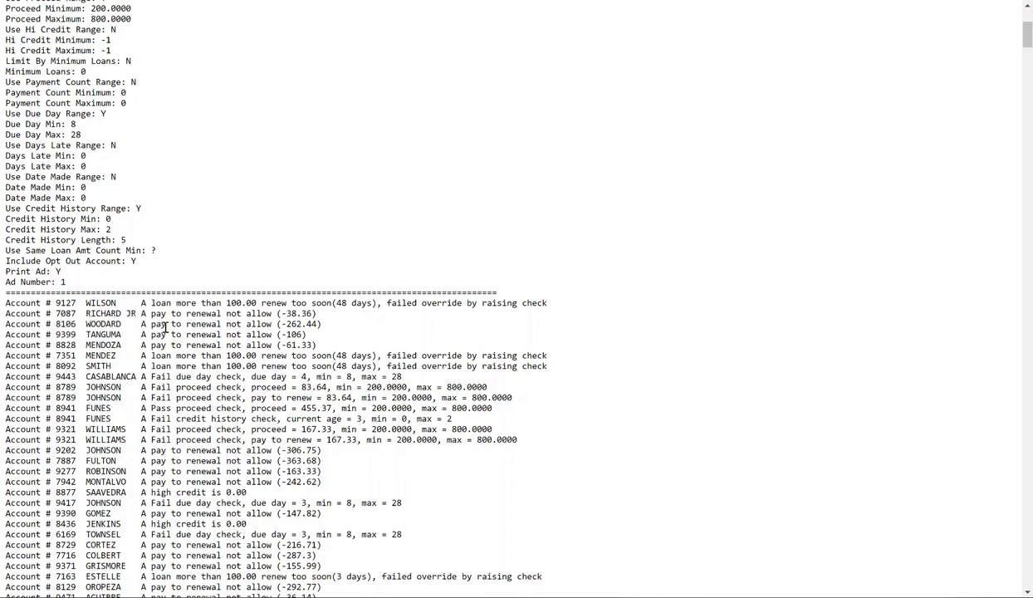
mouse_move(274, 332)
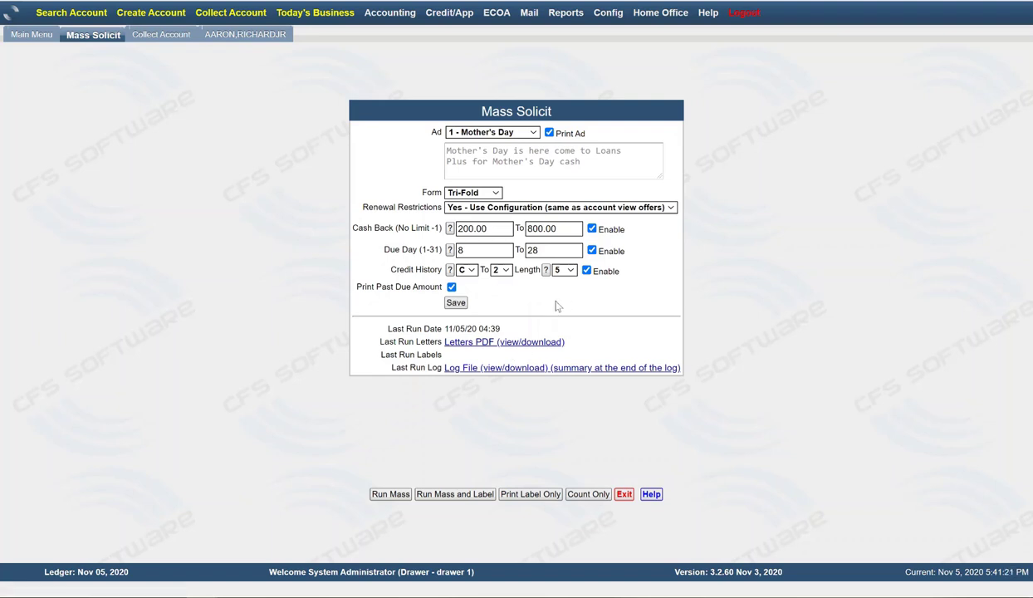
mouse_move(569, 308)
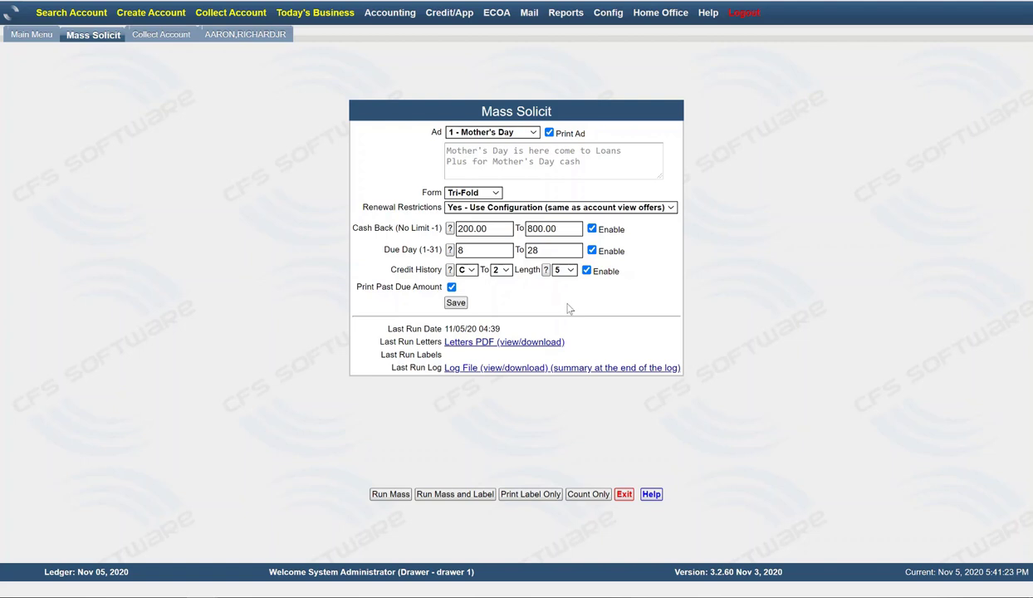
mouse_move(457, 400)
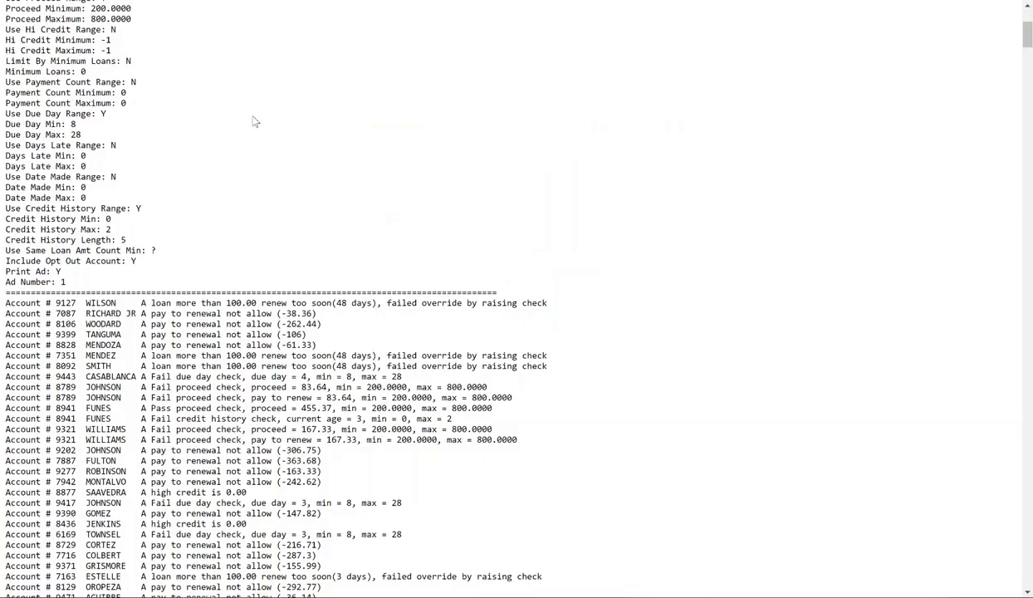
scroll("down", 3)
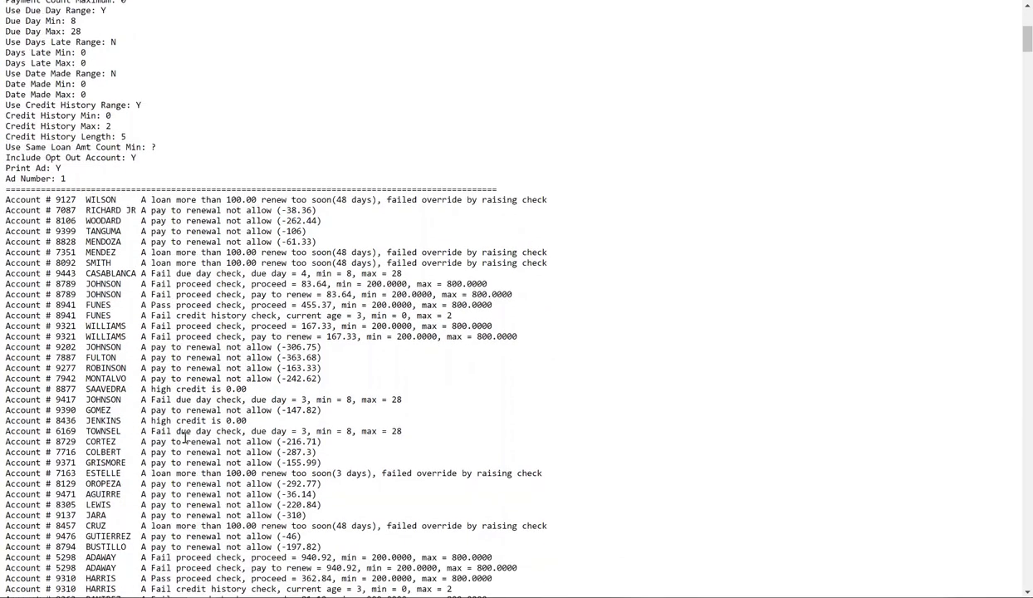
scroll("down", 3)
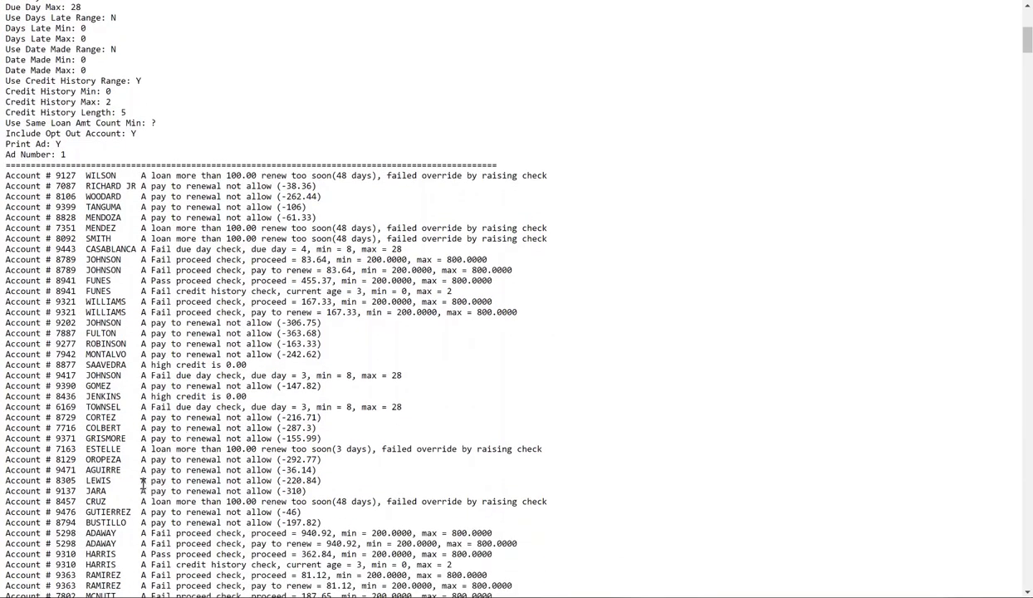
scroll("down", 3)
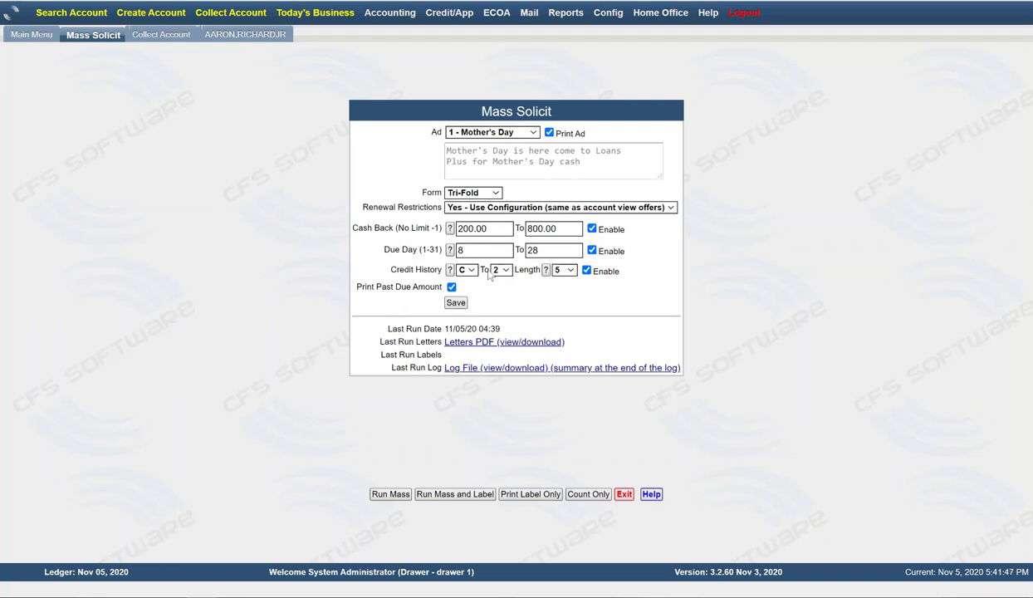
mouse_move(569, 276)
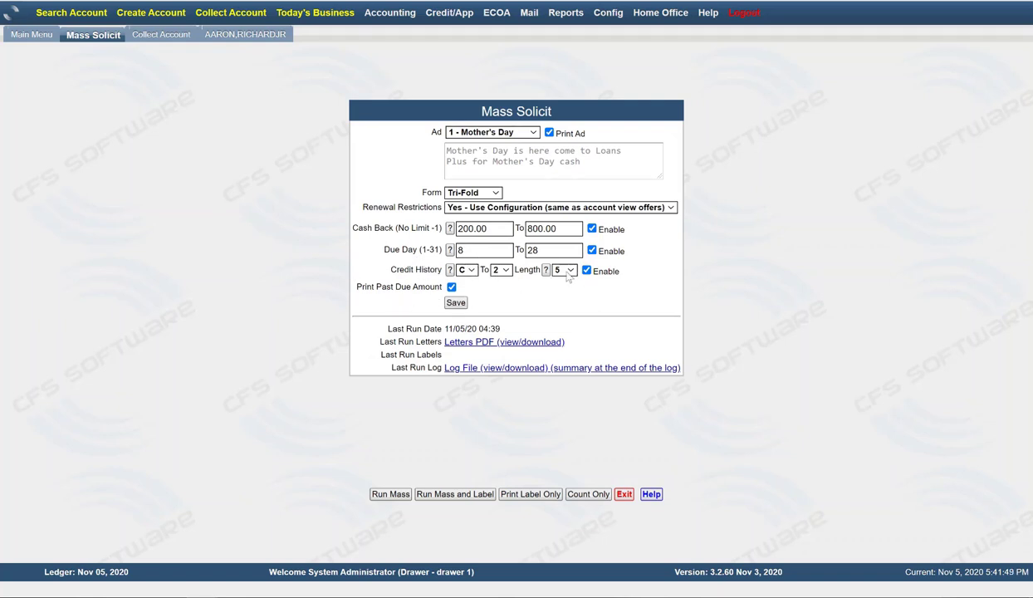
Uncheck the Credit History limit, keep Due Day at 8 to 28, and save the settings.
left_click(586, 270)
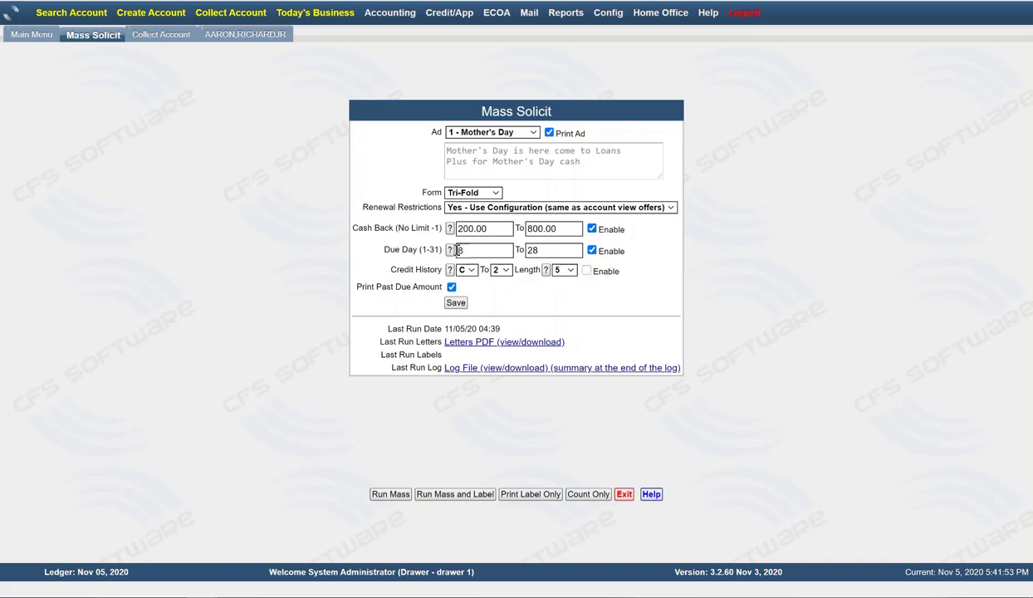
type("8")
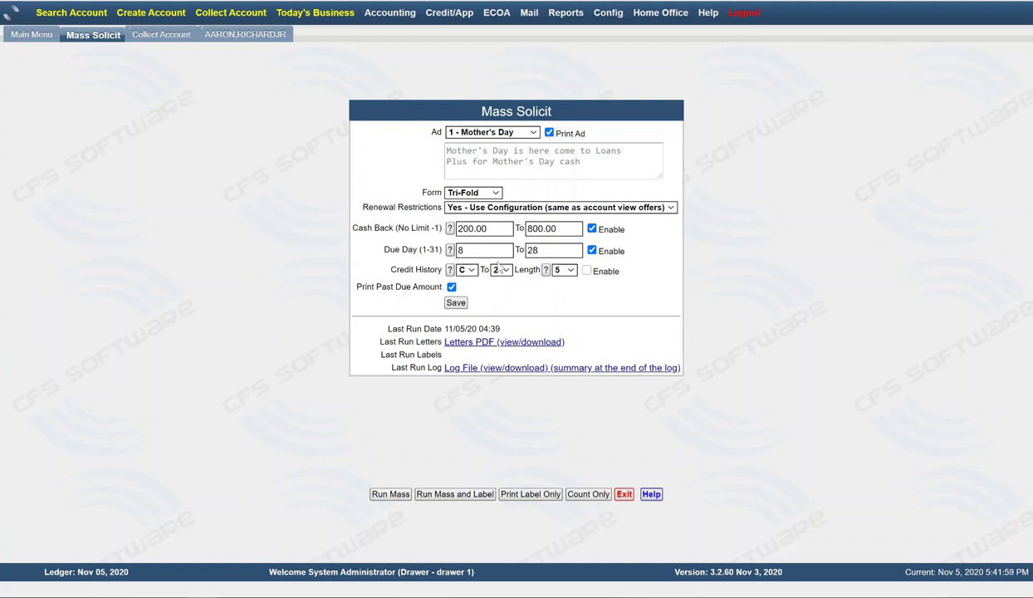
left_click(483, 250)
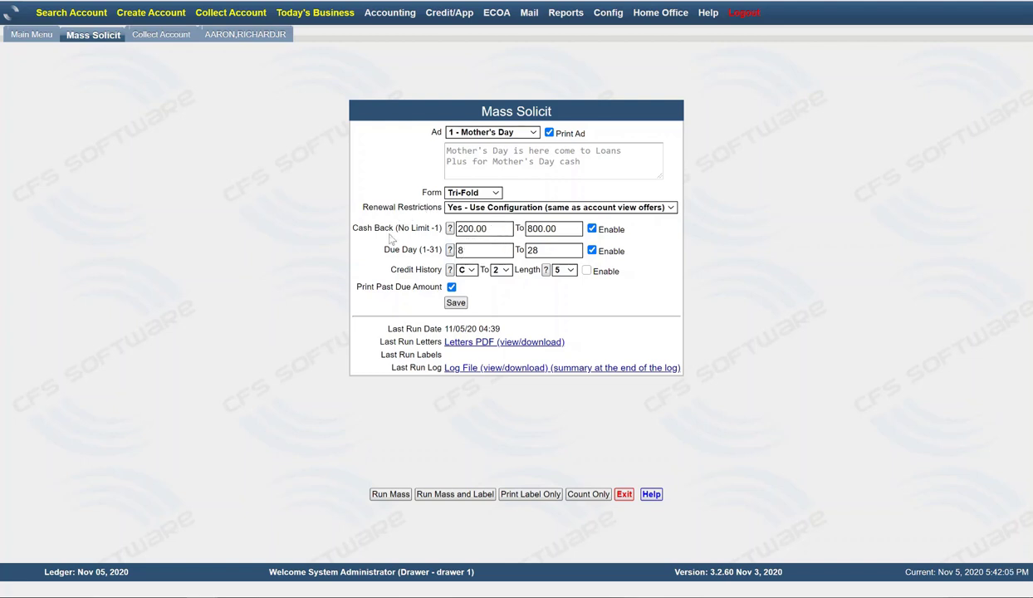
mouse_move(570, 242)
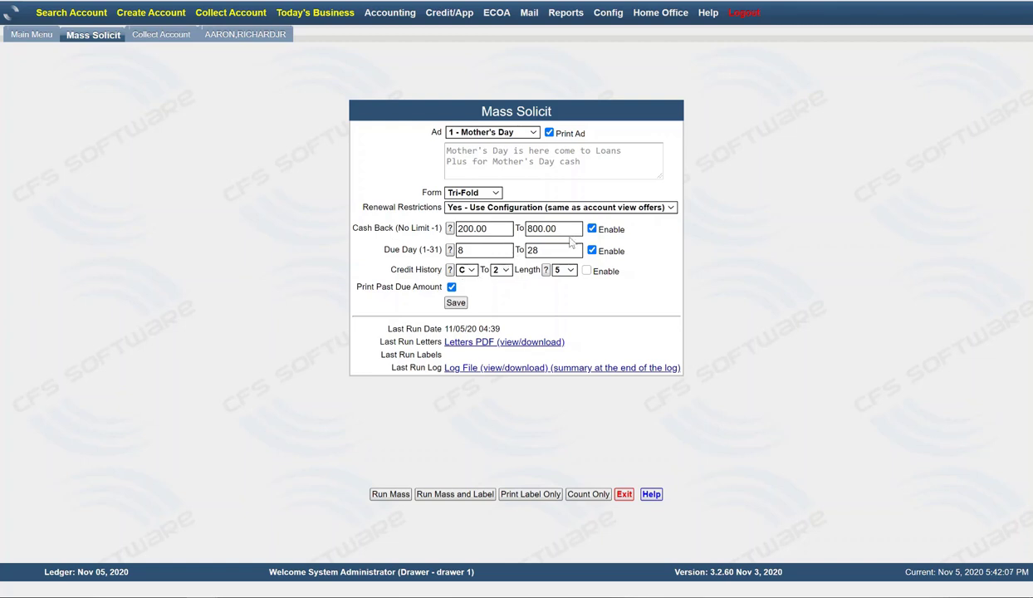
mouse_move(280, 347)
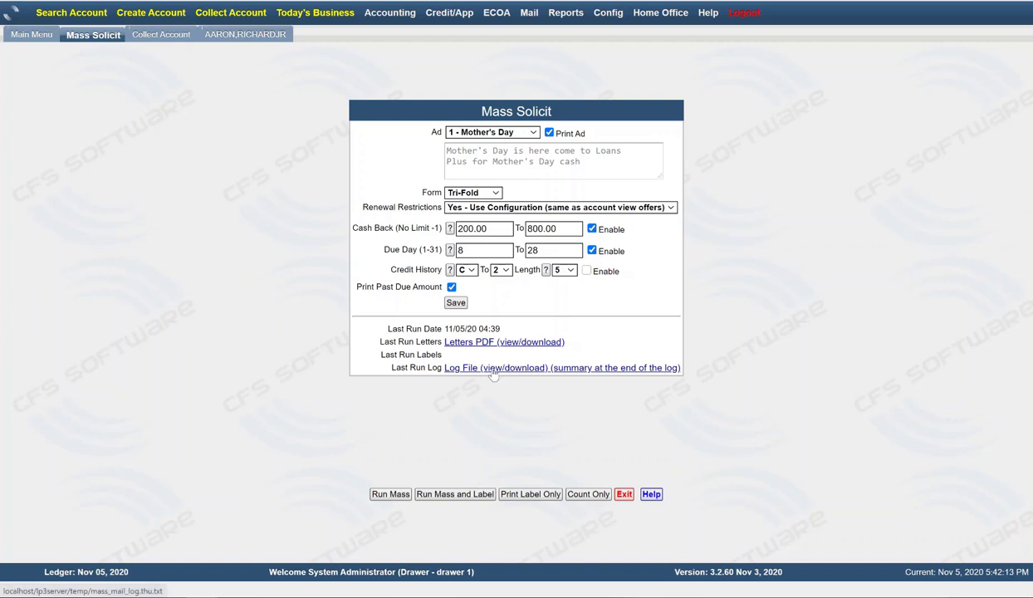
mouse_move(339, 334)
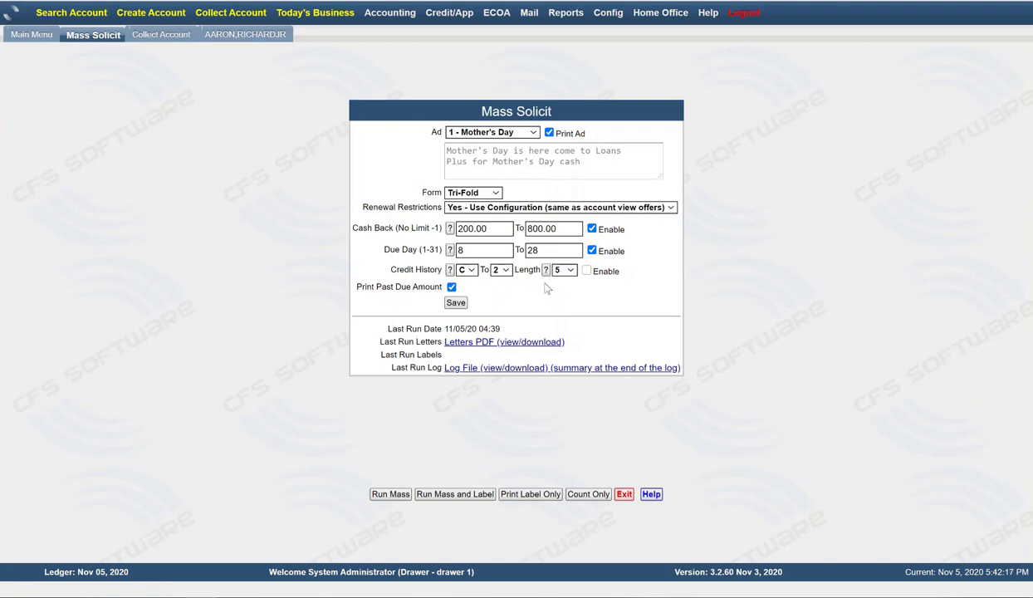
mouse_move(519, 451)
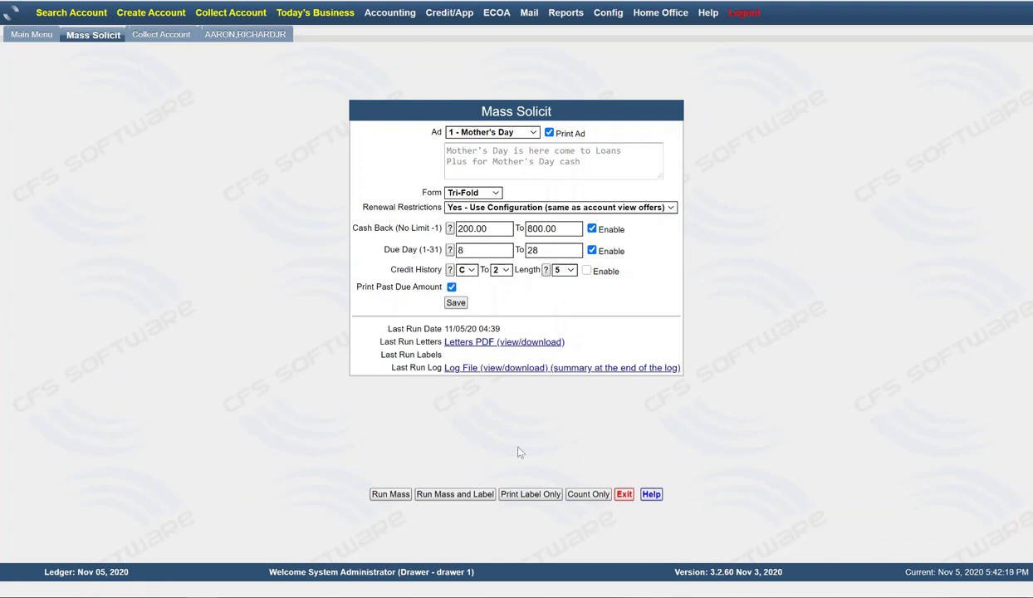
mouse_move(393, 474)
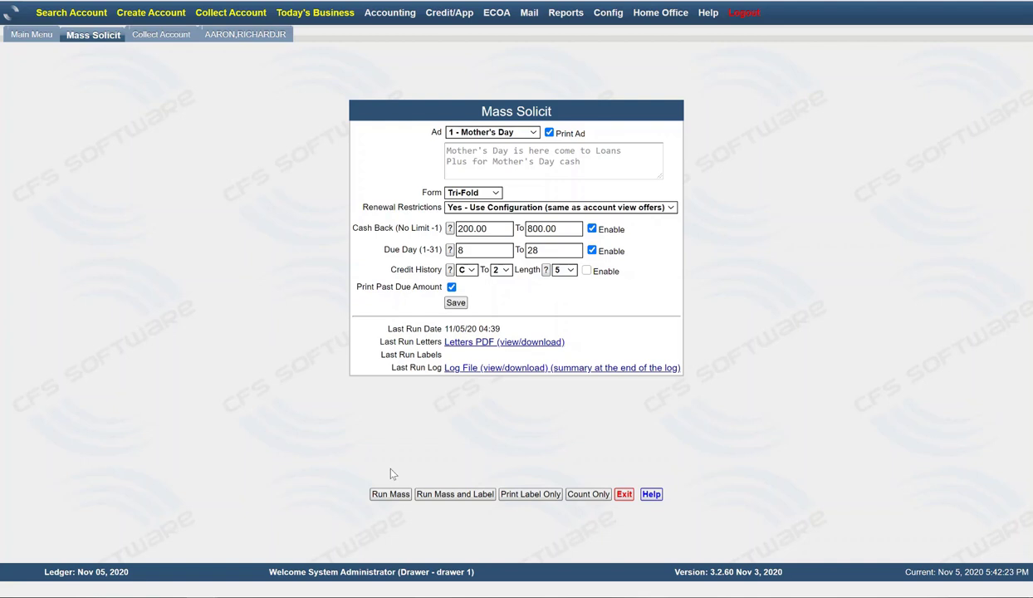
mouse_move(532, 223)
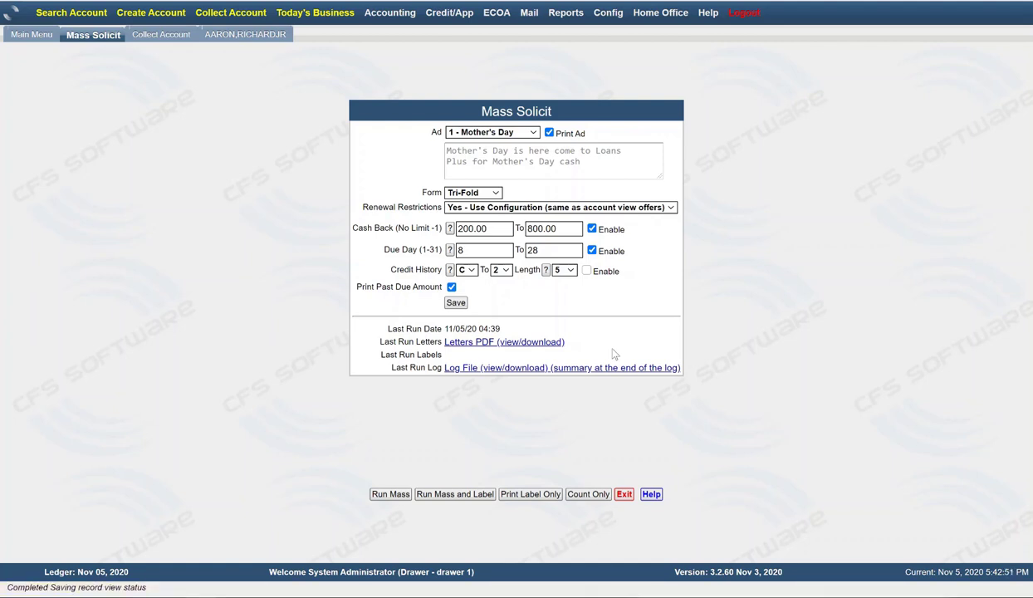
mouse_move(494, 124)
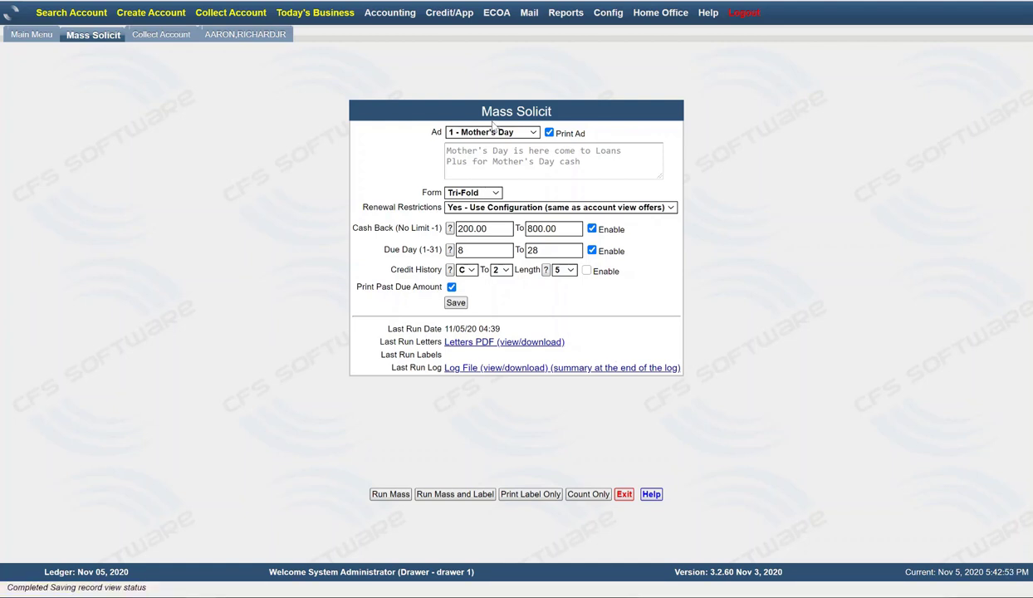
left_click(528, 12)
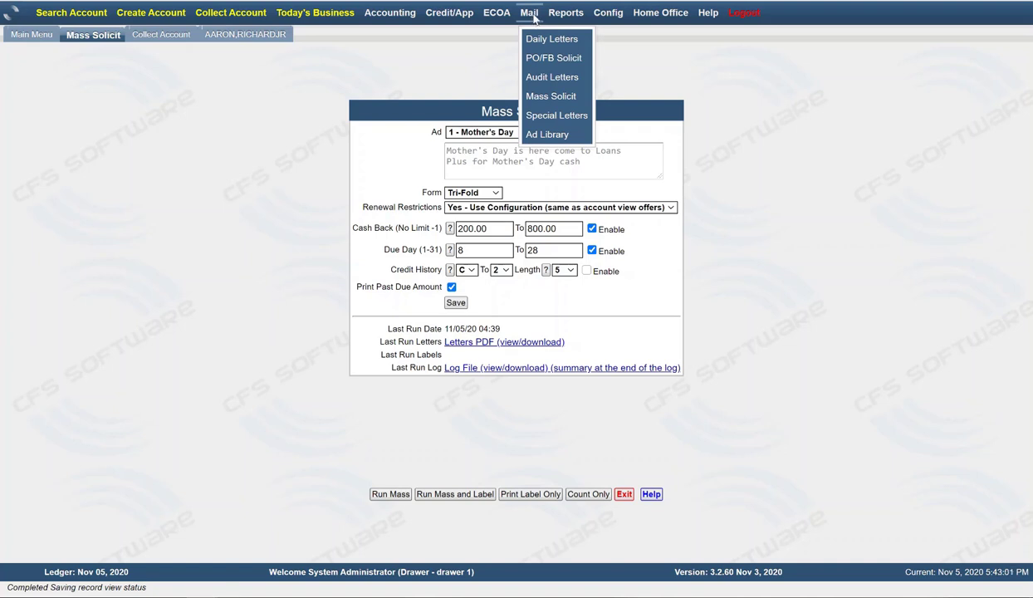
mouse_move(440, 80)
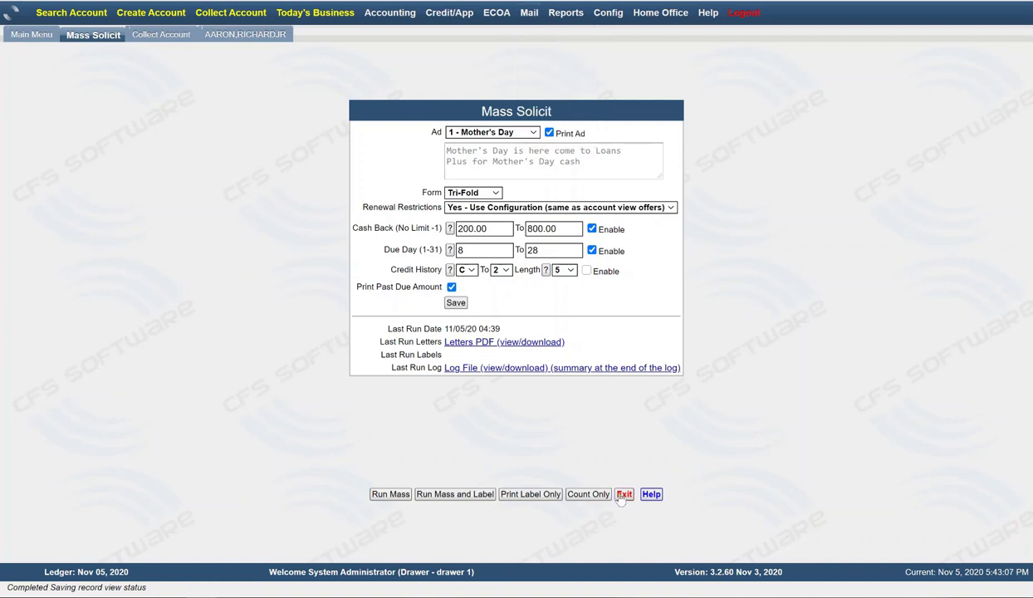
Exit Mass Solicit and then Collect Account to reach the Demo Company Main Menu.
left_click(623, 494)
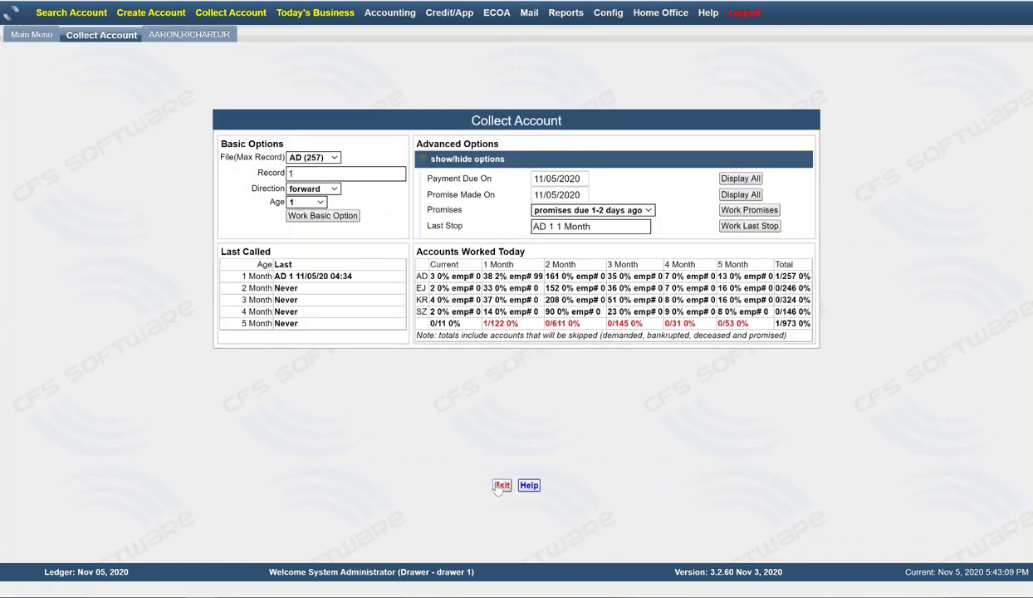
left_click(502, 485)
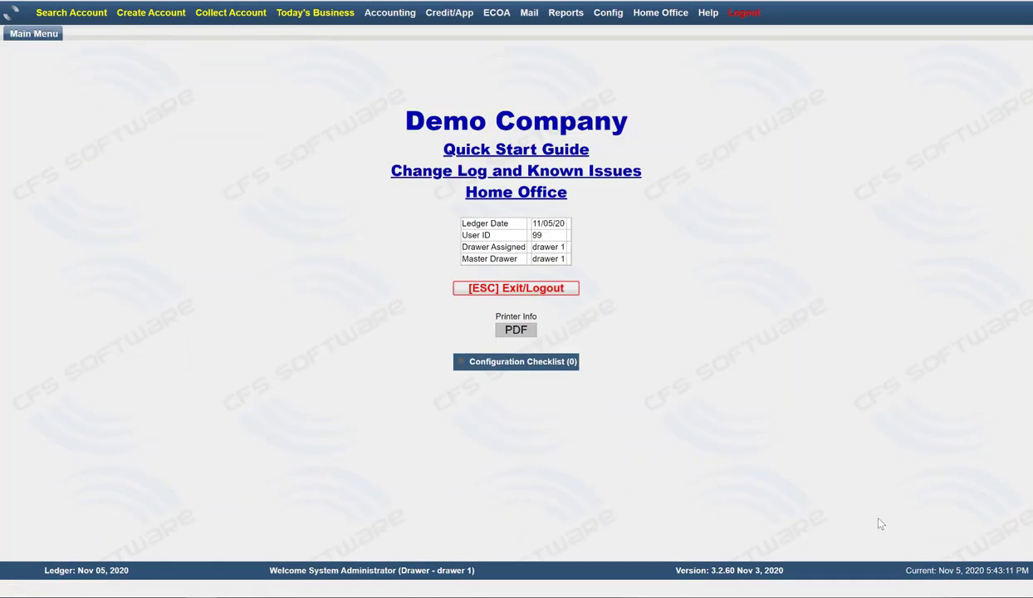